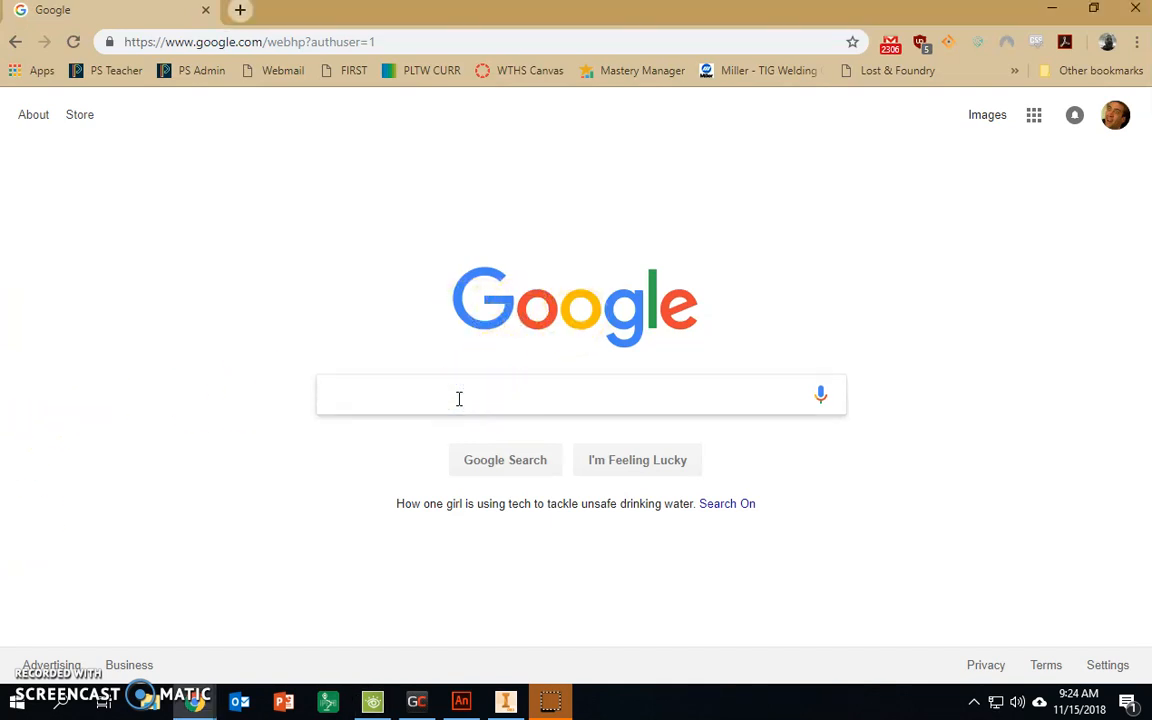
Search Google for 'boat' and switch to the Images results.
left_click(460, 396)
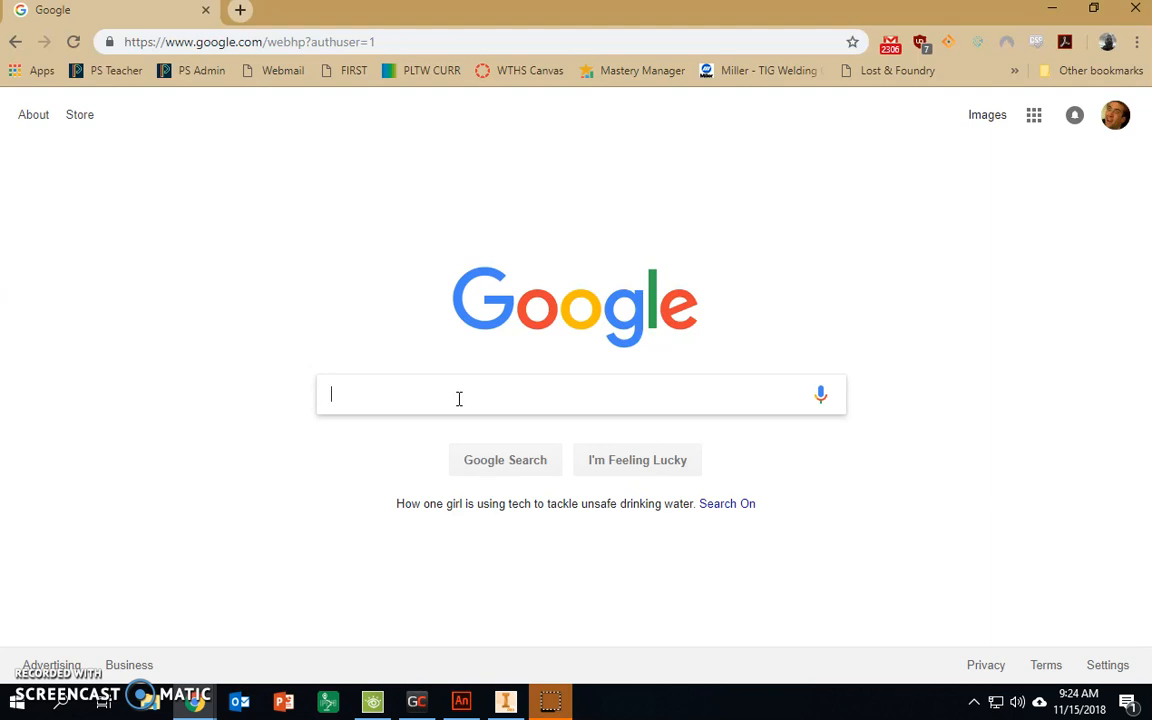
type("boat")
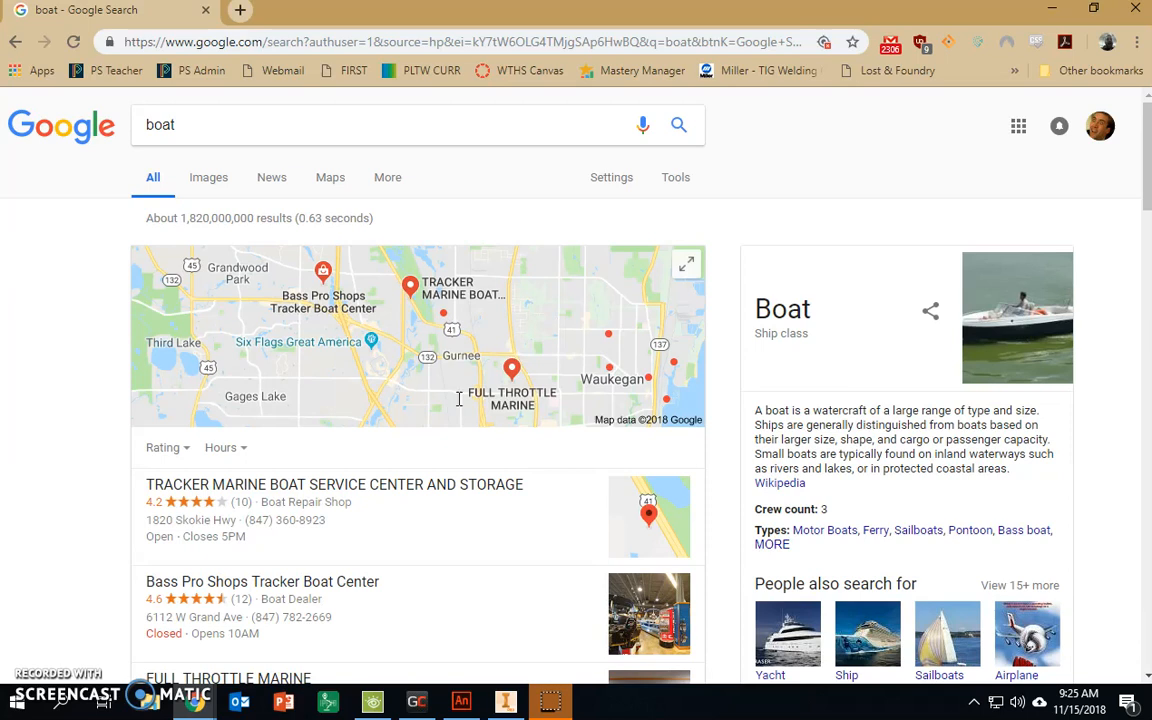
mouse_move(204, 184)
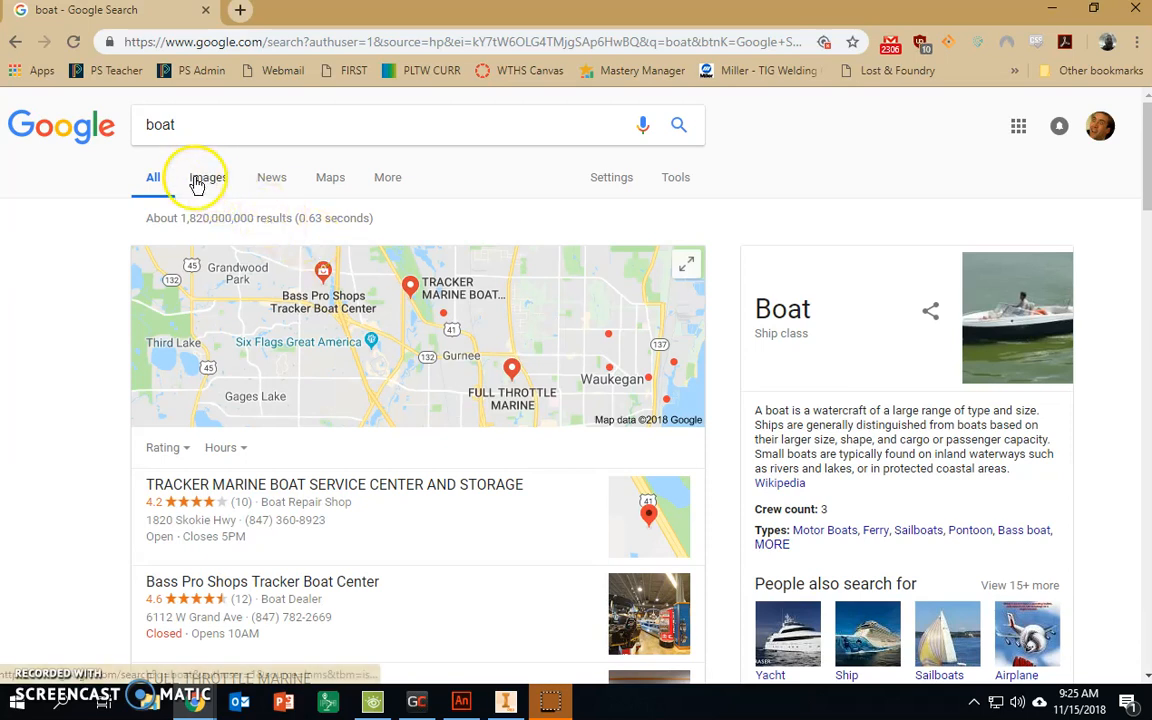
left_click(208, 176)
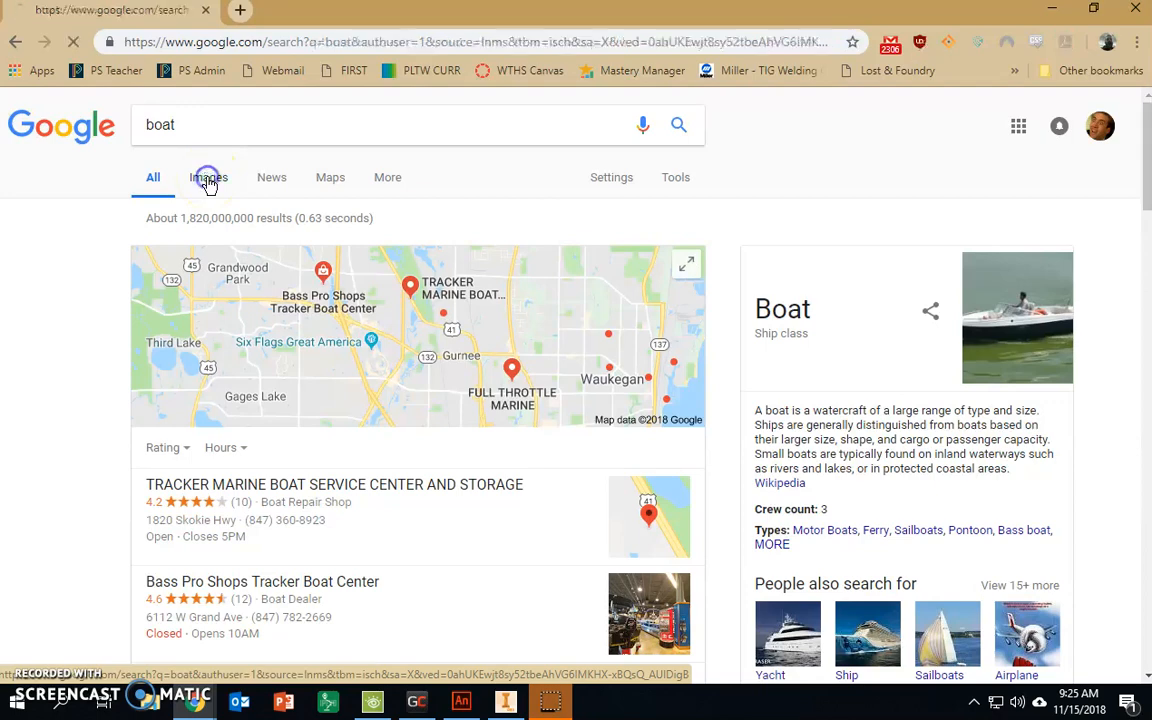
left_click(208, 176)
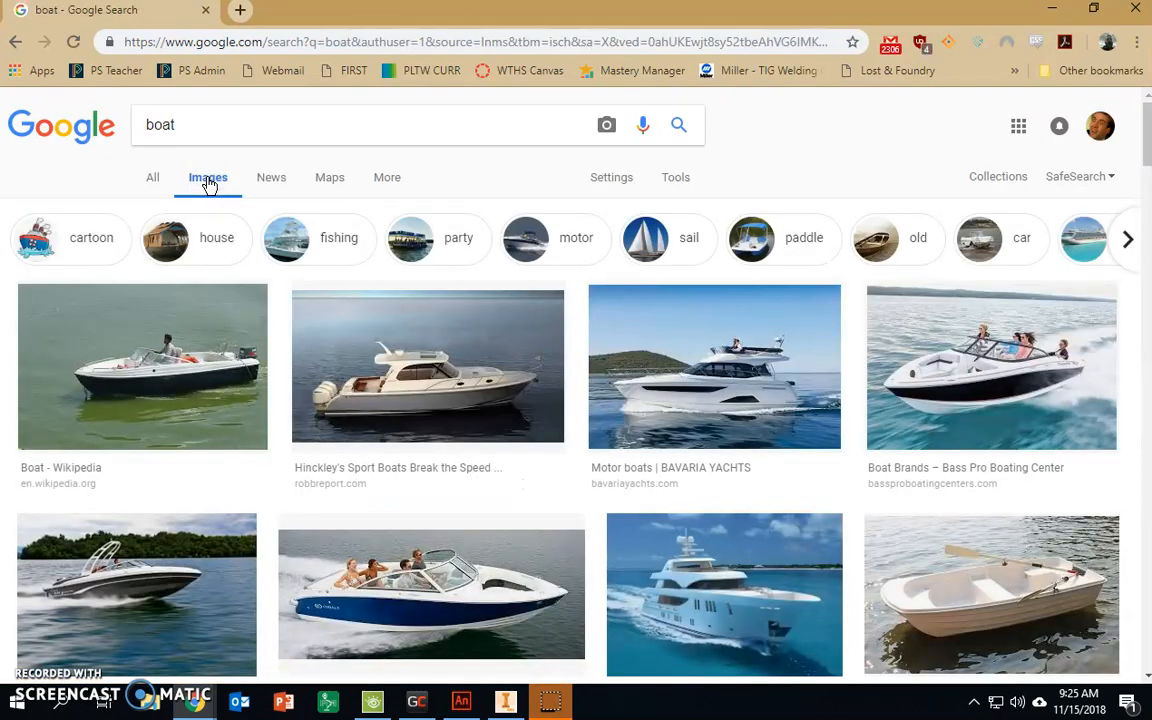
scroll("down", 3)
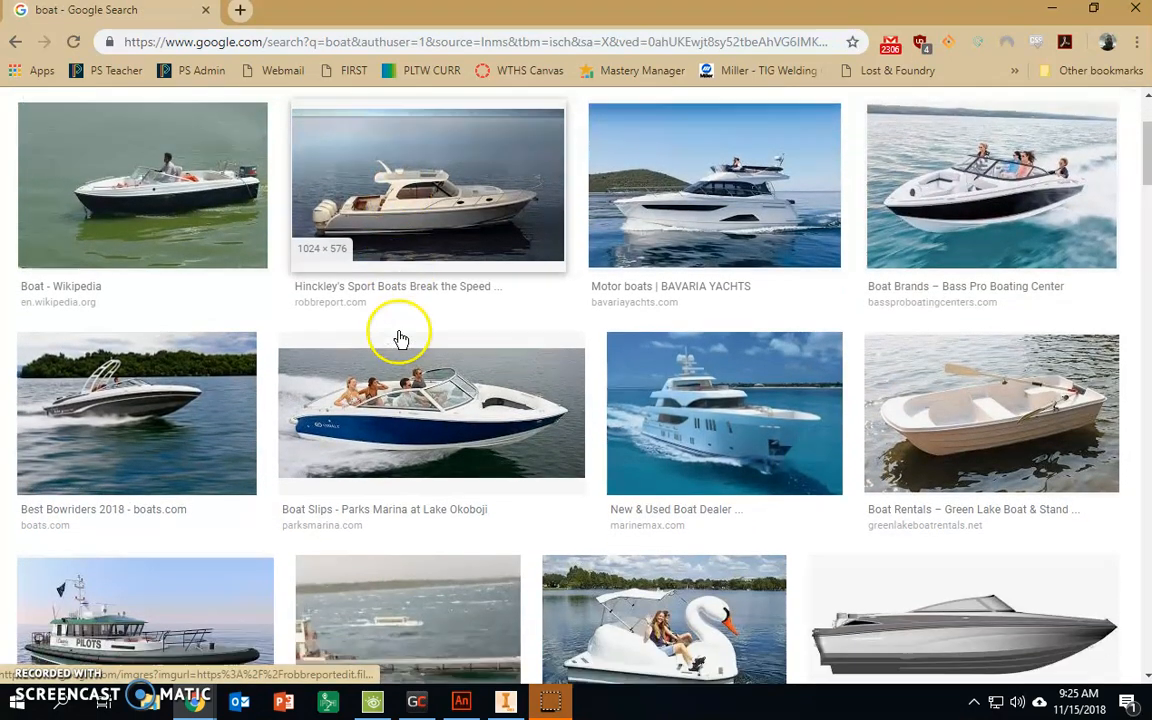
scroll("down", 3)
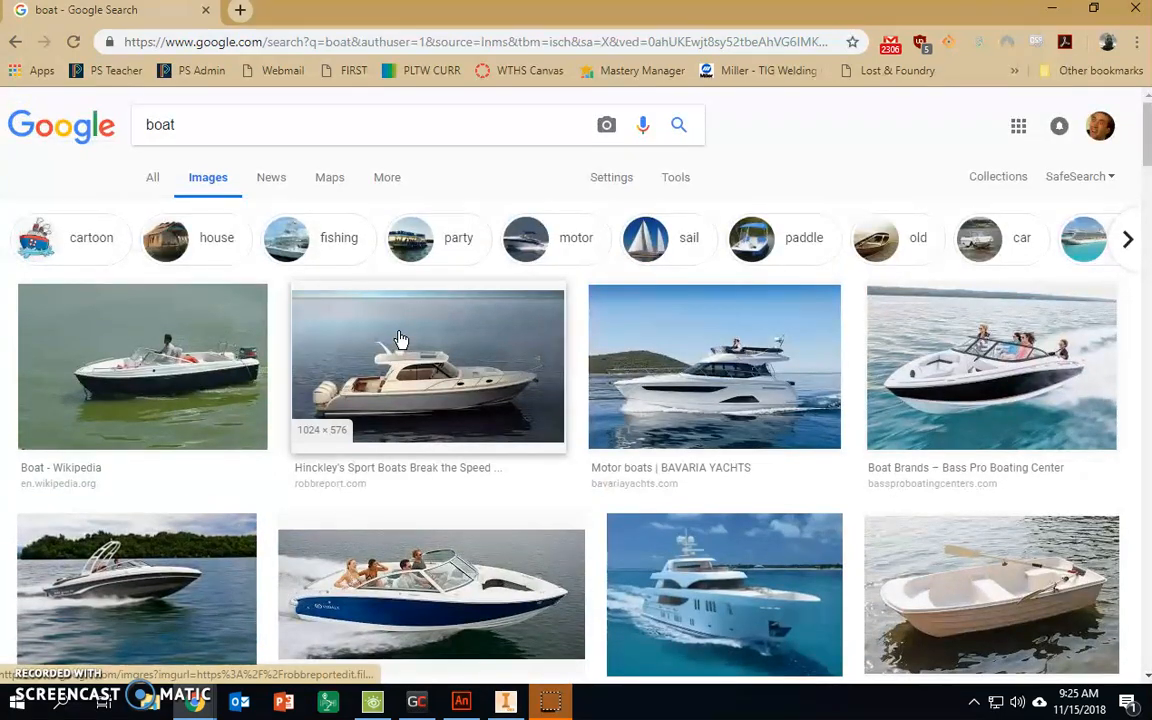
mouse_move(400, 338)
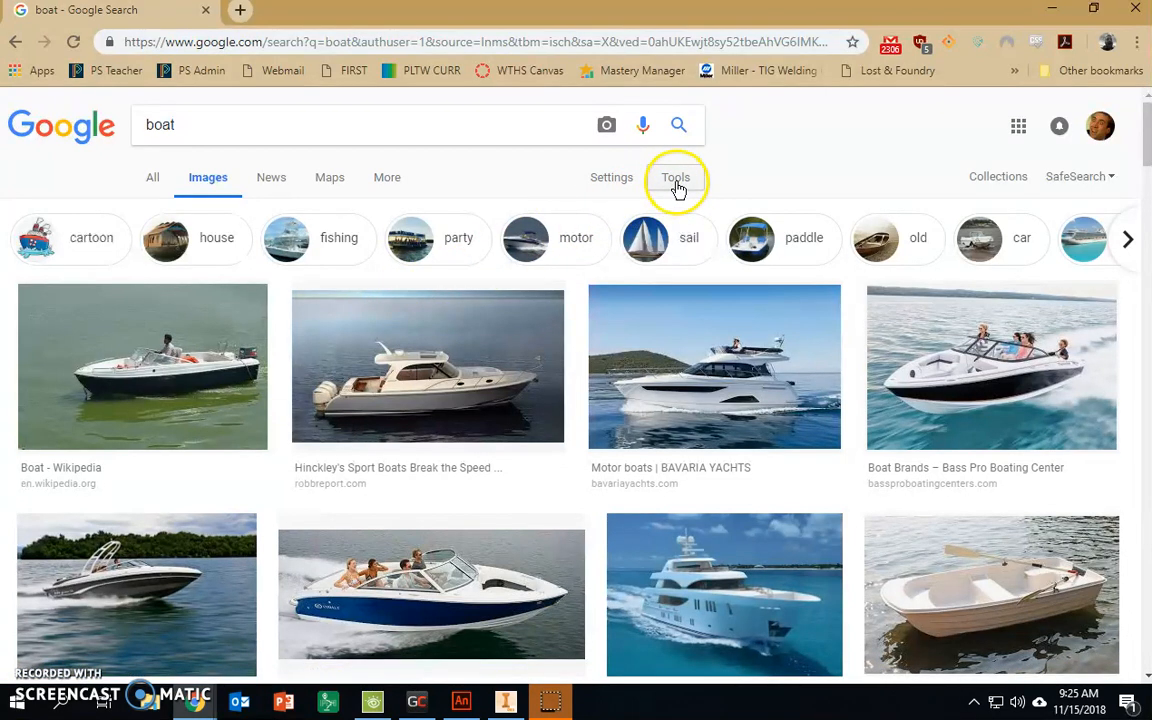
Filter the image results to Type: Clip art and Color: Black and white via Tools.
left_click(676, 176)
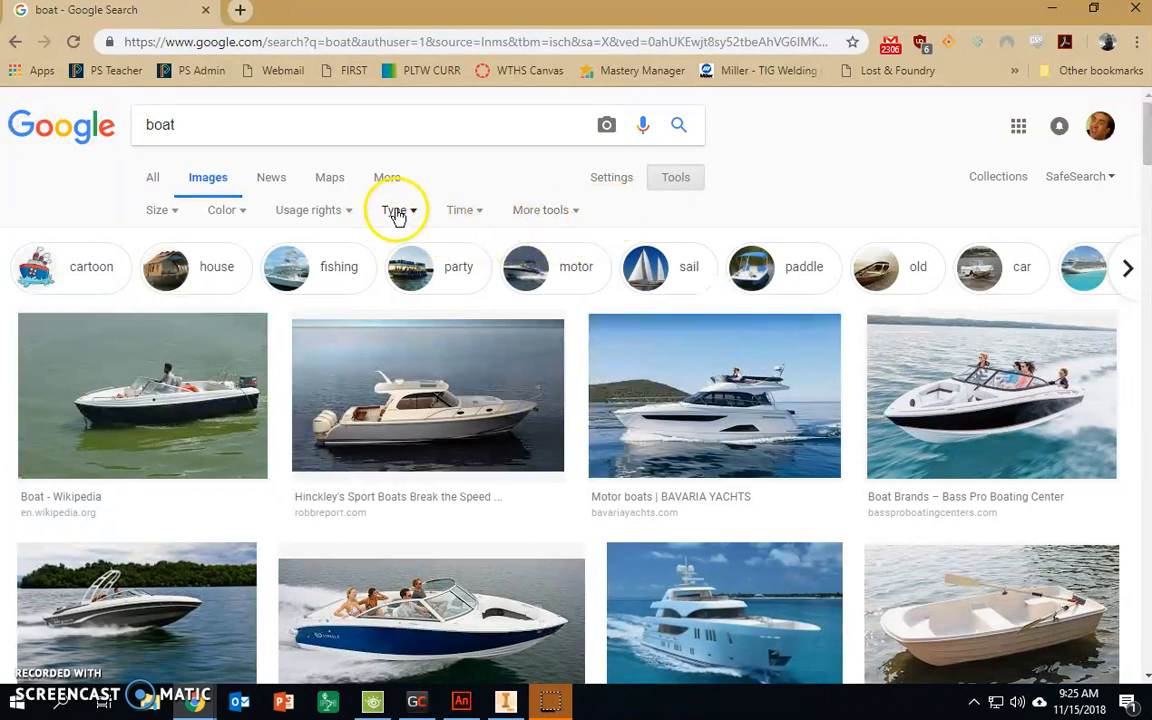
left_click(396, 210)
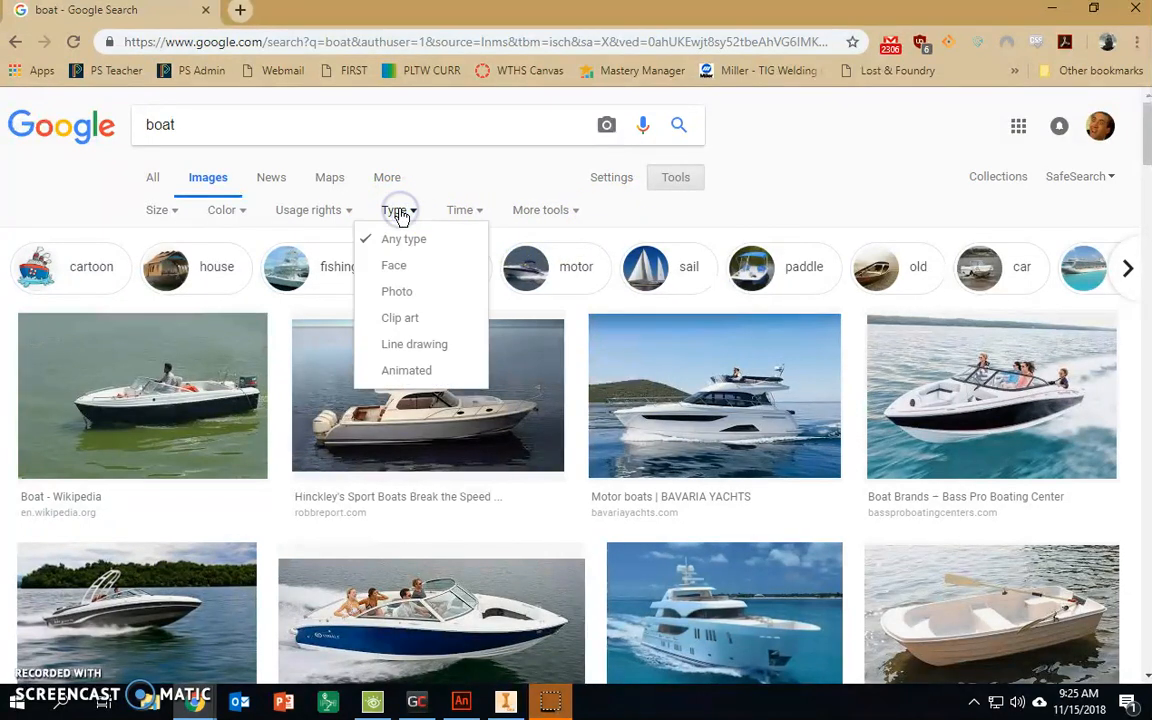
left_click(400, 316)
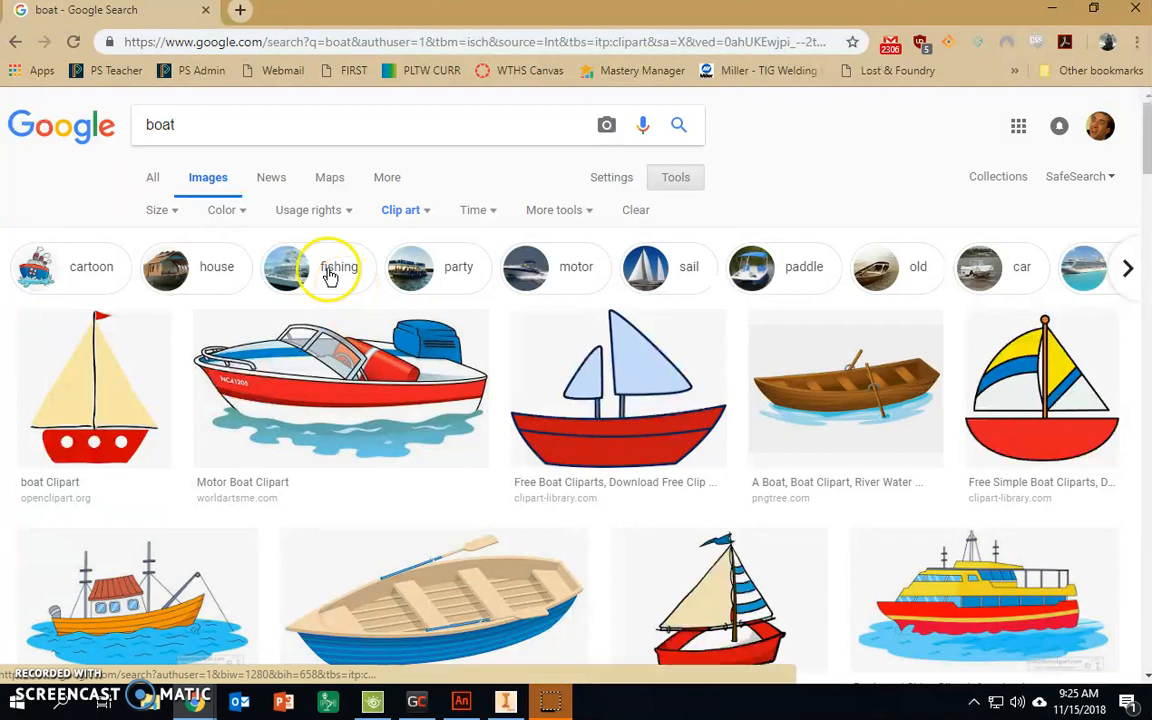
left_click(220, 210)
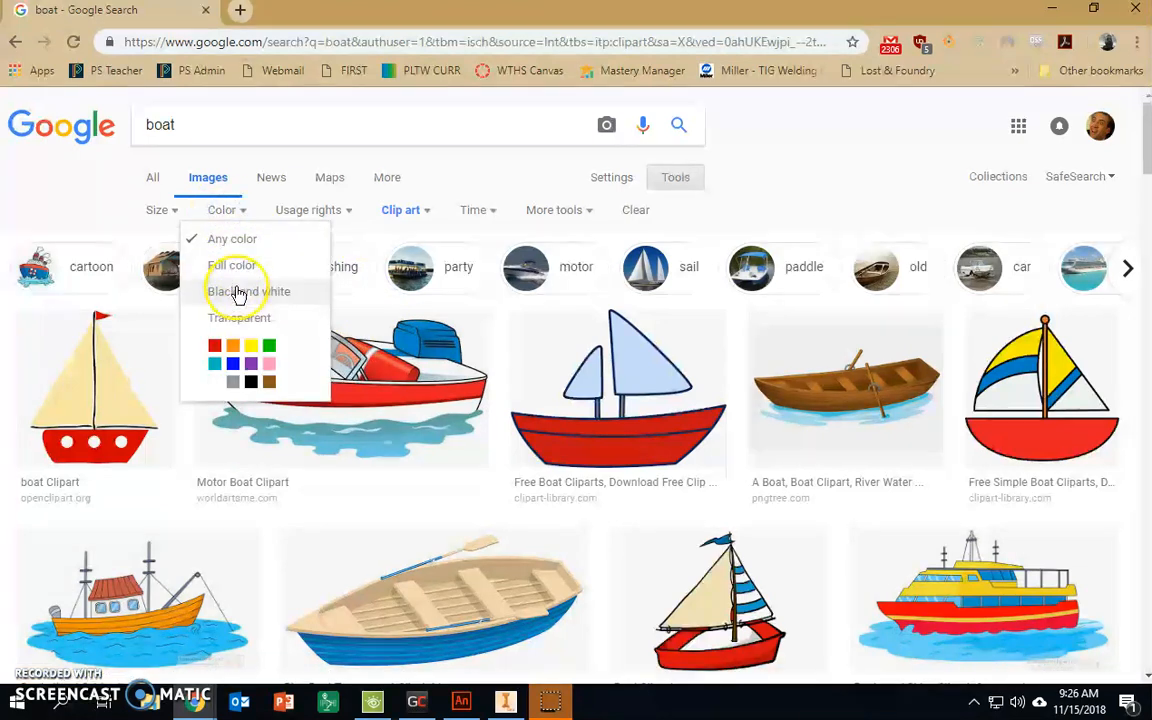
left_click(240, 292)
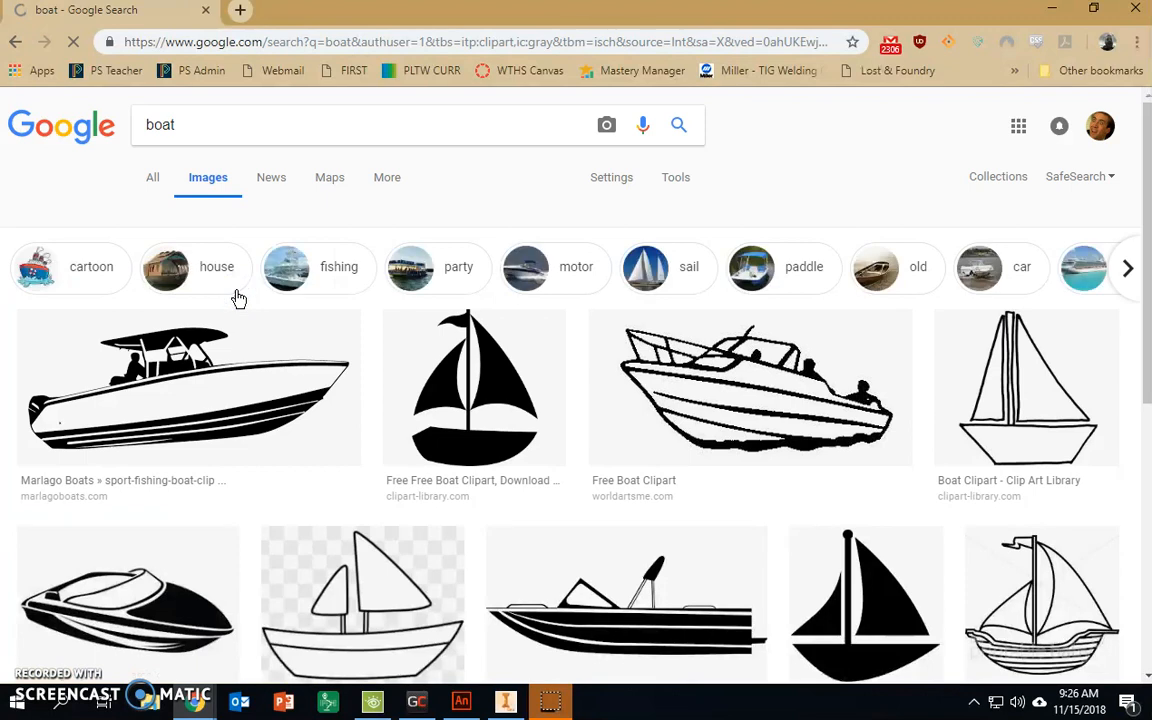
left_click(676, 176)
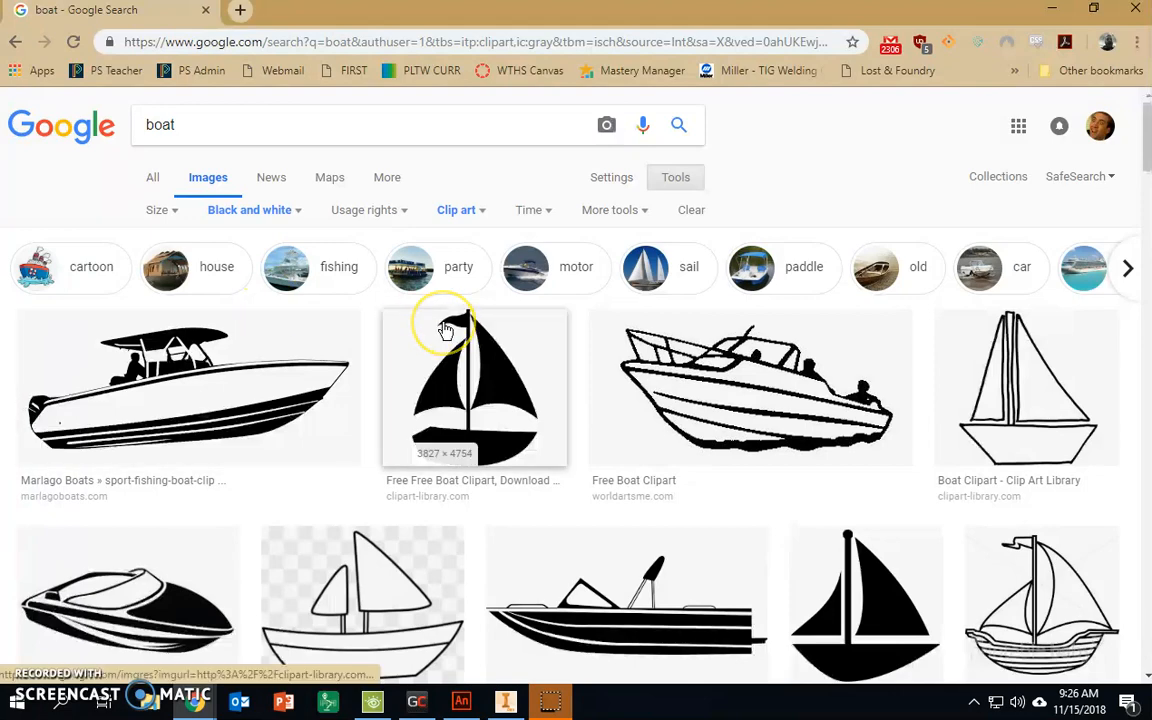
scroll("down", 3)
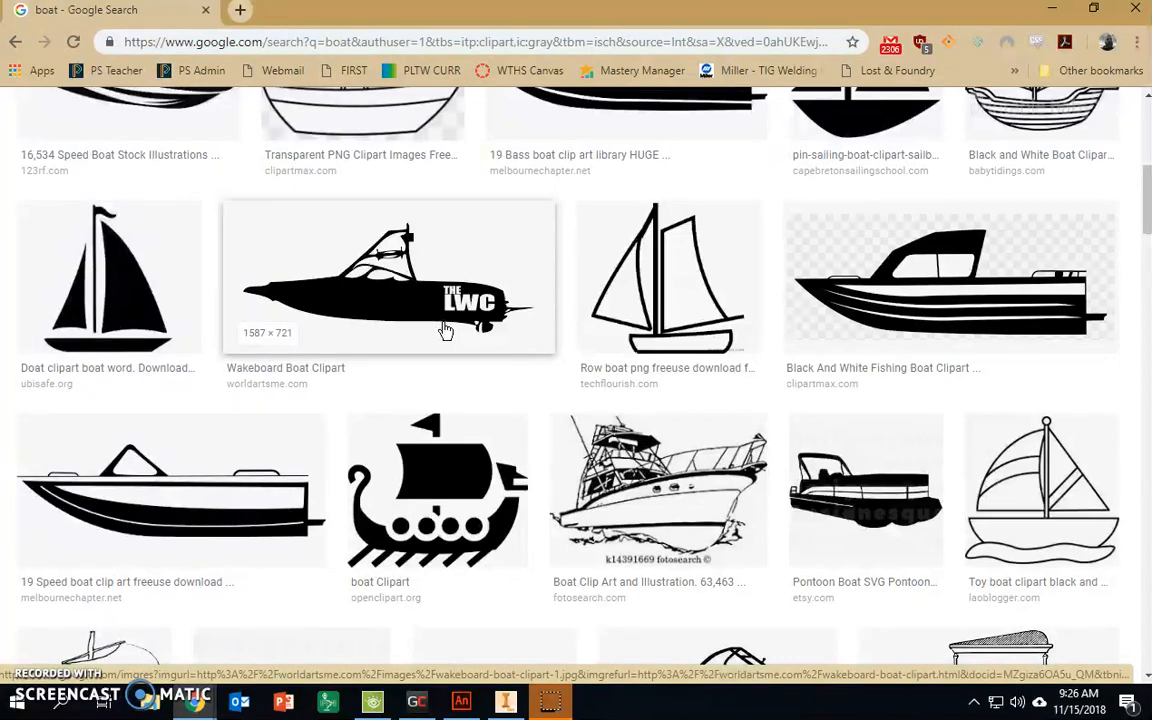
scroll("down", 3)
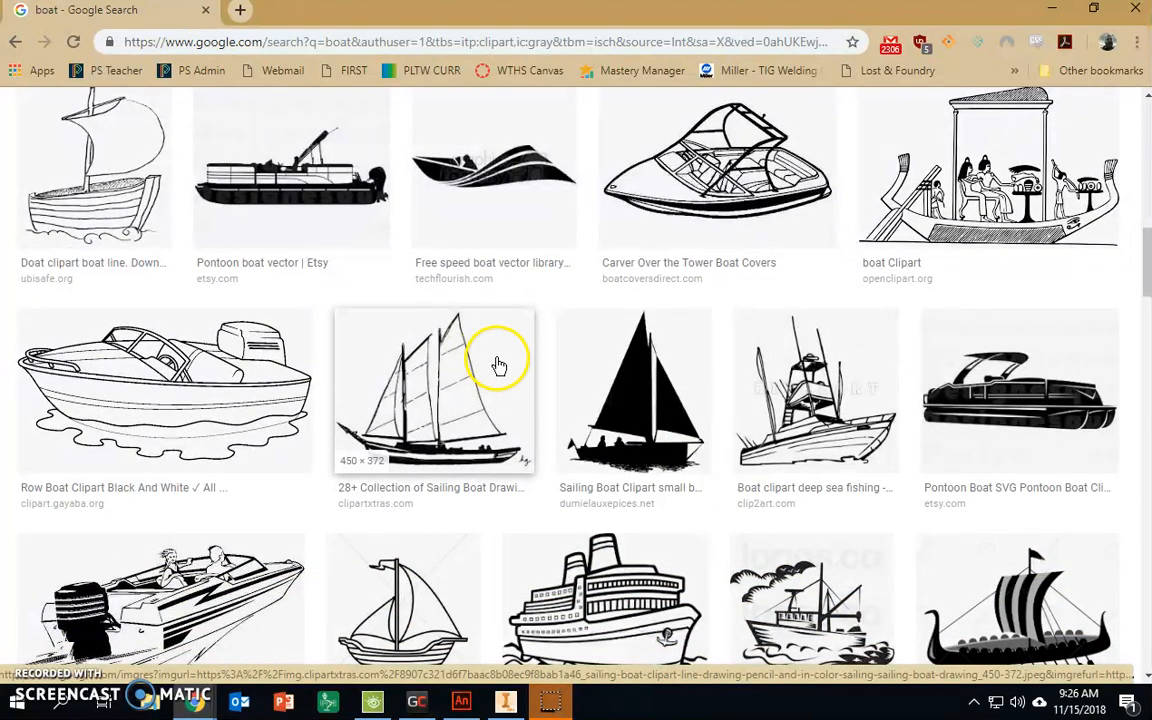
mouse_move(508, 390)
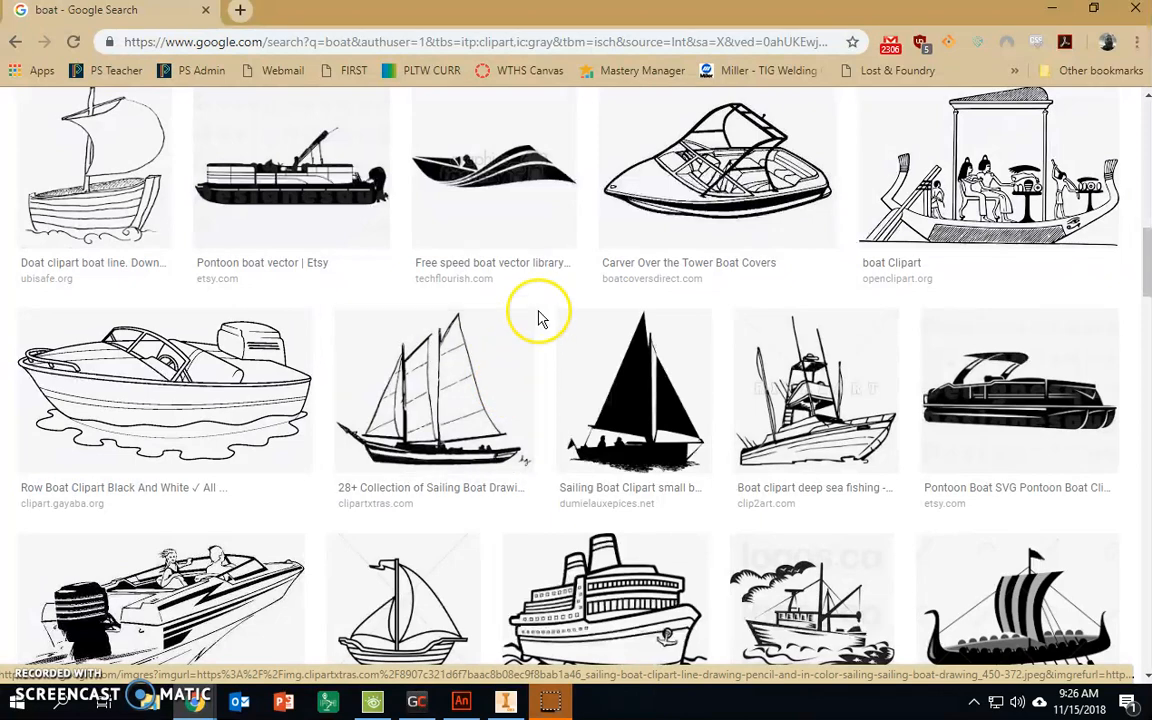
scroll("down", 3)
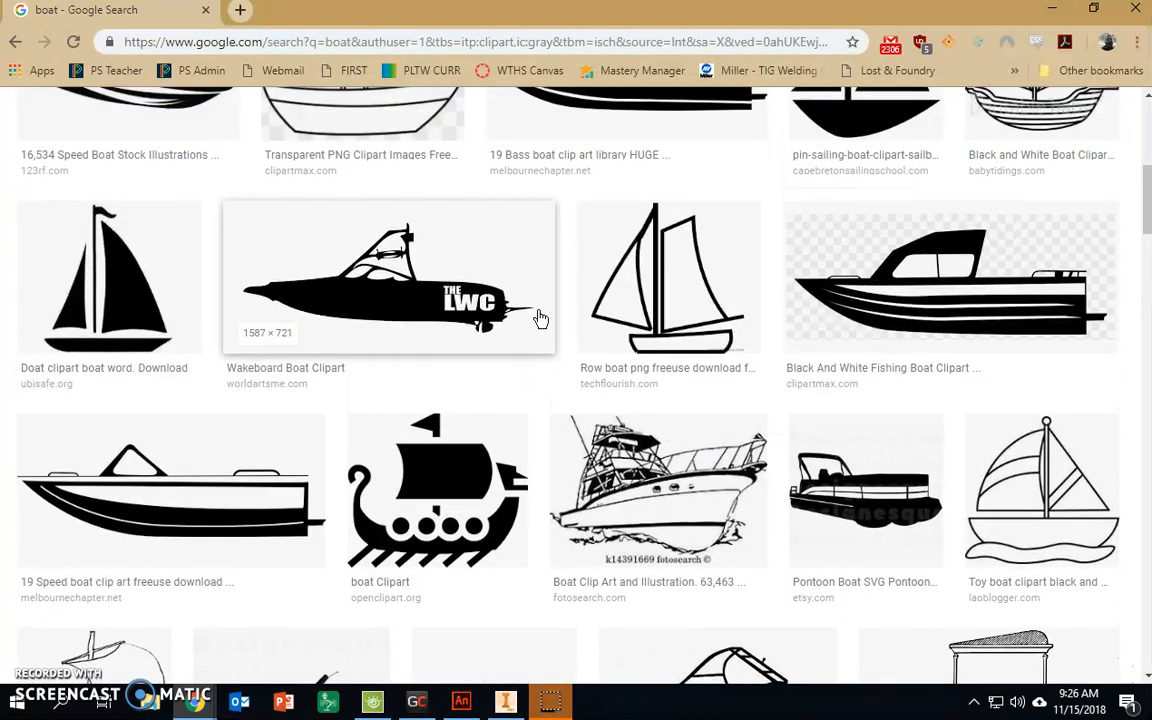
mouse_move(540, 316)
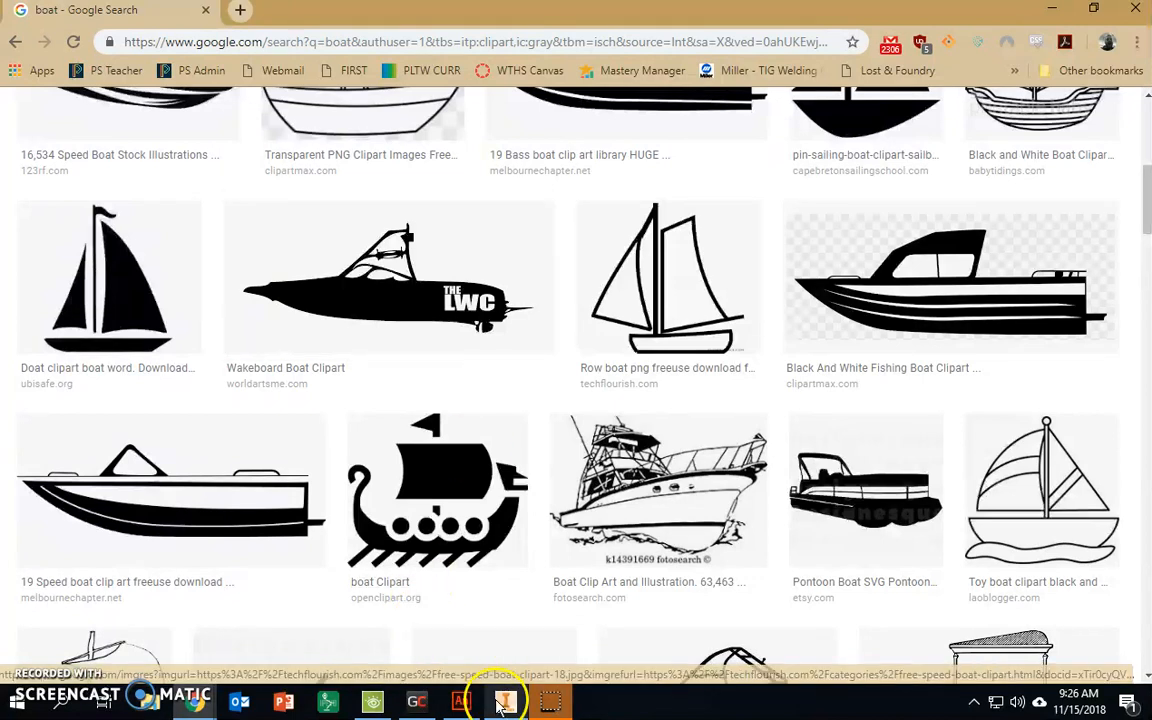
Switch to Inventor, start a 2D sketch on the XY plane and begin inserting an image.
left_click(498, 700)
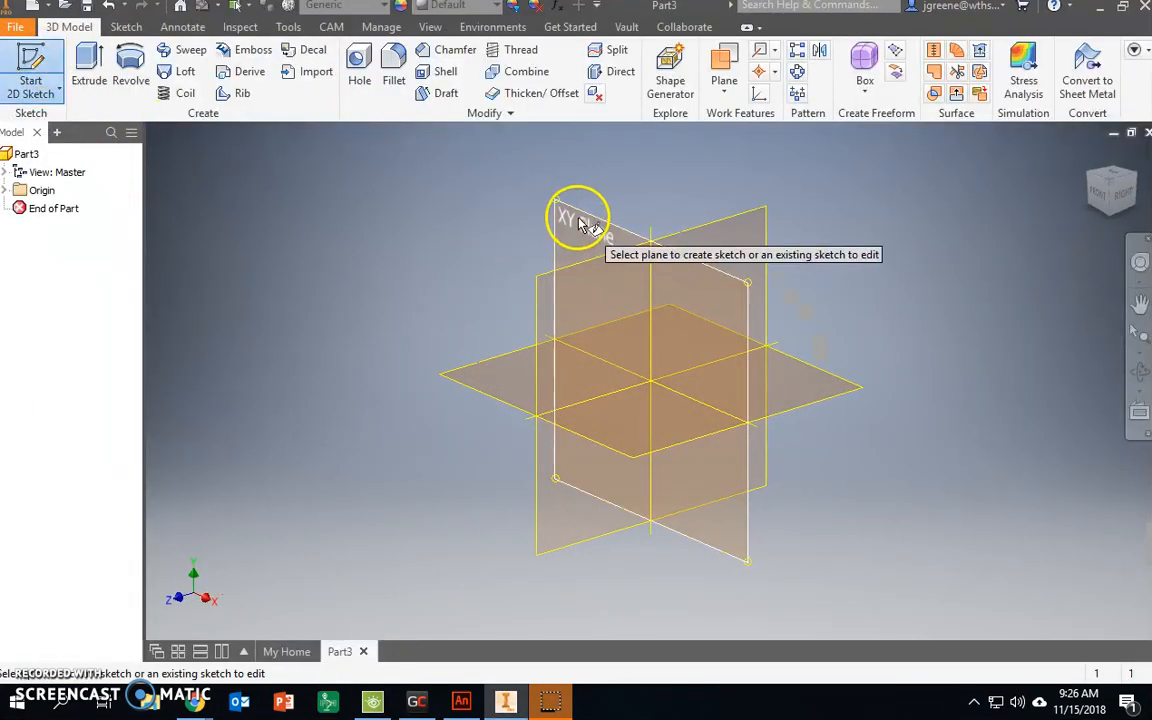
left_click(576, 216)
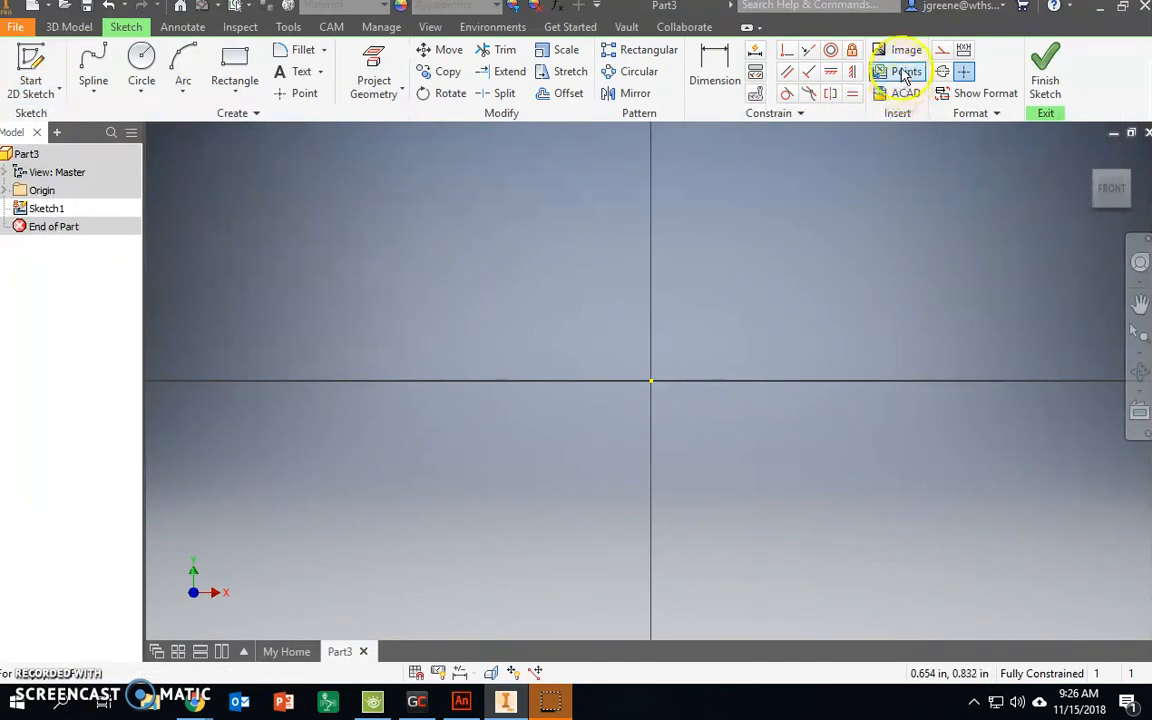
left_click(892, 50)
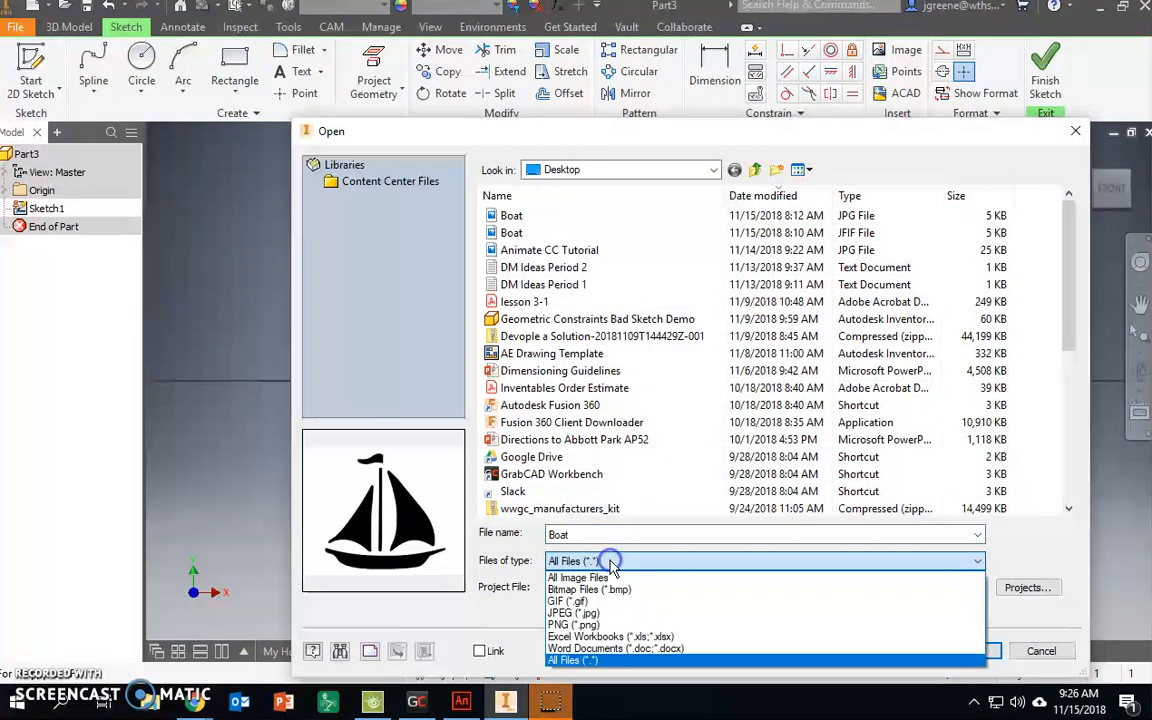
mouse_move(640, 588)
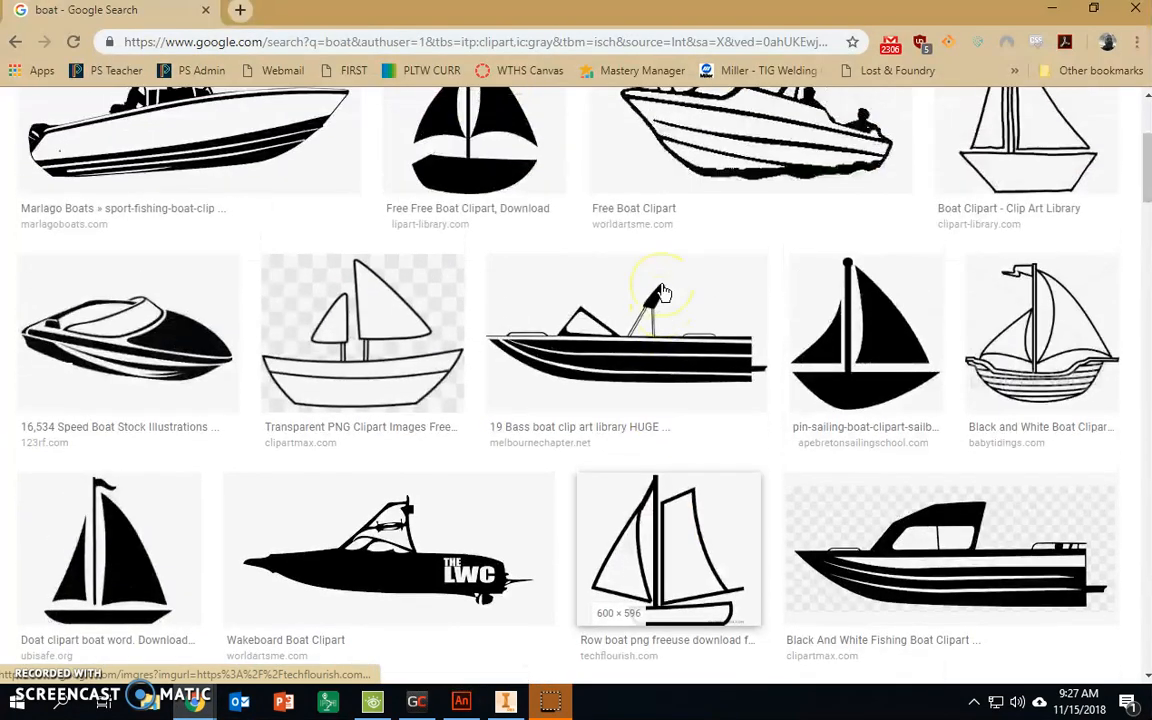
Scroll to the Sailing Boat silhouette, enlarge its preview and bring up its image options.
scroll("down", 3)
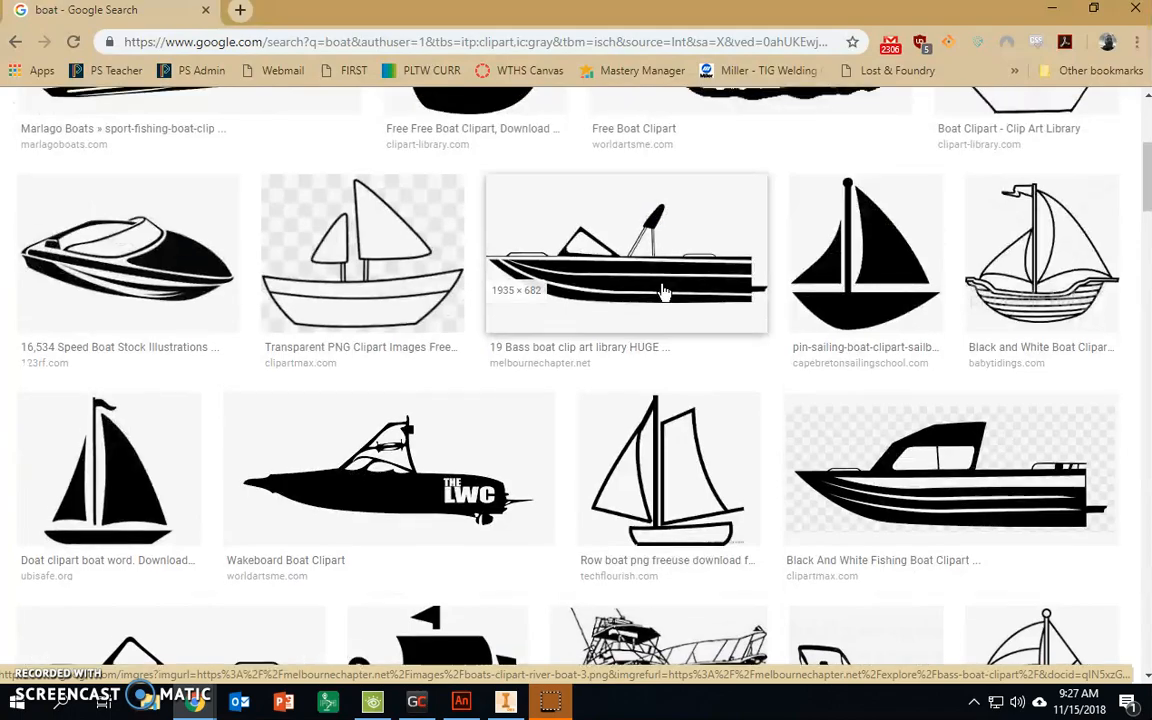
scroll("down", 3)
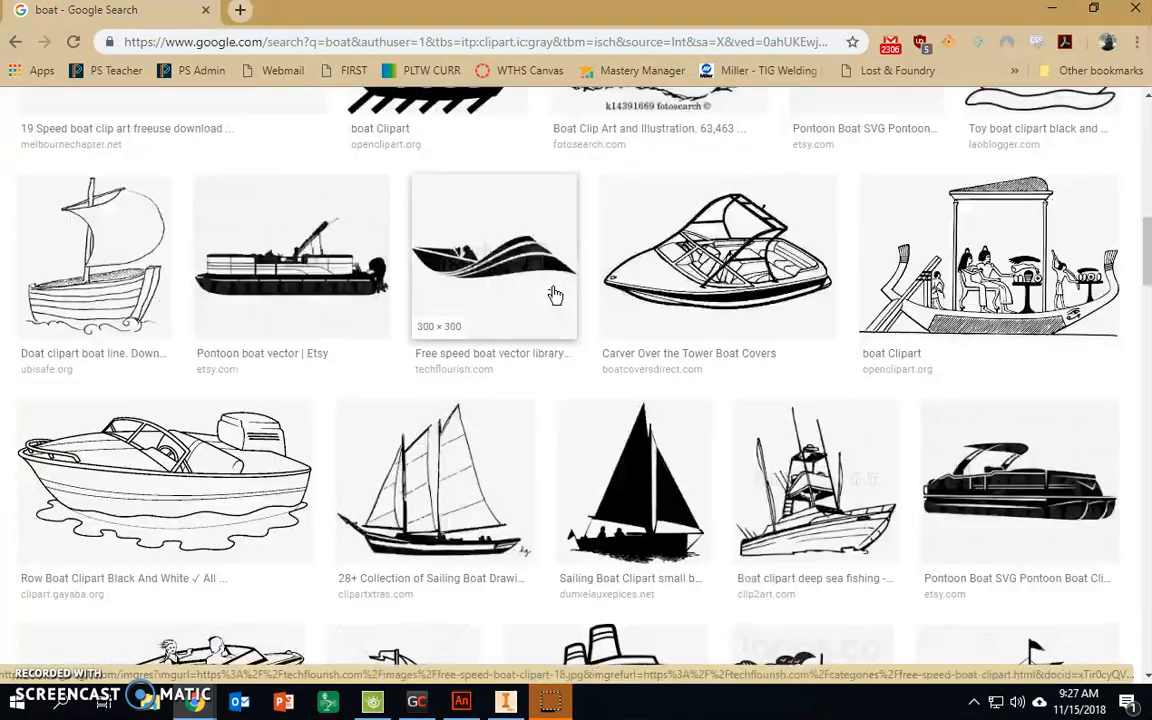
scroll("down", 3)
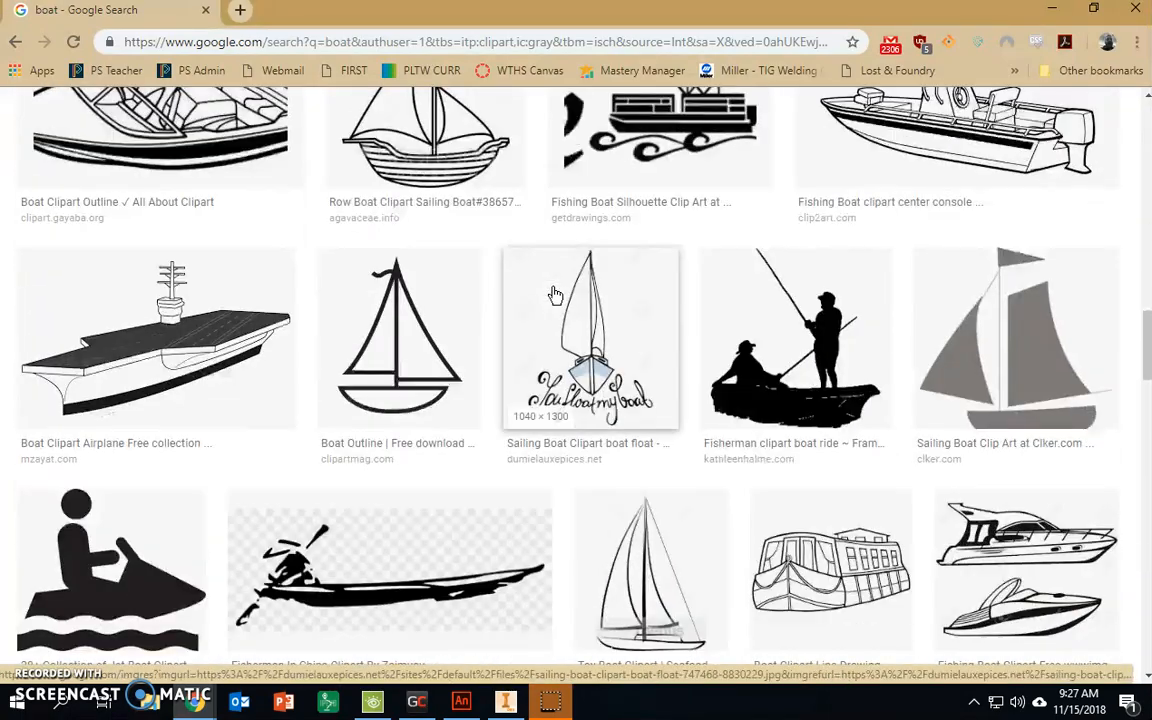
scroll("down", 3)
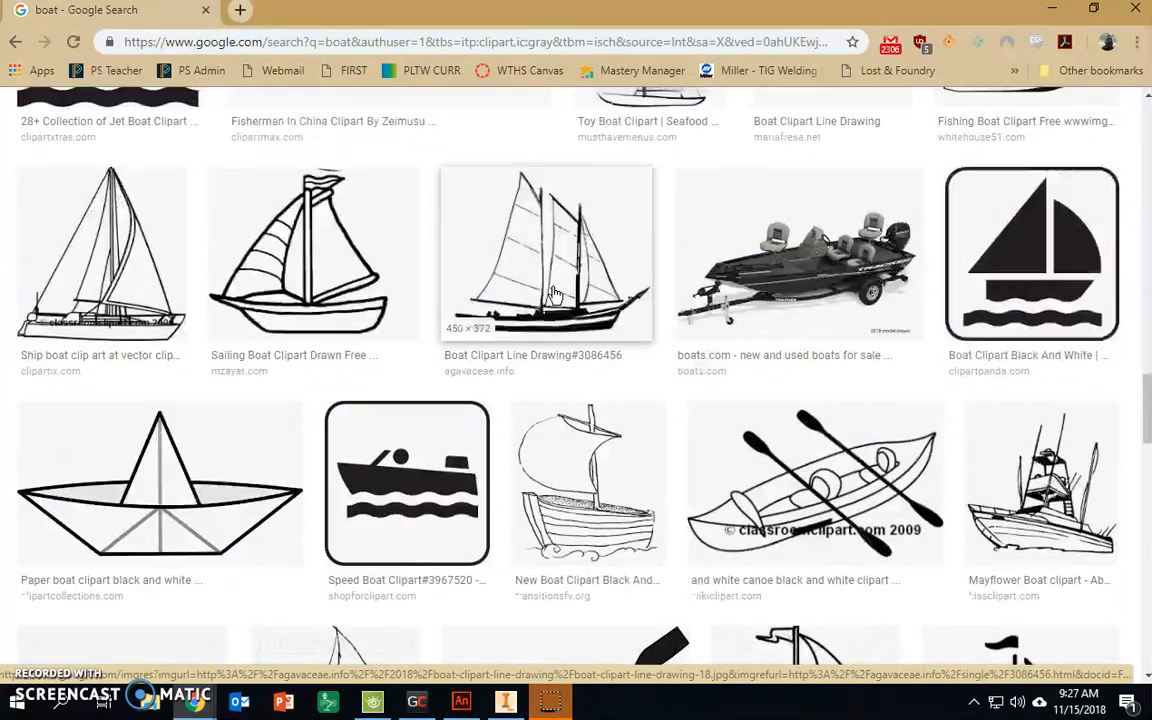
scroll("down", 3)
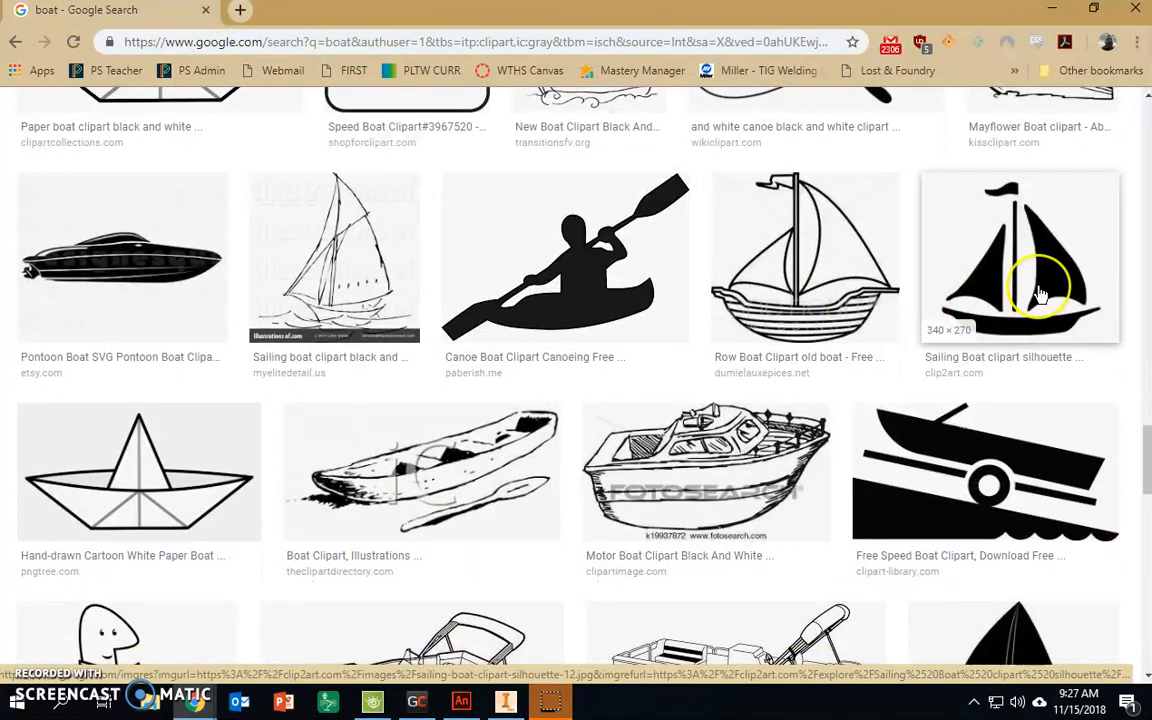
scroll("down", 3)
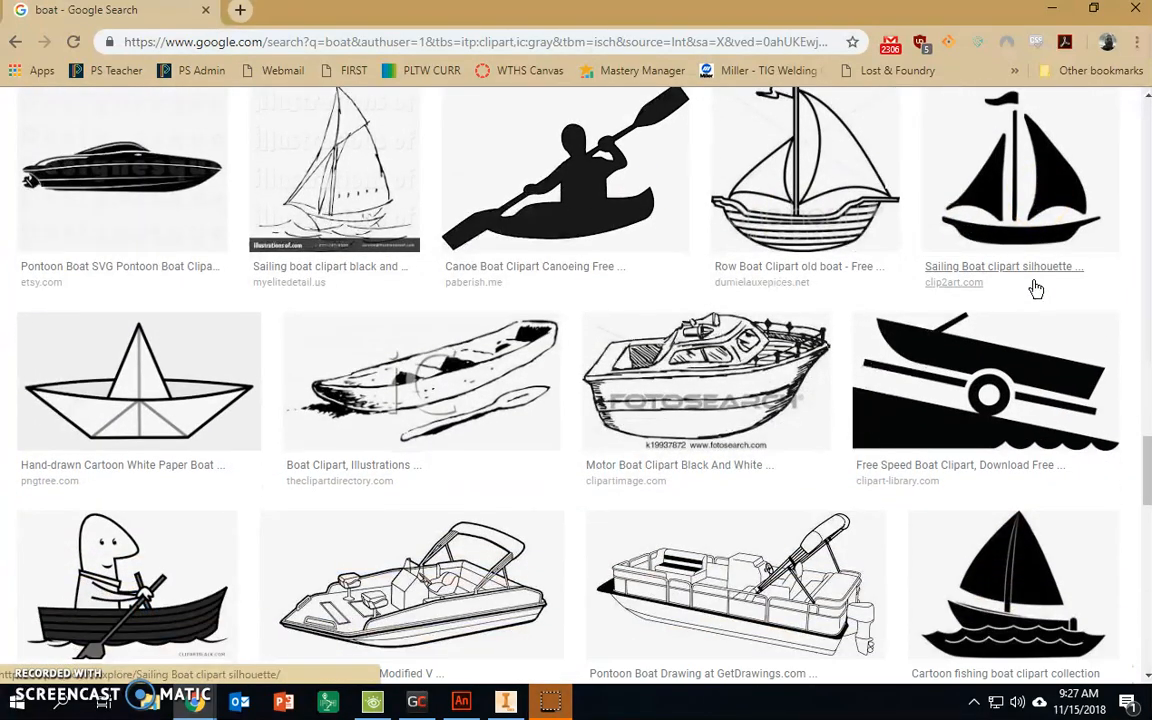
left_click(1020, 170)
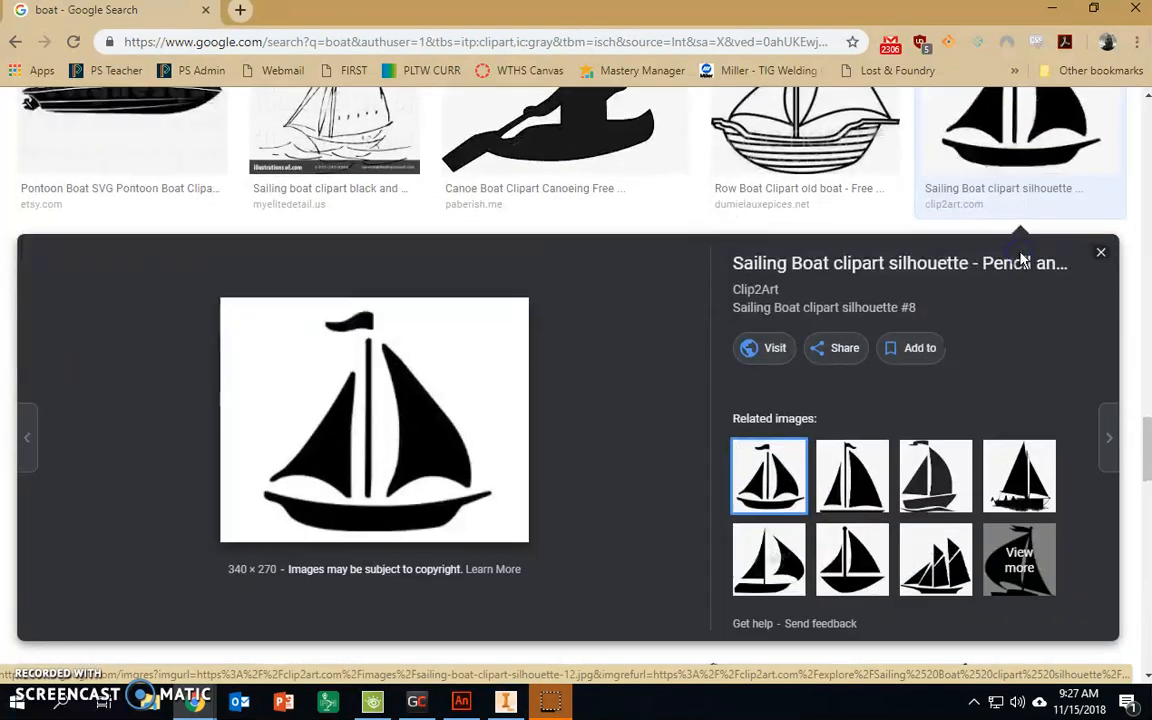
right_click(392, 384)
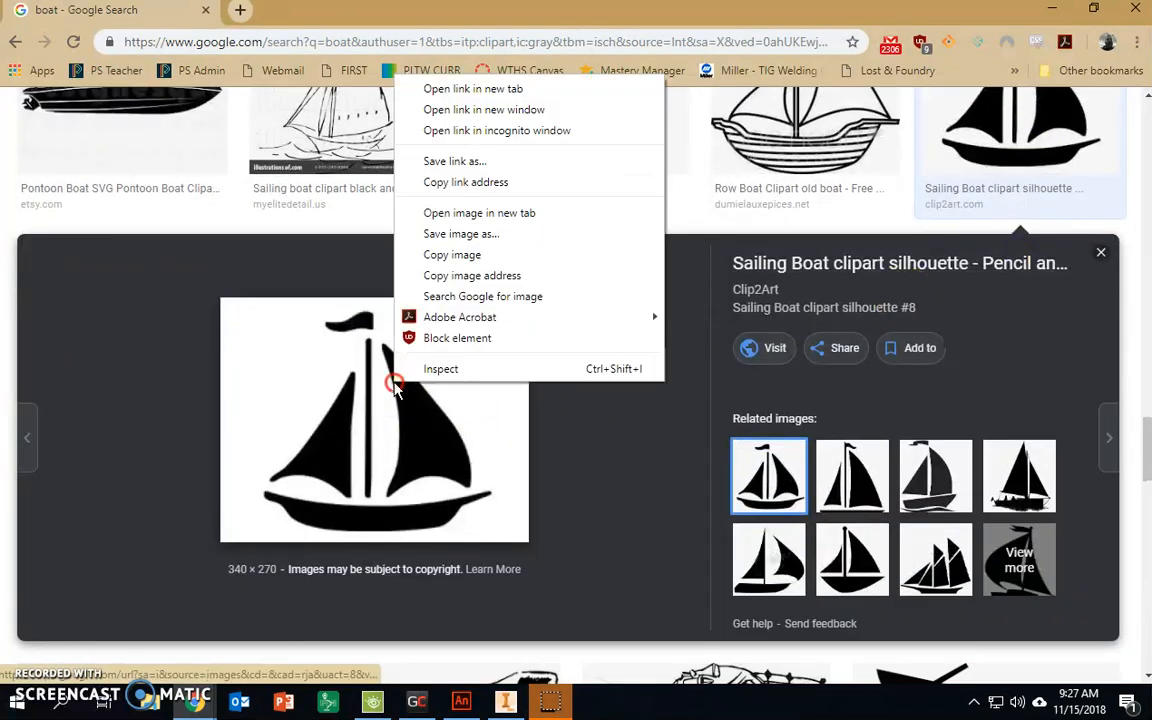
mouse_move(472, 232)
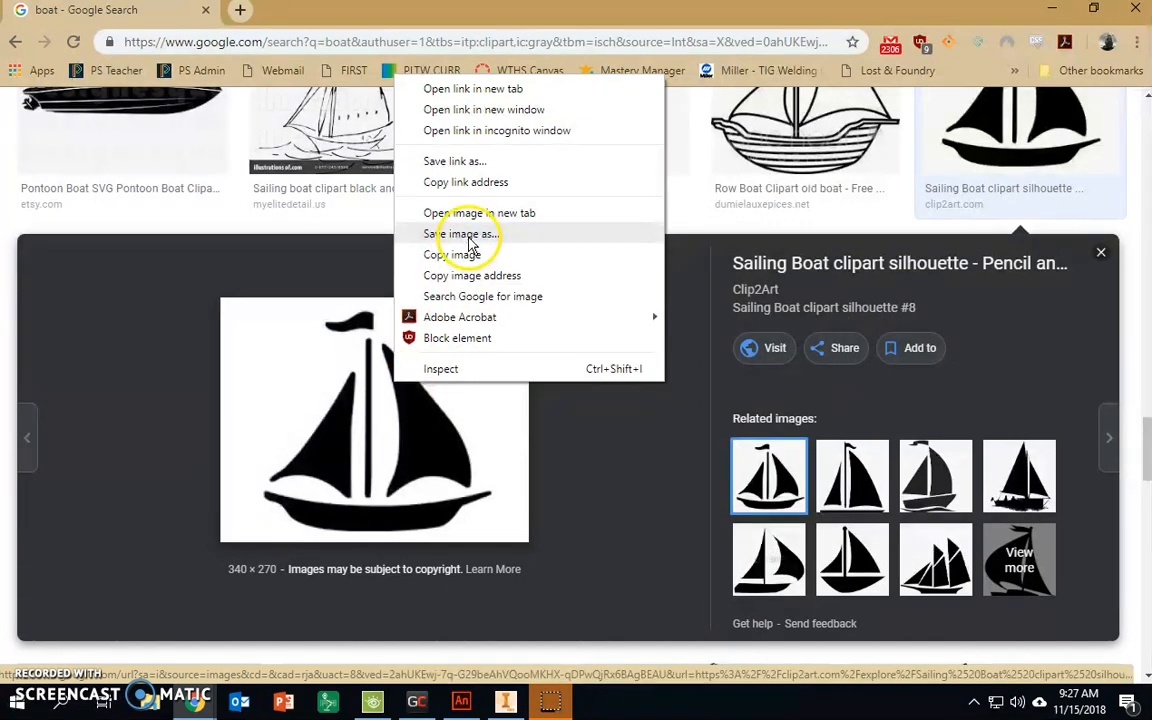
Save the silhouette image to the network drive under the file name 'Boat'.
left_click(464, 234)
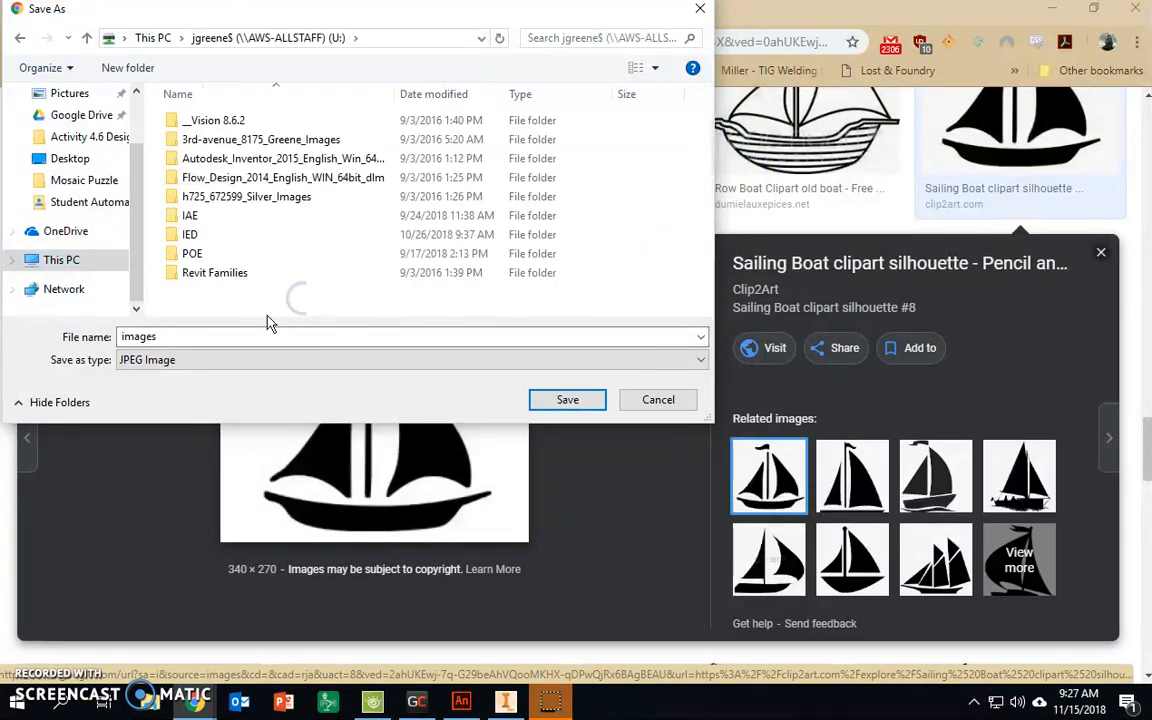
type("Boat")
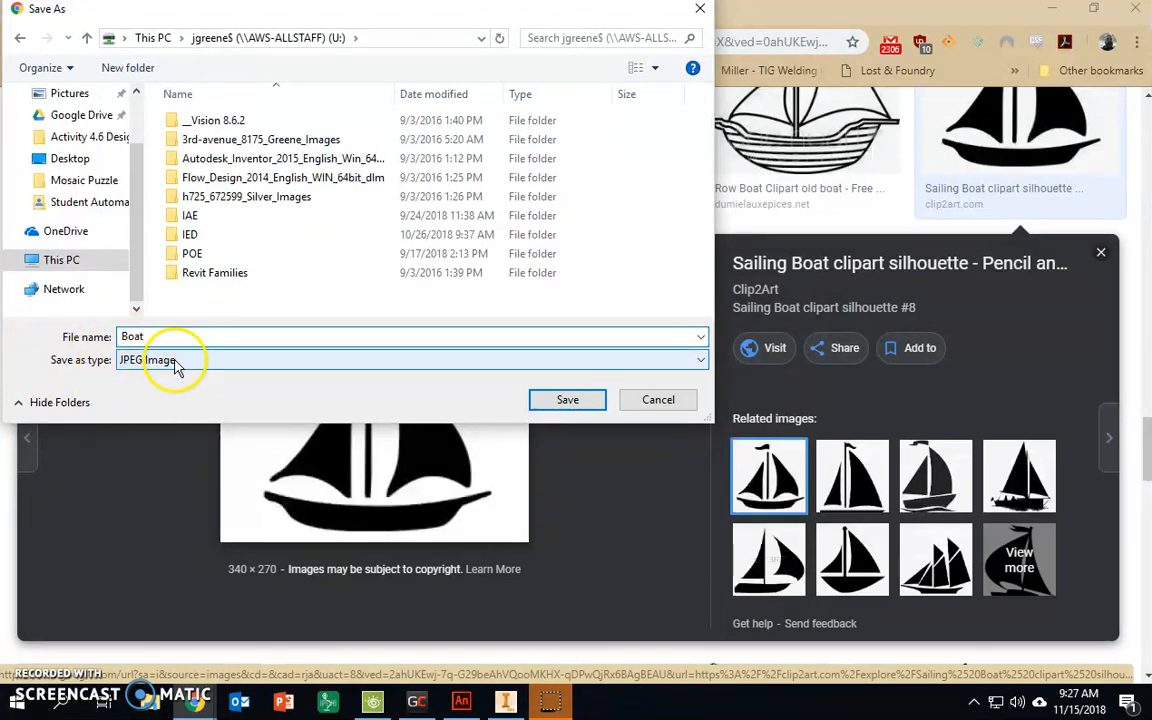
left_click(658, 400)
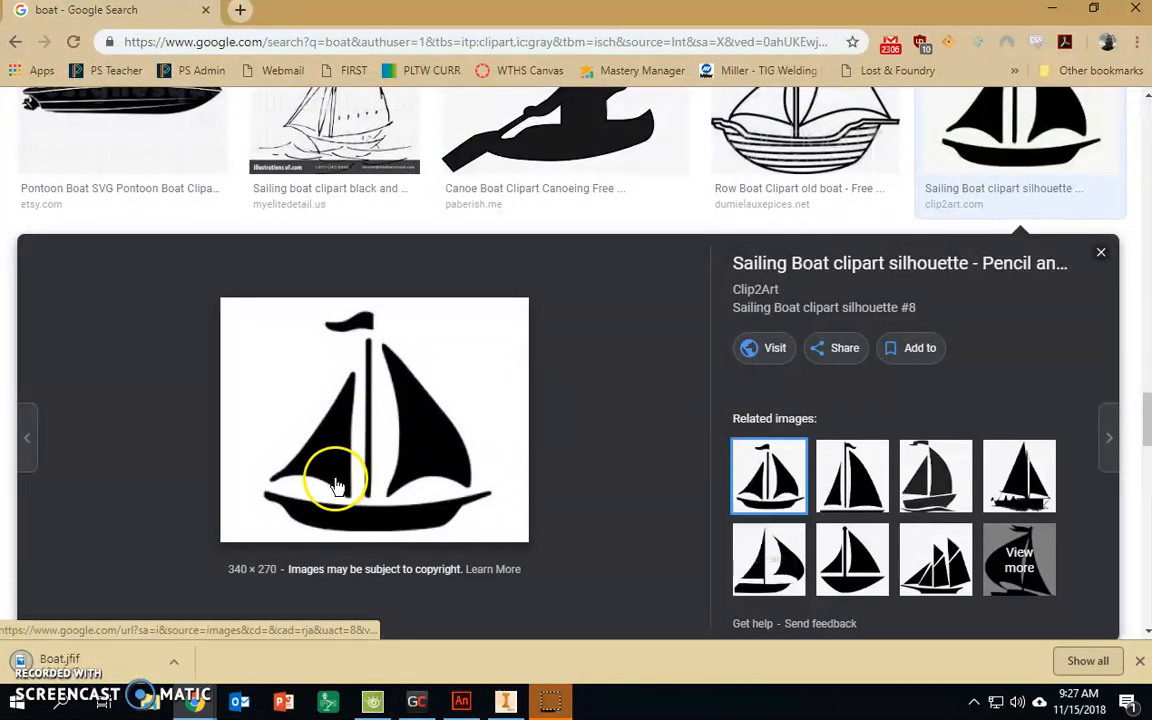
mouse_move(296, 508)
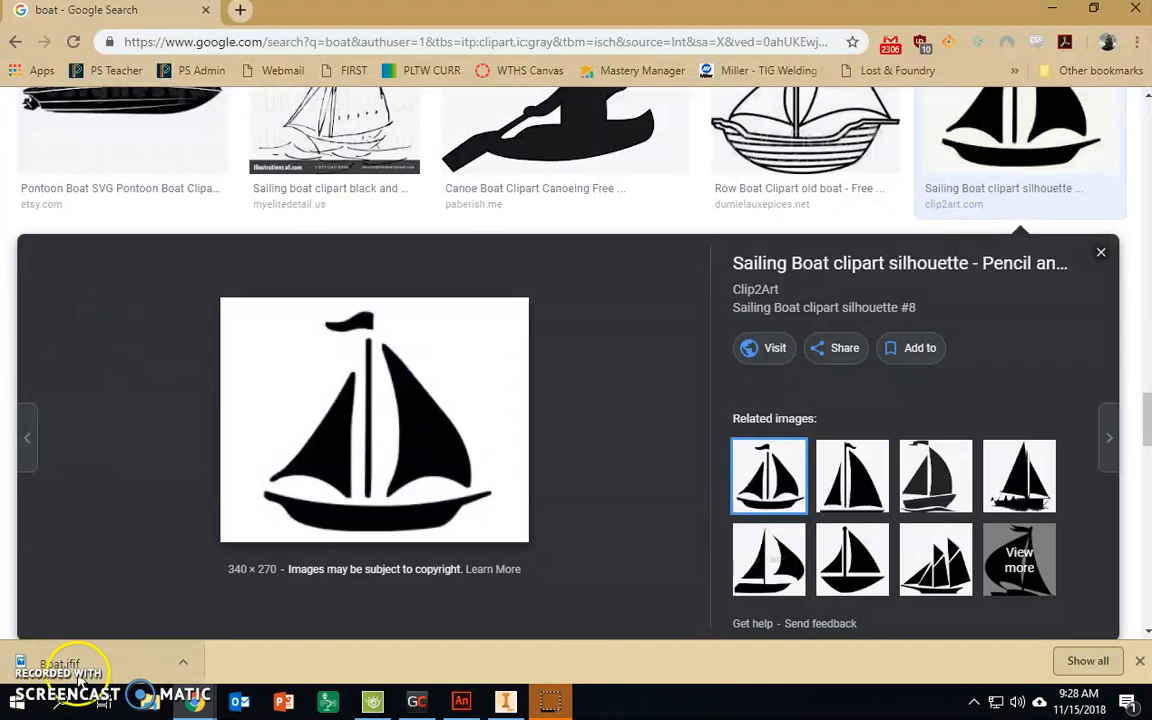
mouse_move(262, 12)
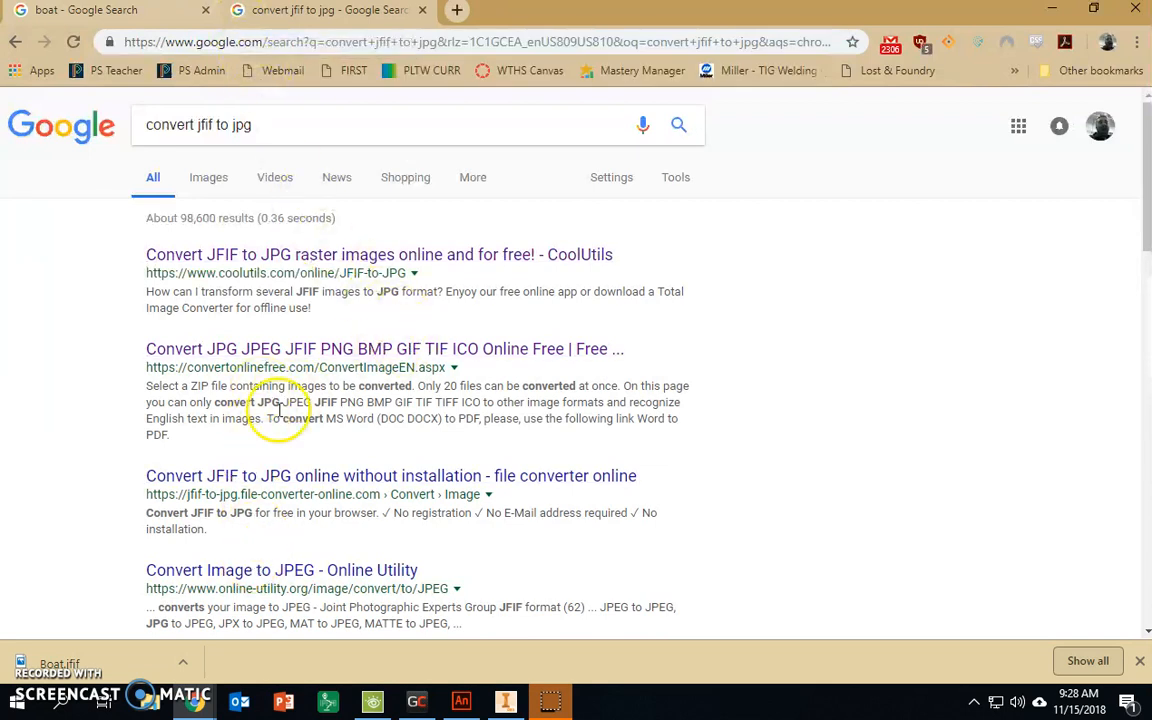
mouse_move(308, 368)
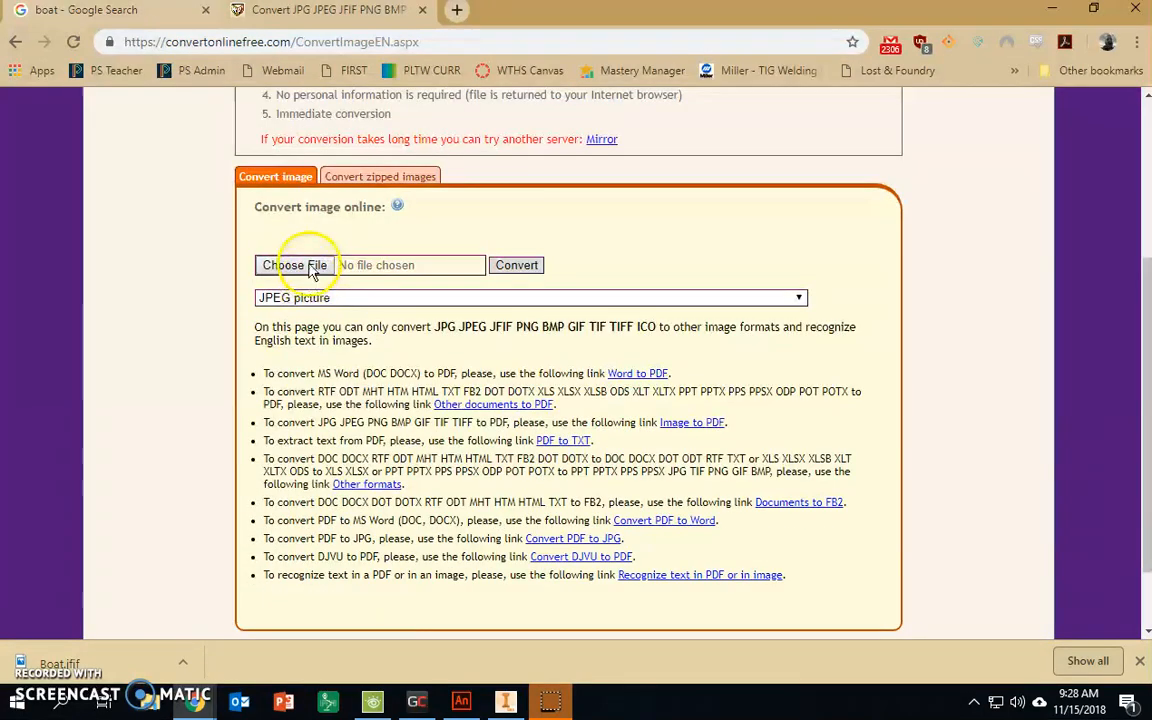
Convert Boat.jfif to a JPEG picture on convertonlinefree.com and download Boat.JPG.
left_click(300, 264)
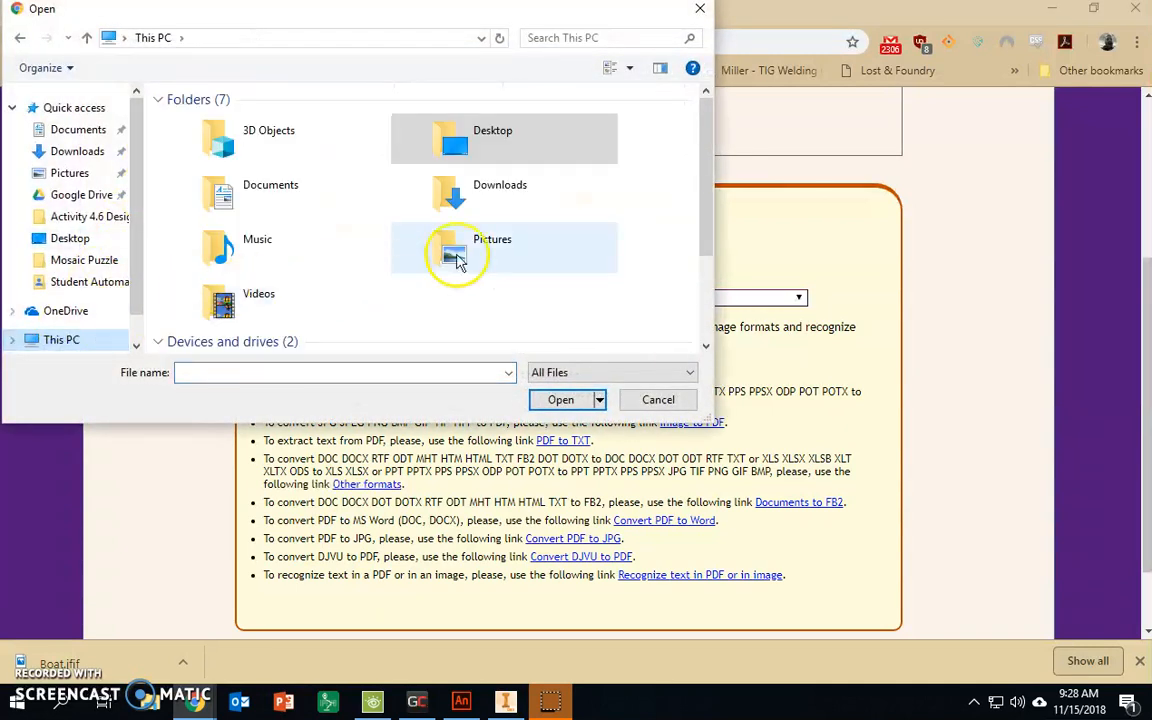
double_click(456, 250)
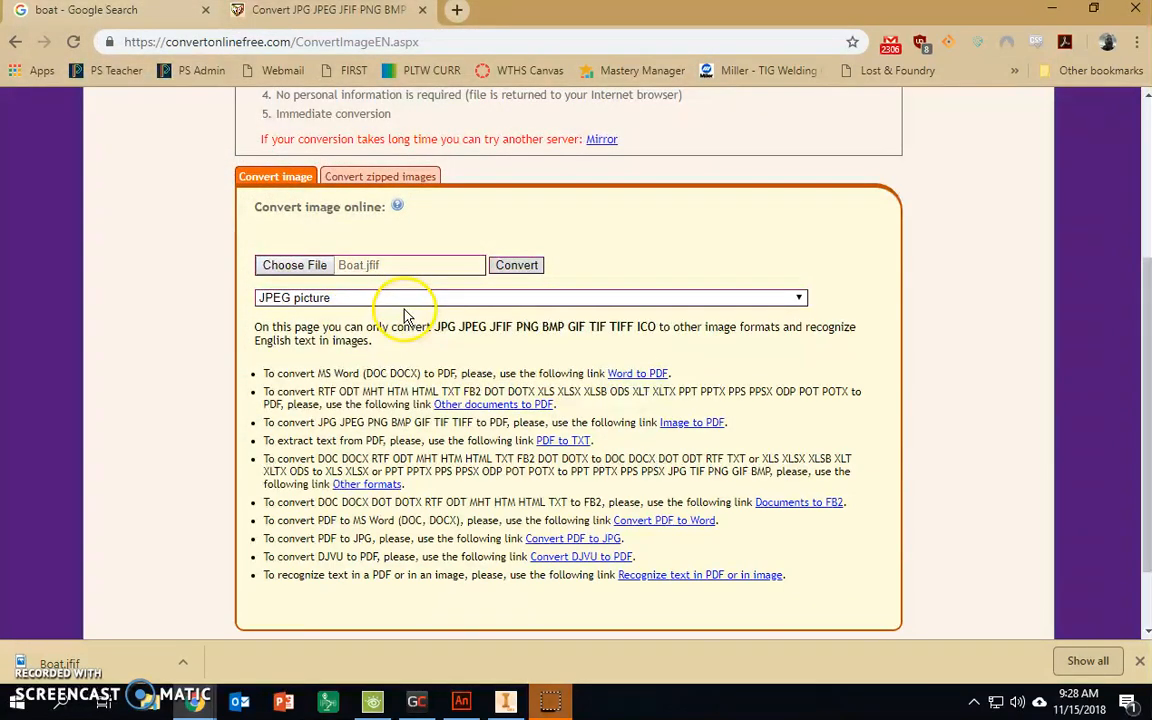
left_click(516, 264)
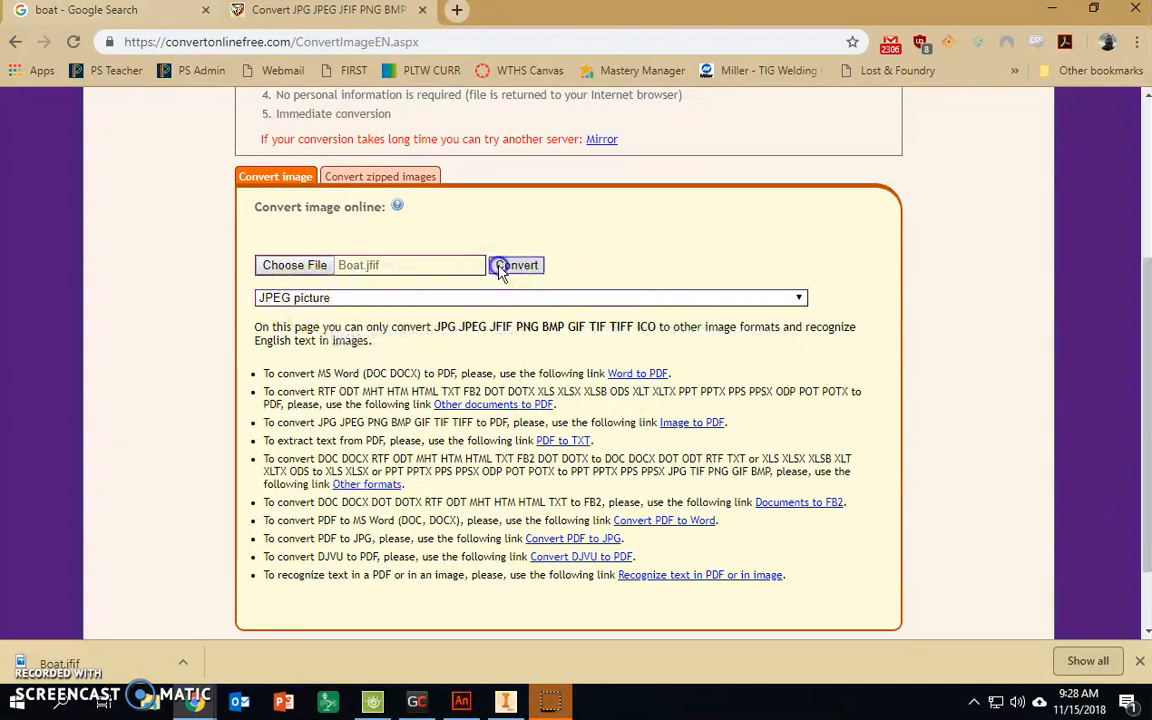
left_click(516, 264)
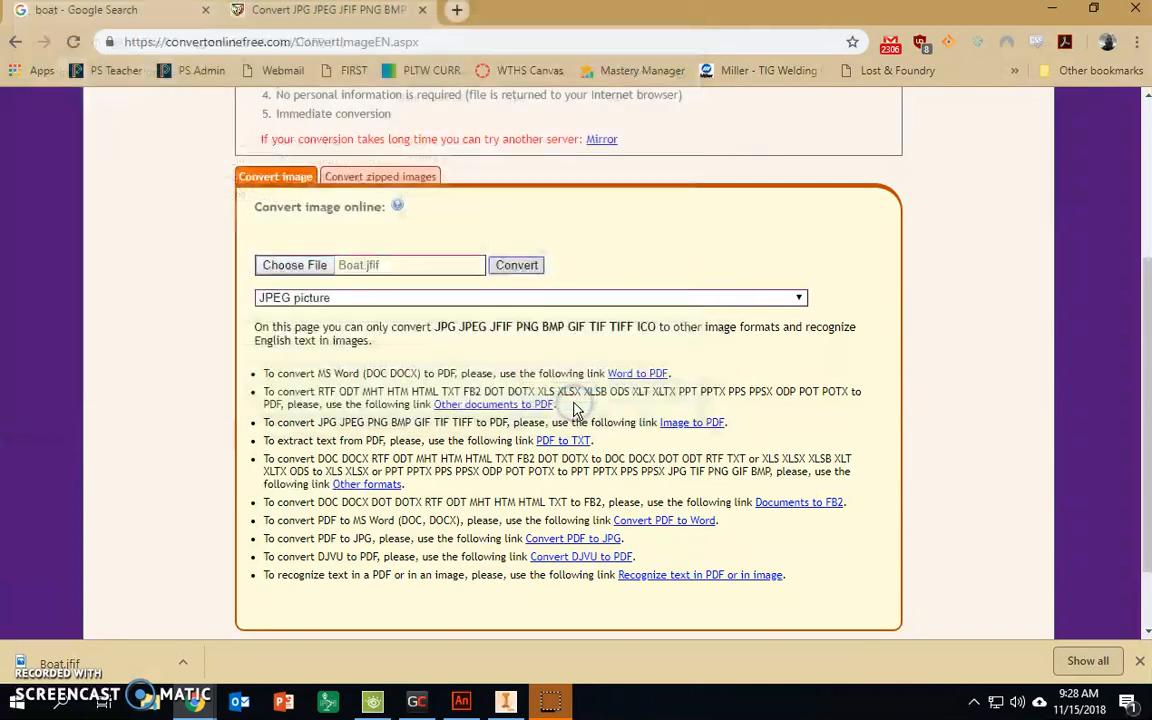
left_click(516, 264)
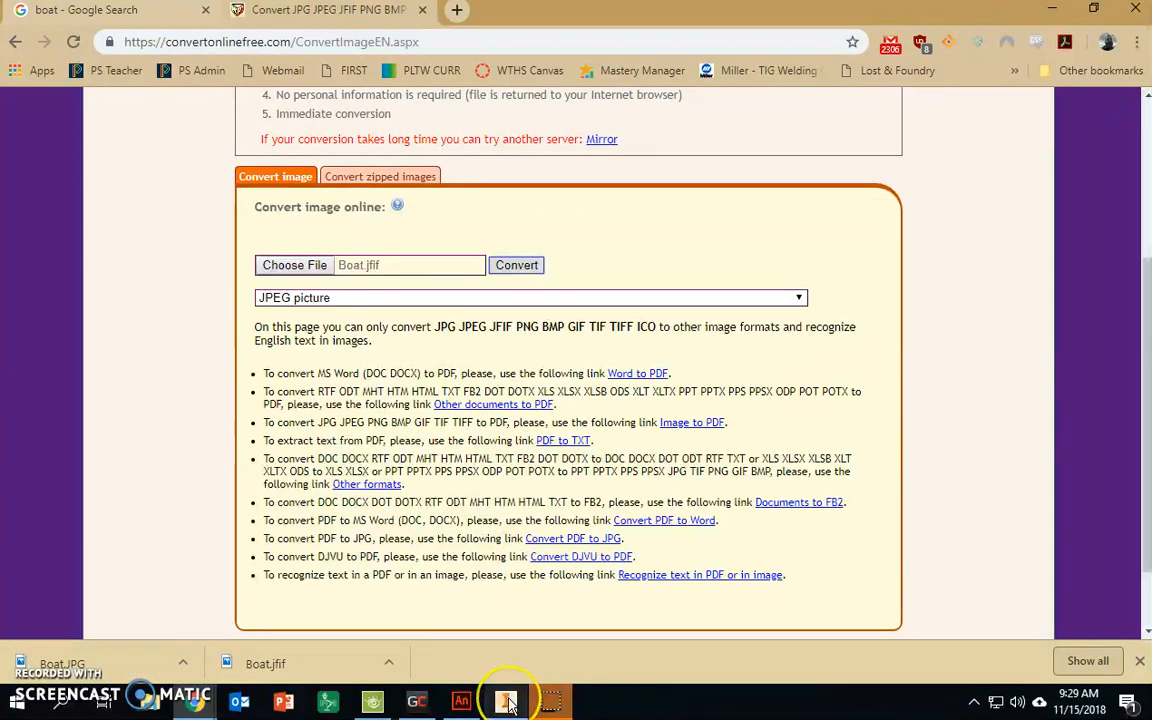
mouse_move(504, 700)
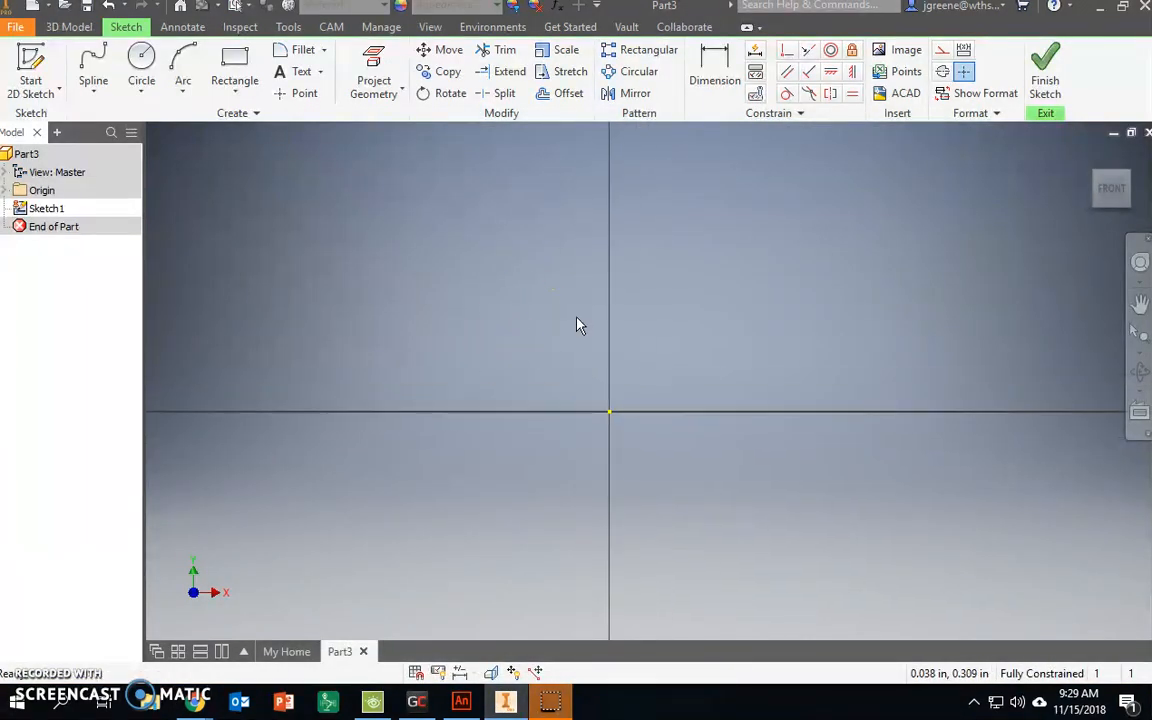
mouse_move(906, 50)
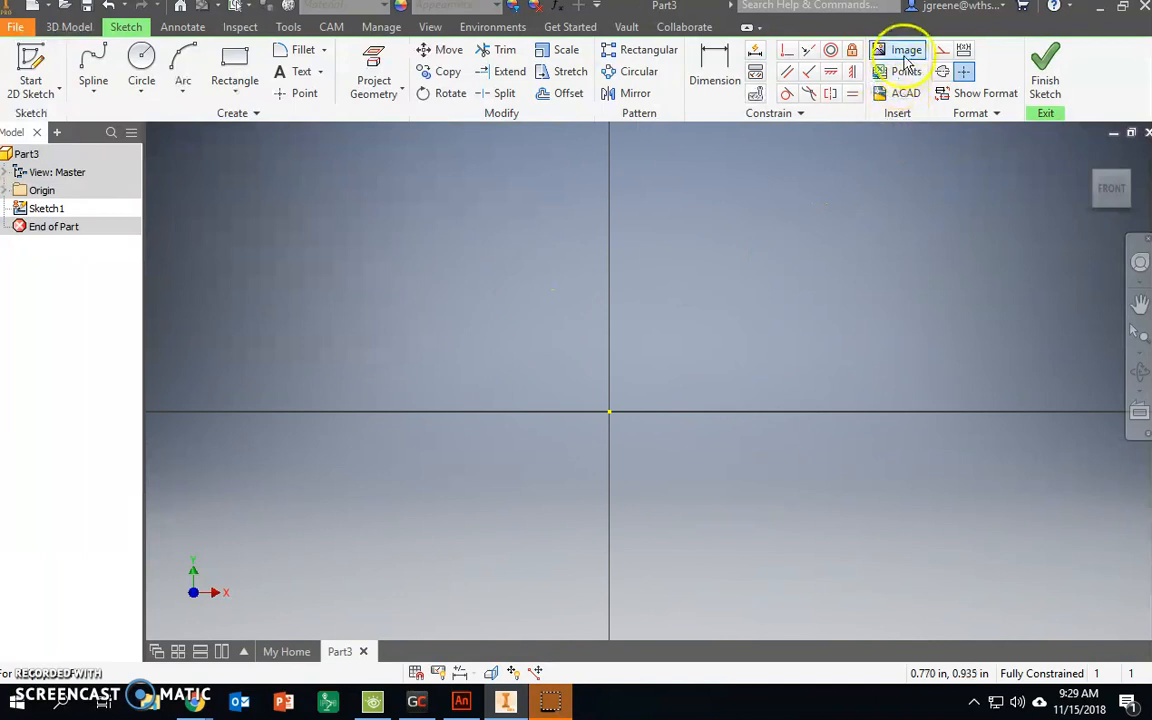
Insert an image into the sketch, choosing Boat (JPG File) from the network drive.
left_click(904, 50)
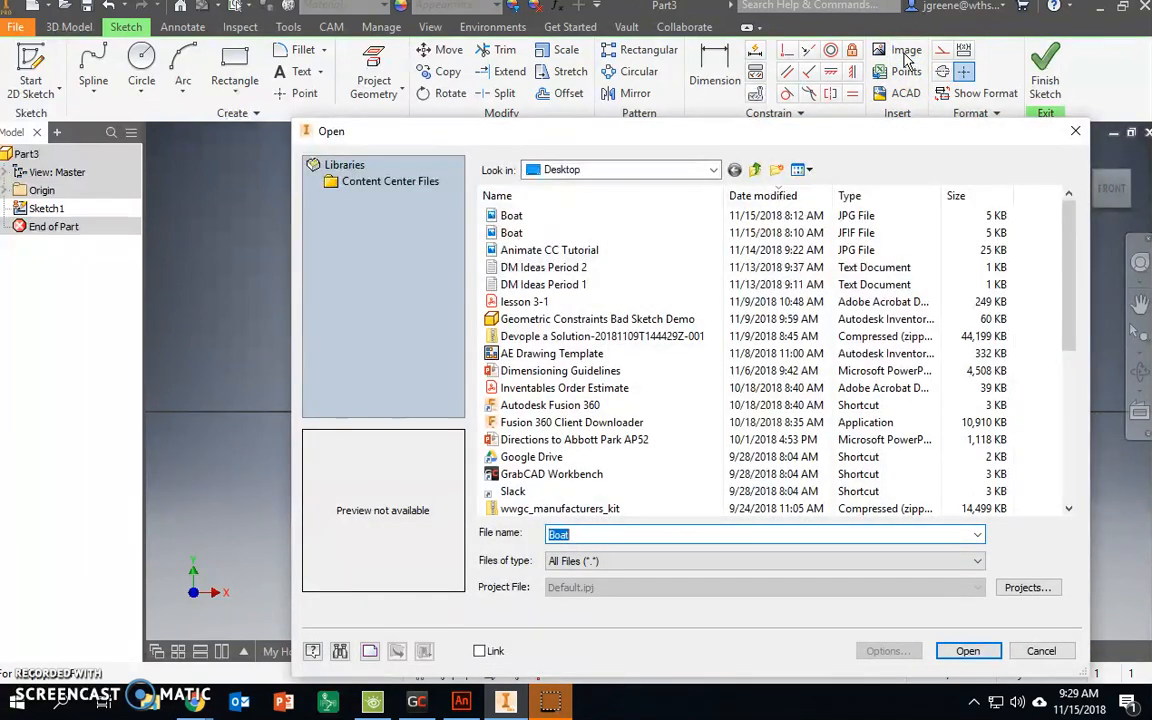
left_click(714, 168)
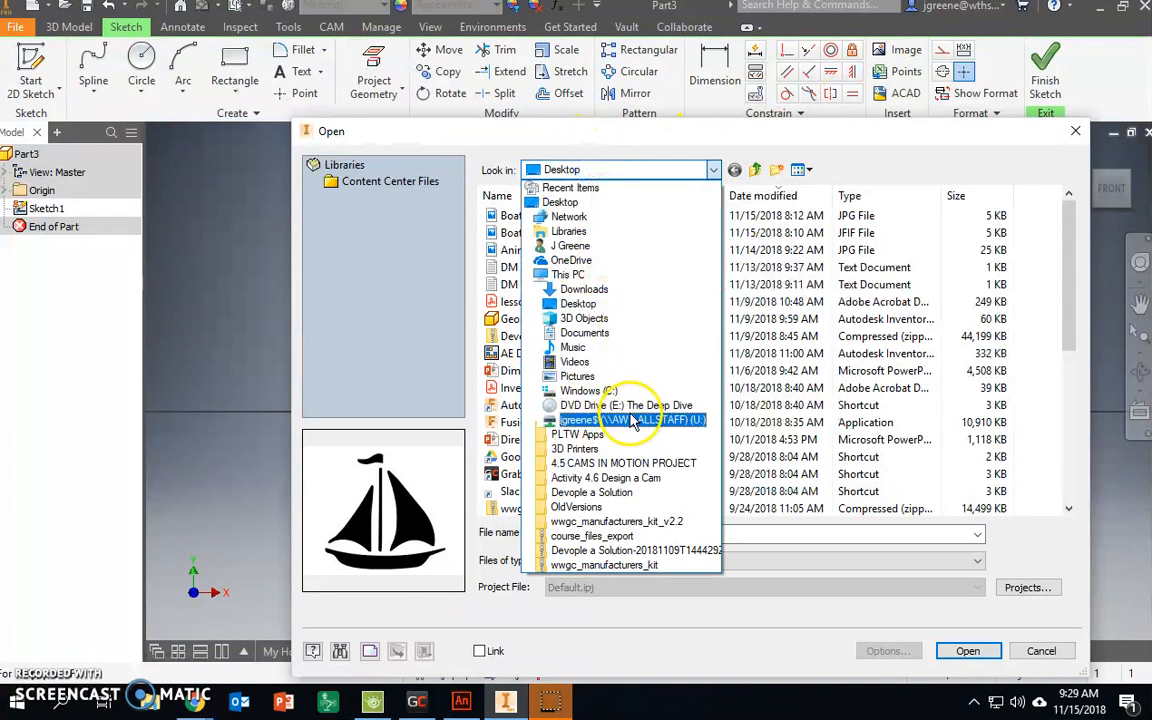
left_click(624, 418)
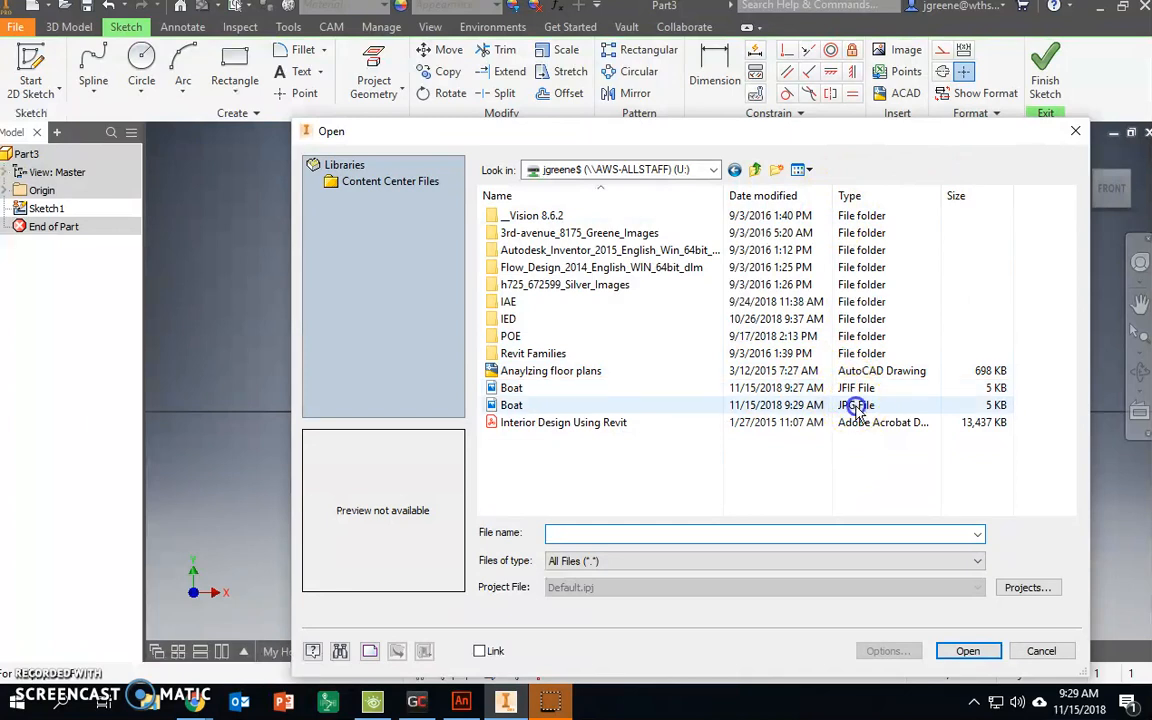
left_click(512, 404)
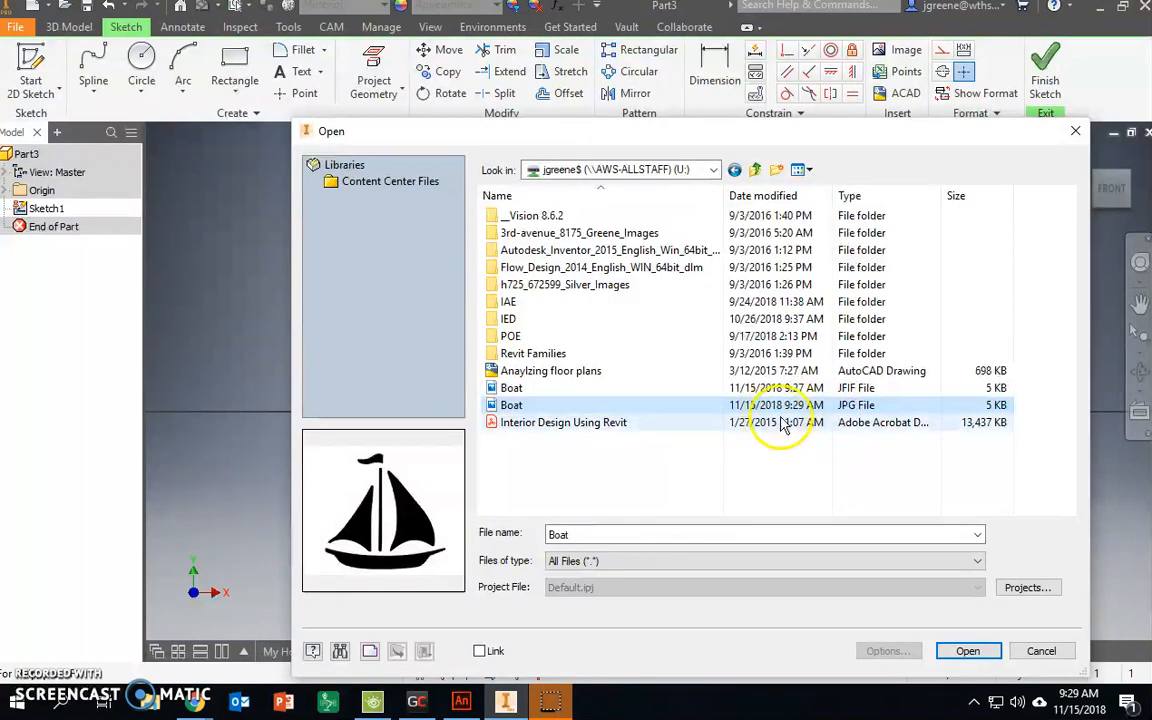
left_click(968, 650)
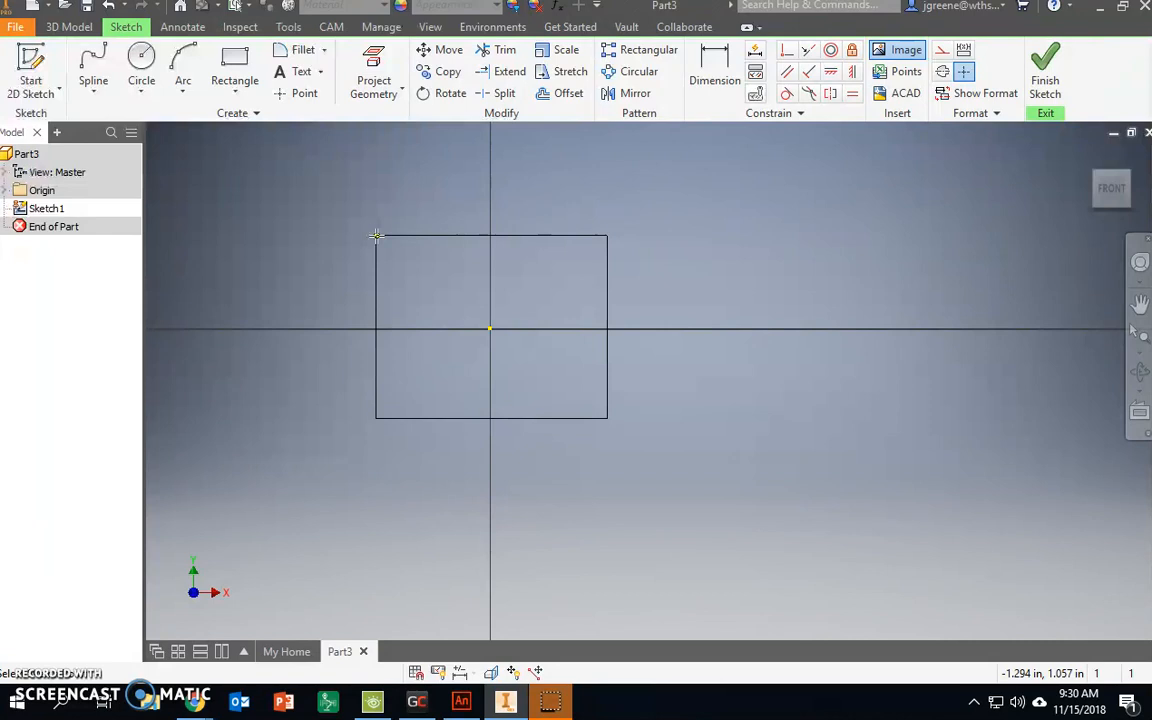
Place the sailboat picture in the sketch and drag it over the origin.
left_click(772, 184)
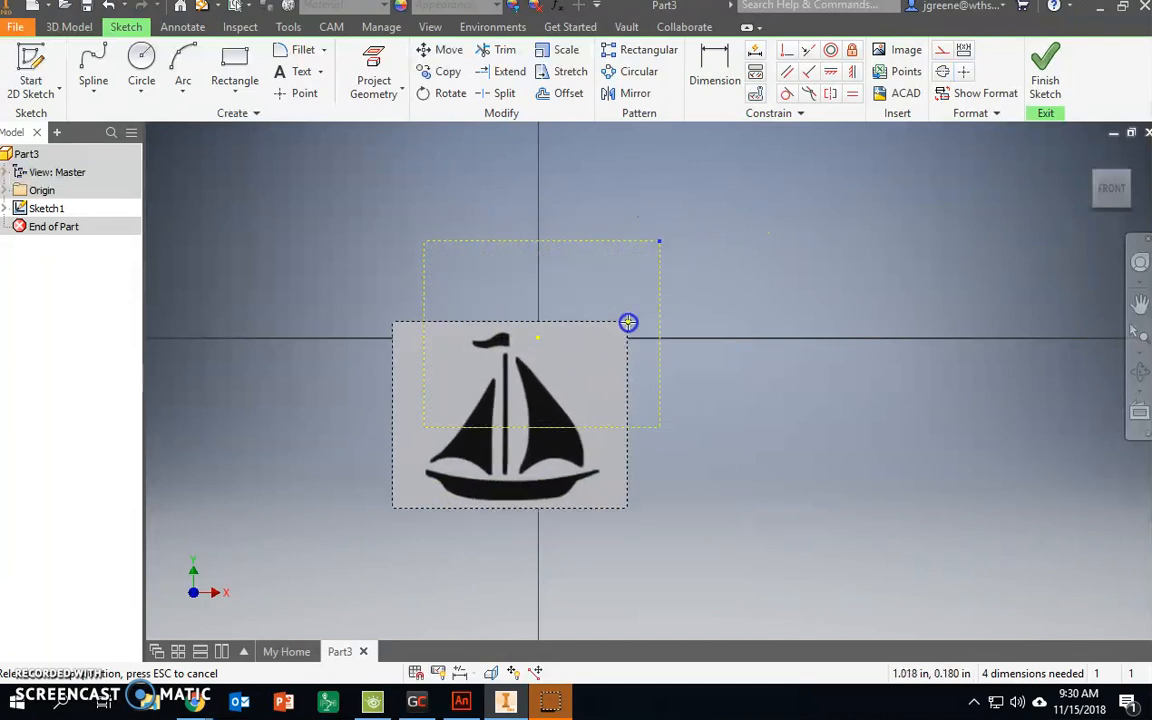
left_click_drag(628, 322, 660, 244)
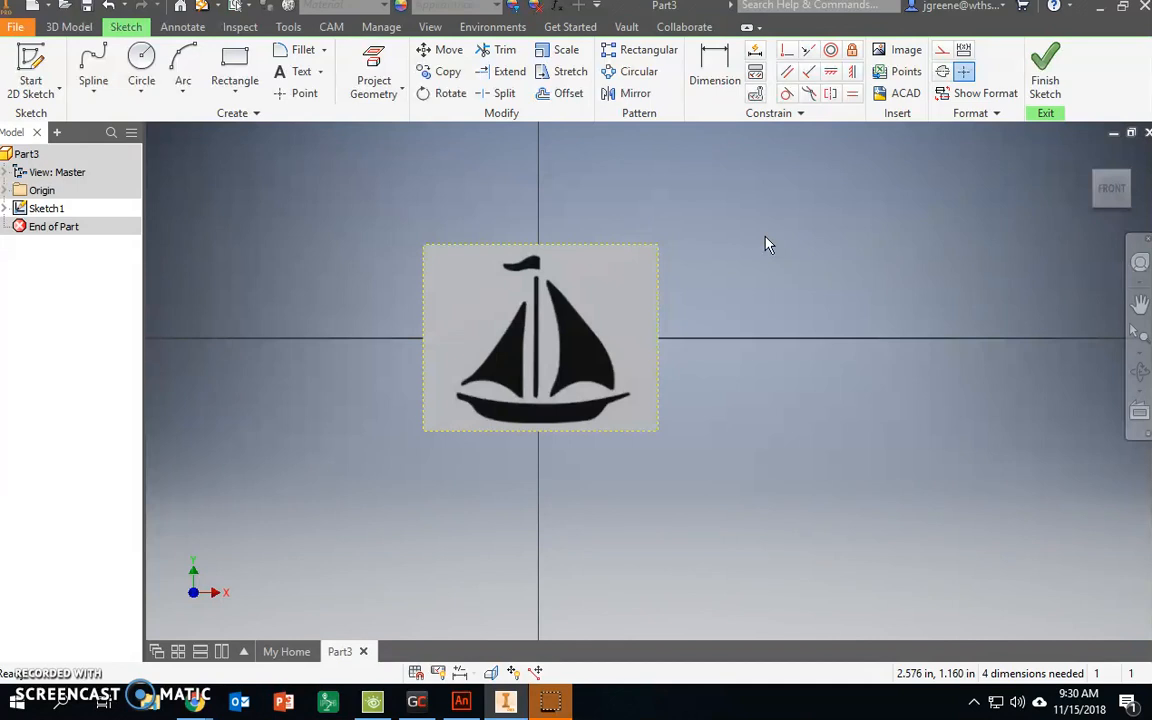
mouse_move(548, 252)
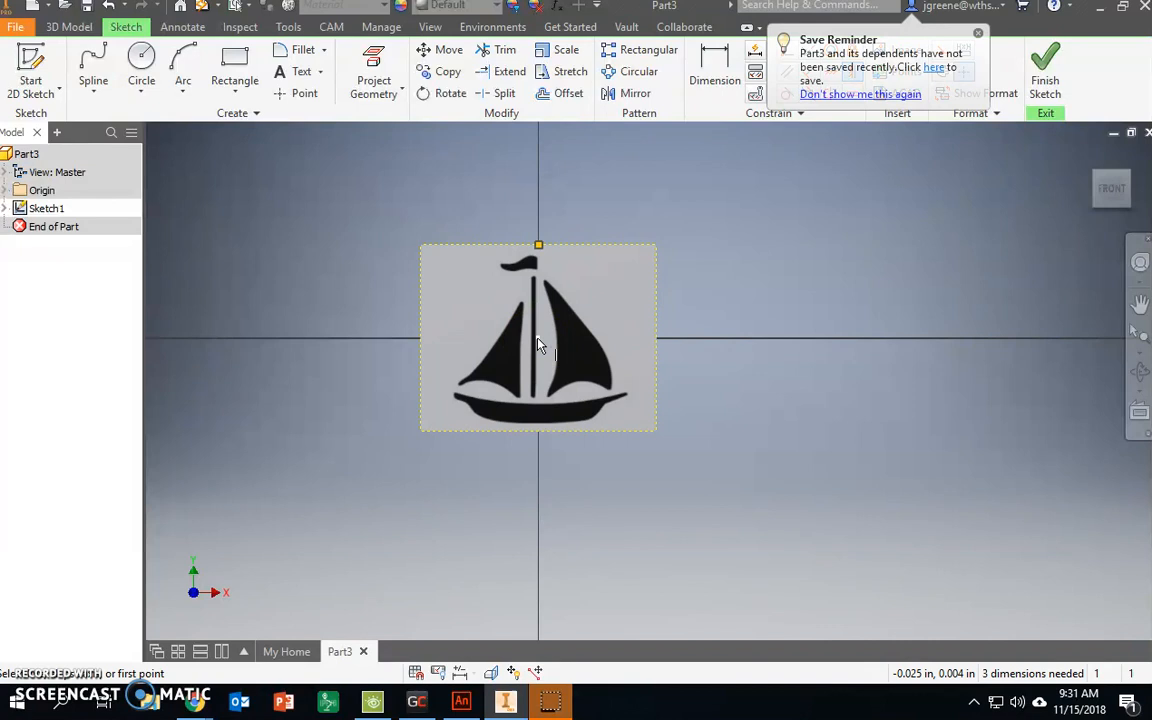
mouse_move(736, 292)
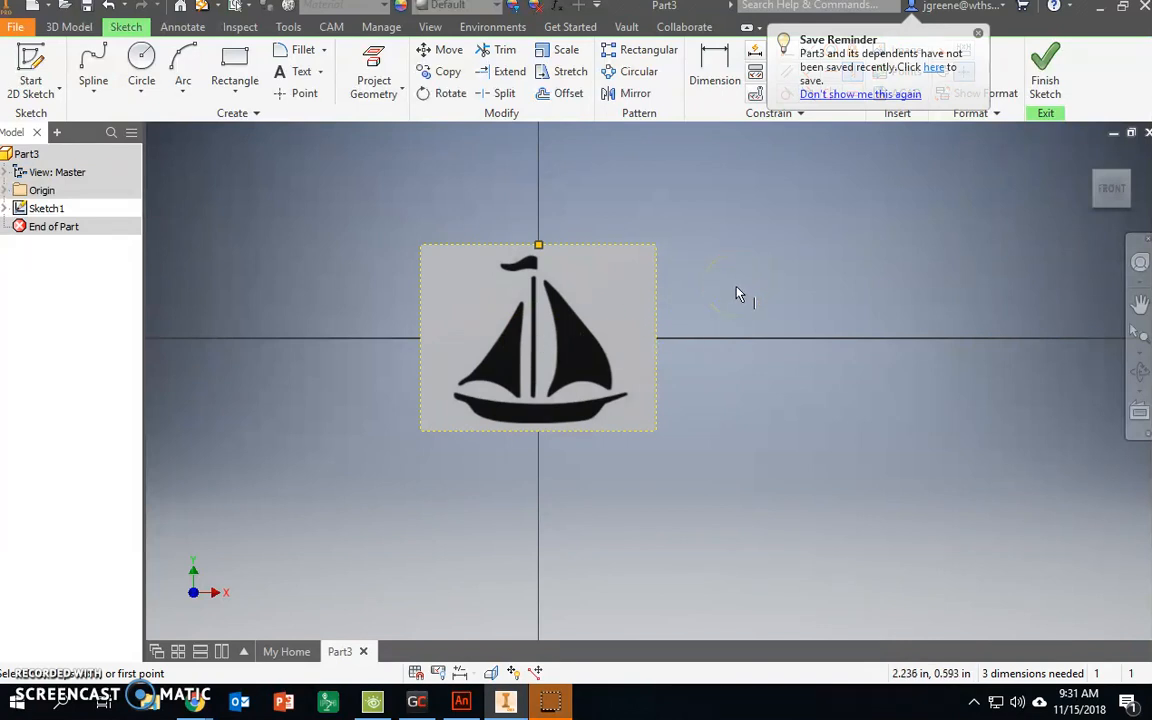
Dismiss the unsaved-part Save Reminder balloon.
left_click(972, 32)
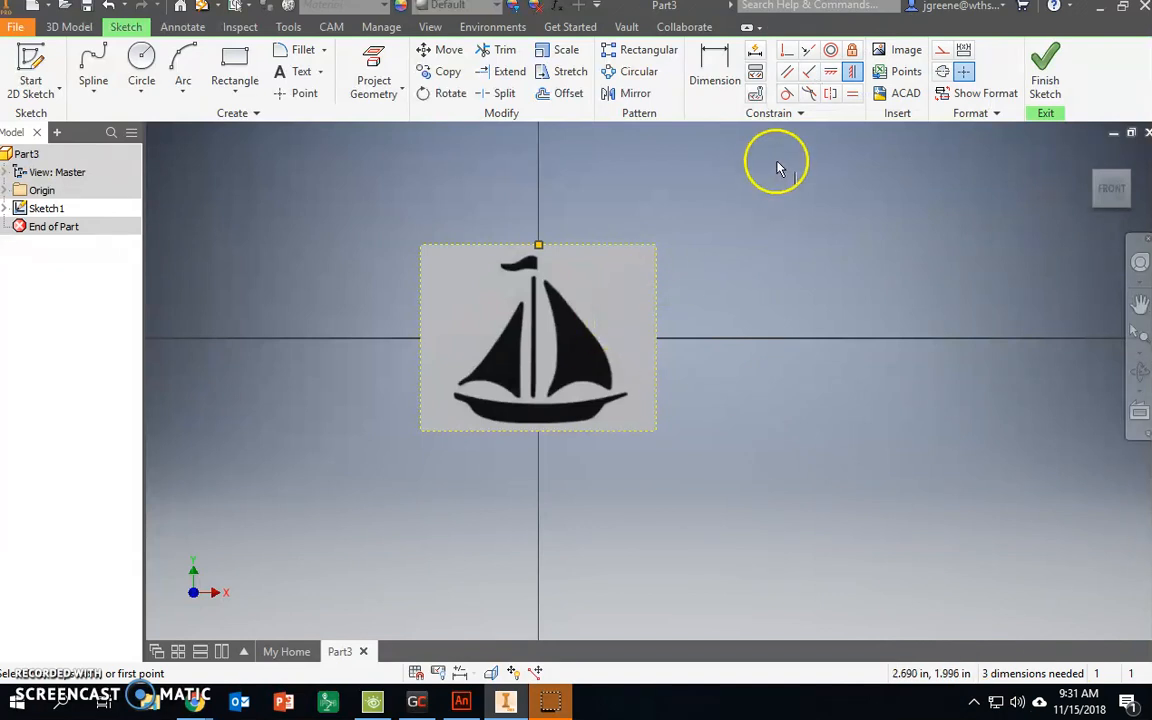
mouse_move(676, 332)
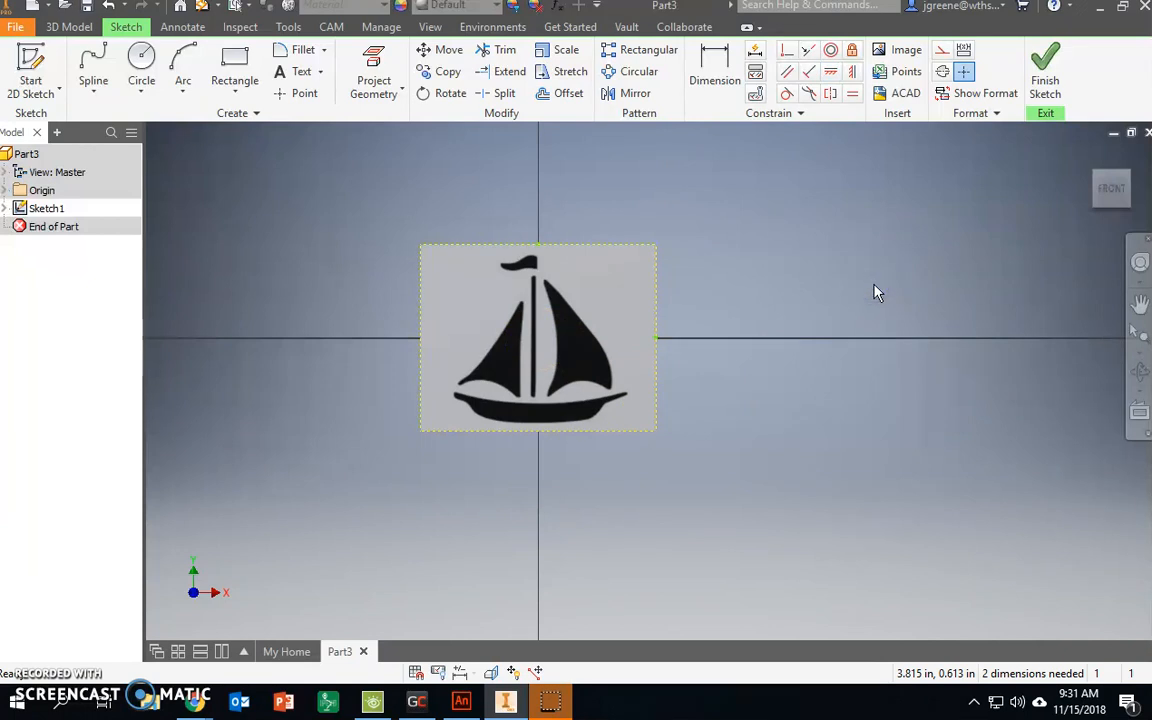
mouse_move(660, 244)
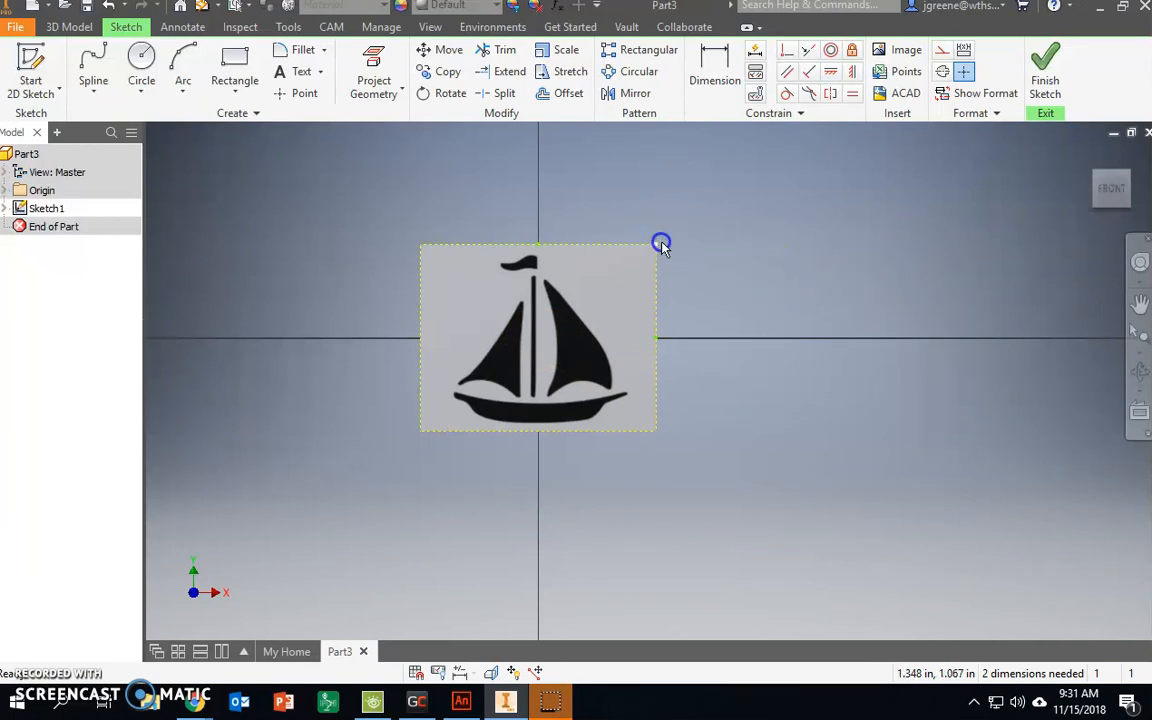
Enlarge the sailboat image by its corner grip and straighten the accidental tilt.
left_click_drag(660, 244, 700, 220)
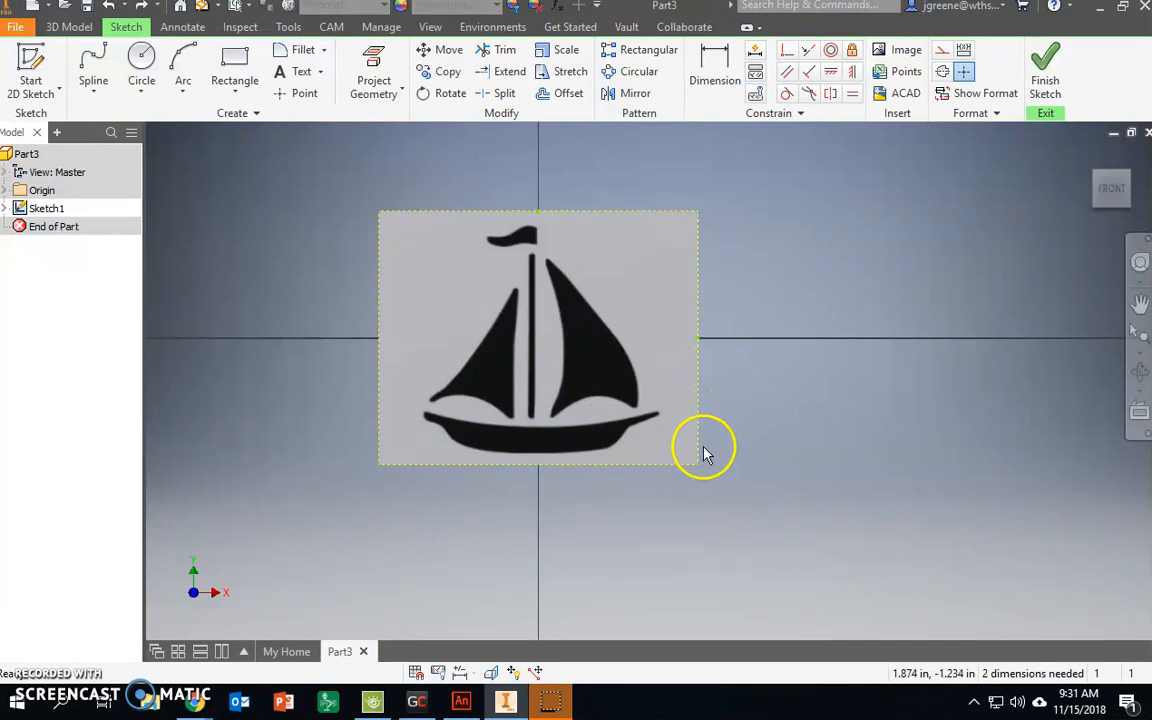
left_click_drag(700, 460, 684, 424)
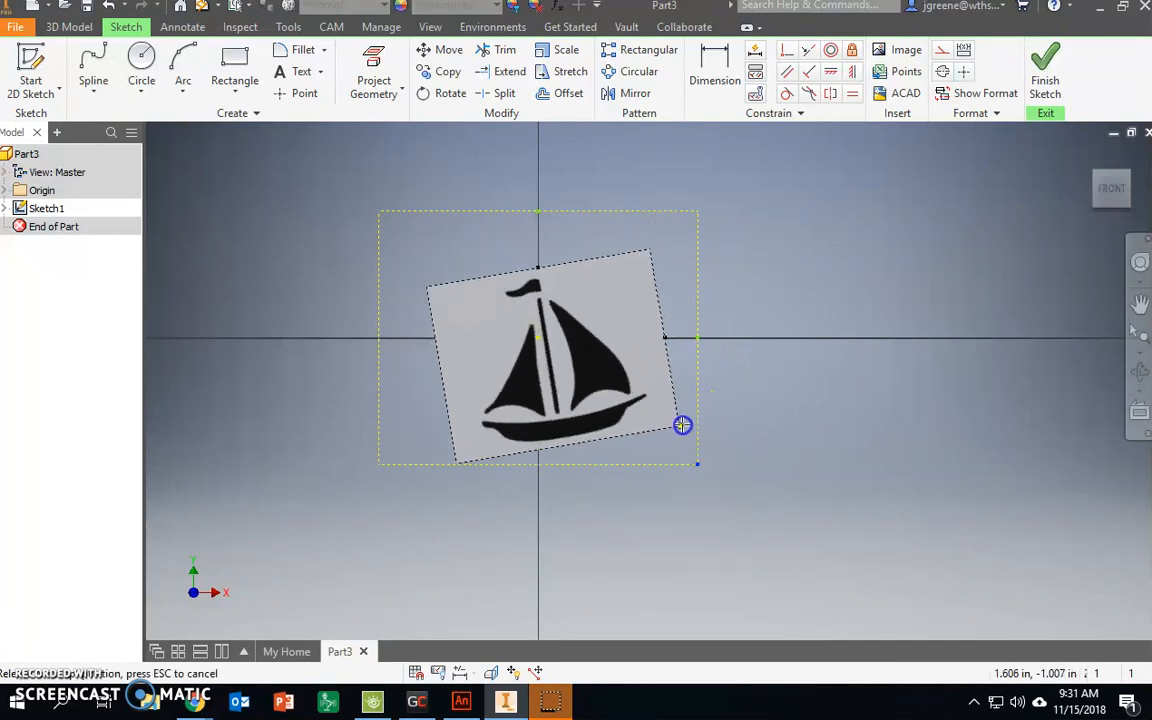
left_click_drag(682, 424, 662, 424)
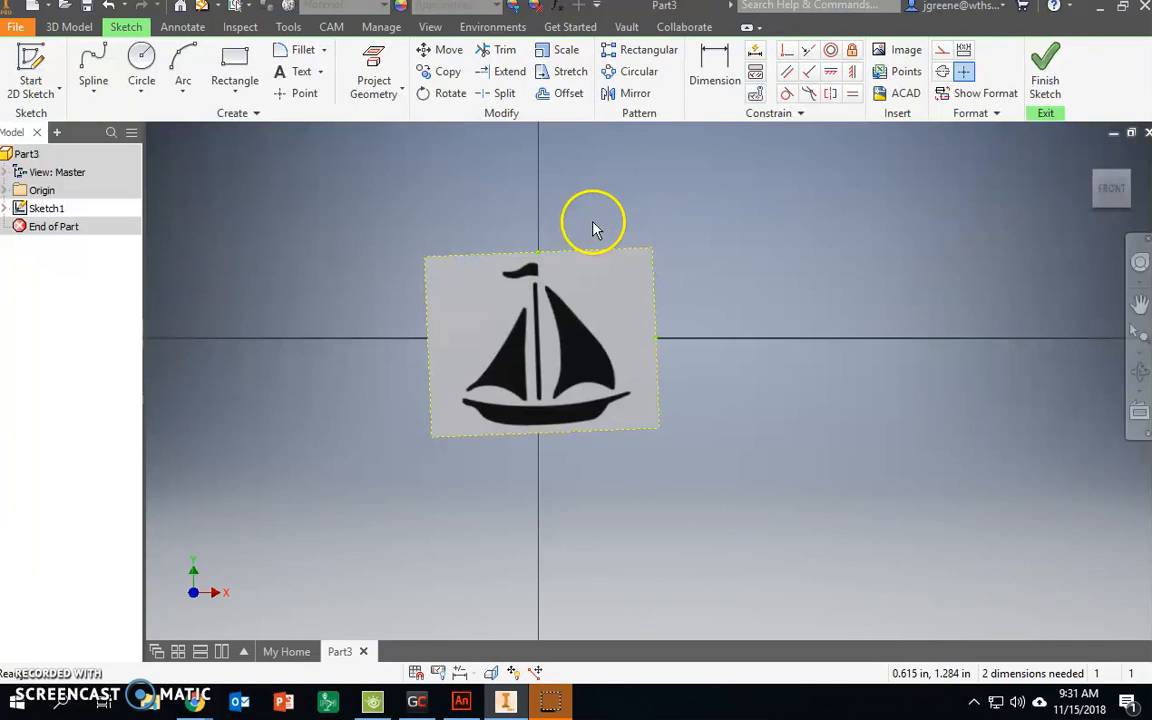
mouse_move(590, 260)
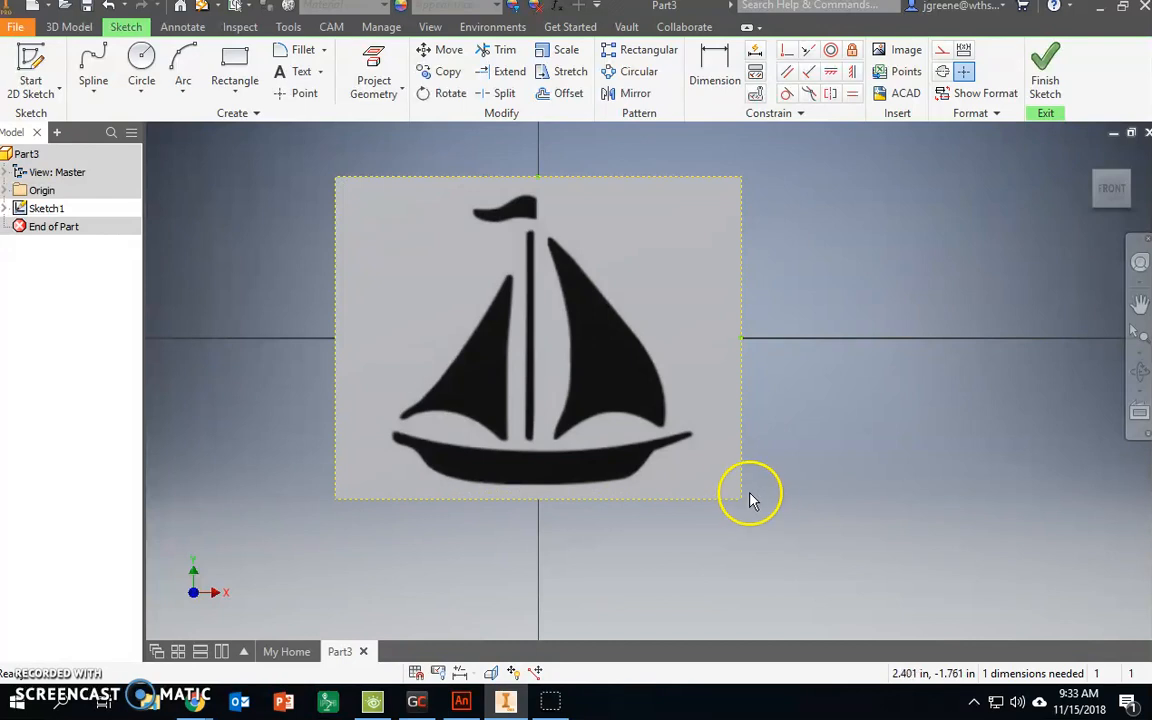
Expand Origin and project the Y axis into the sketch as a mast reference.
left_click(8, 190)
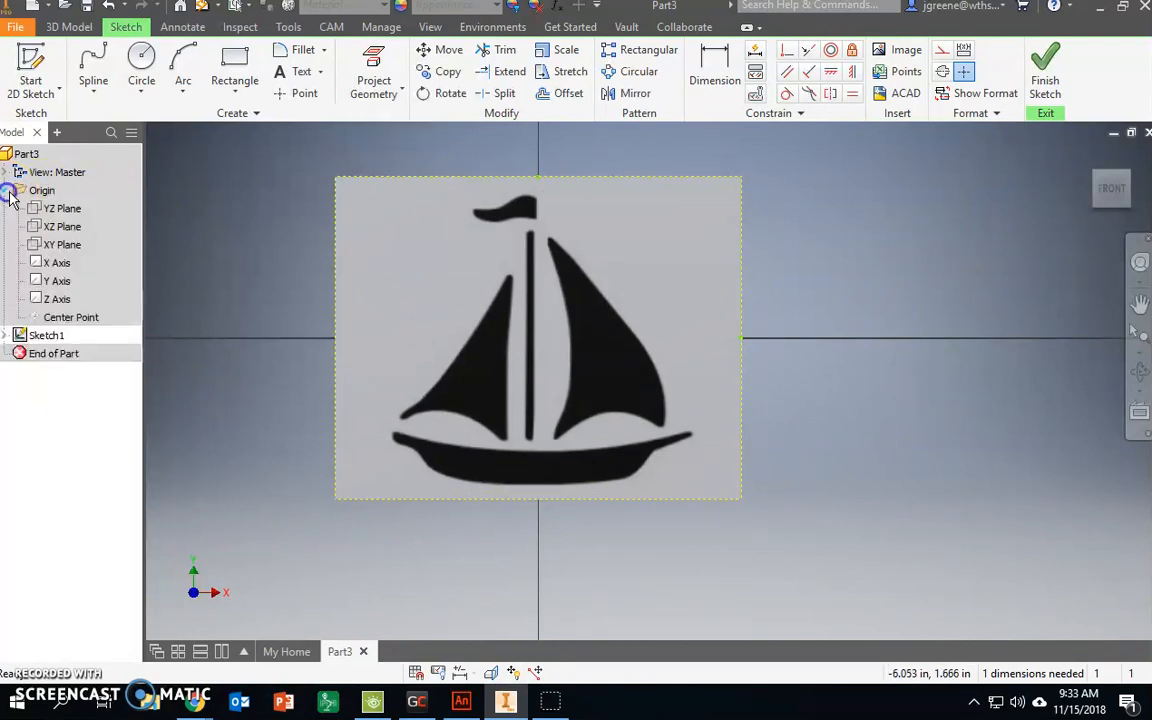
left_click(372, 58)
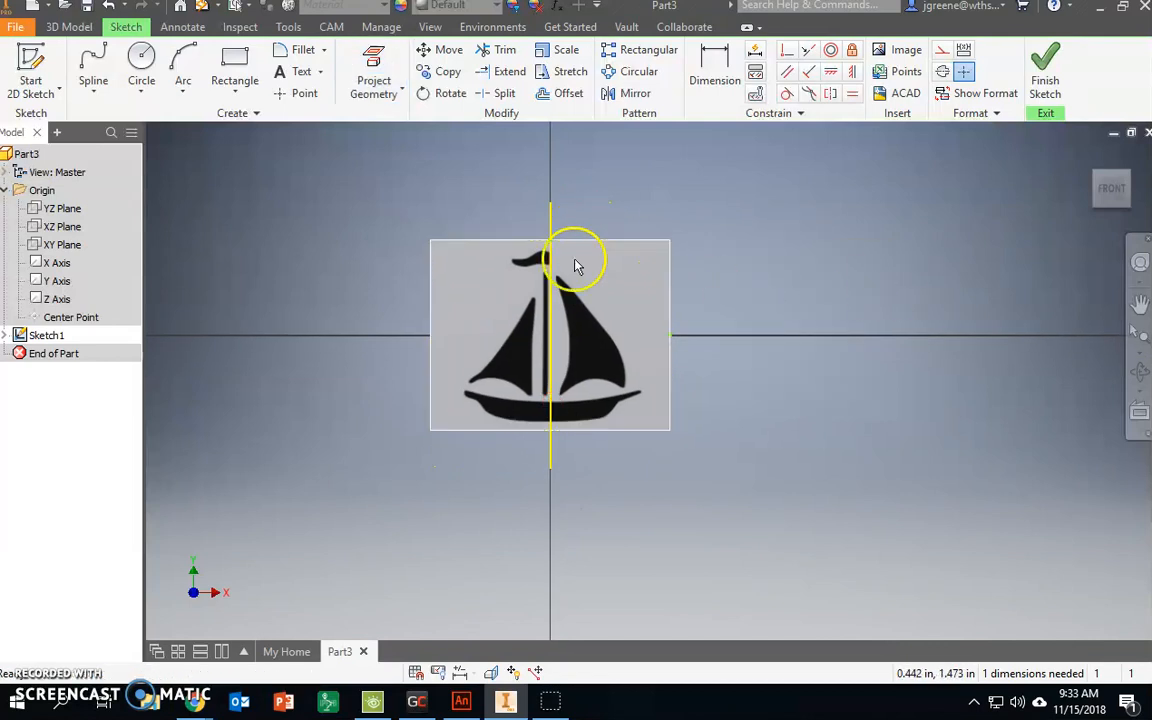
mouse_move(542, 392)
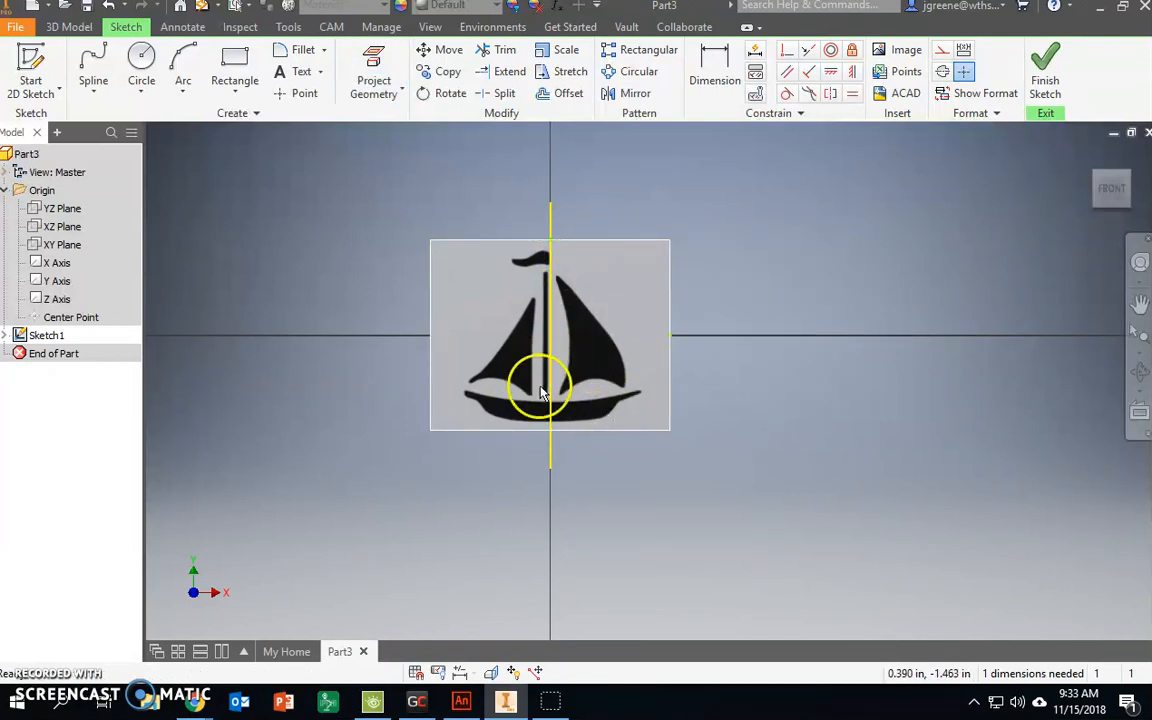
mouse_move(600, 384)
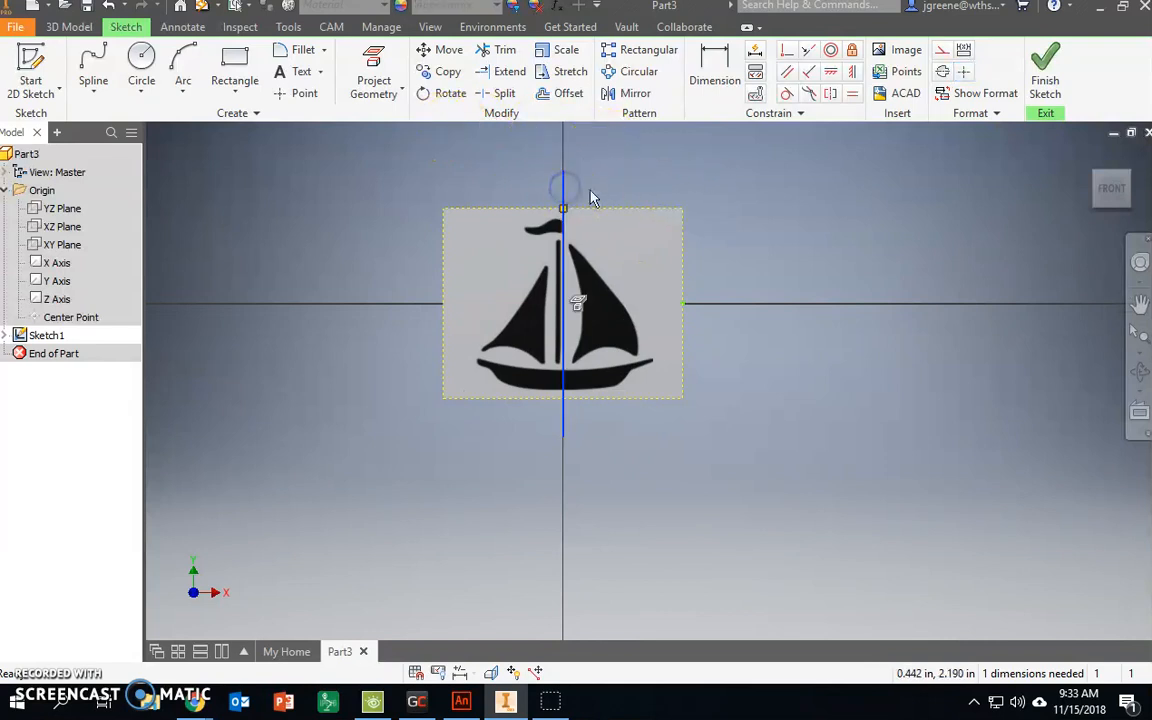
mouse_move(712, 212)
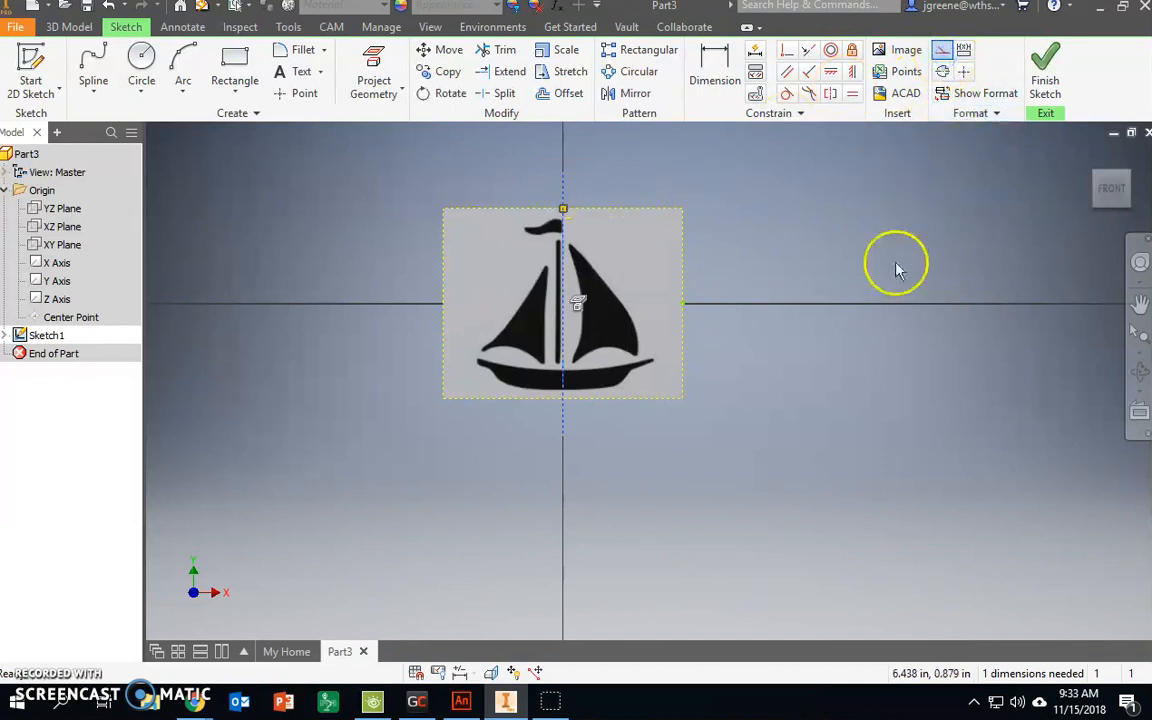
mouse_move(952, 52)
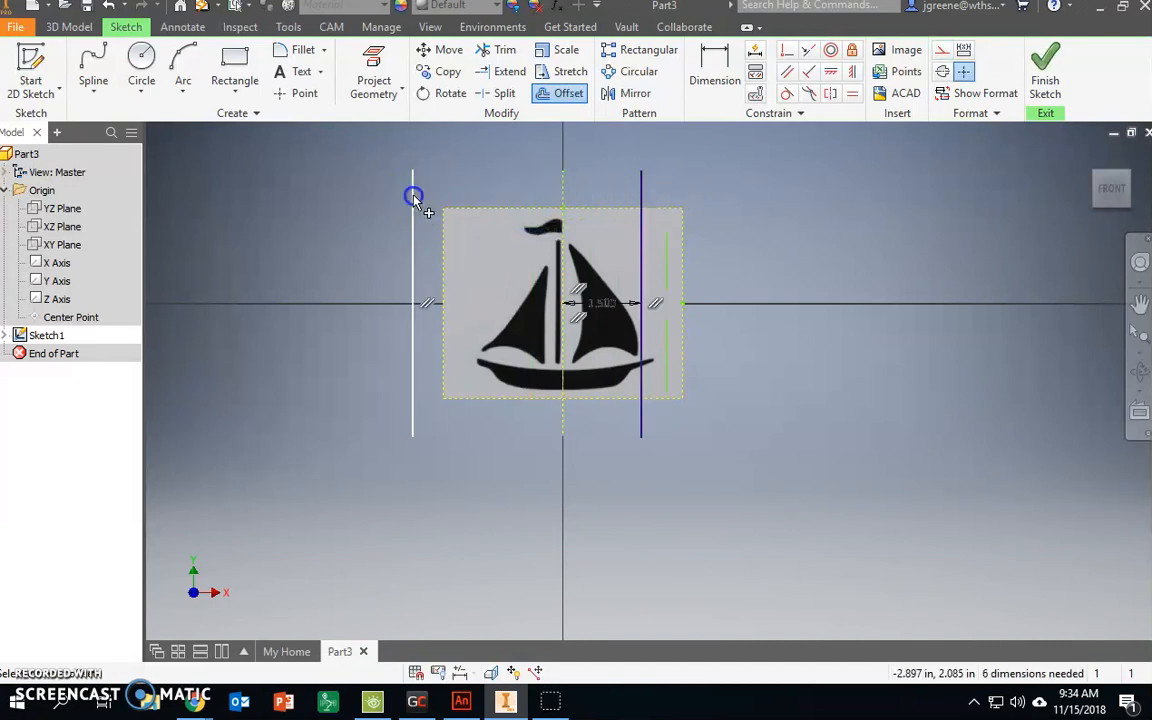
Offset lines 1.500 each side of the mast axis and scale the image to fit between them.
left_click(714, 64)
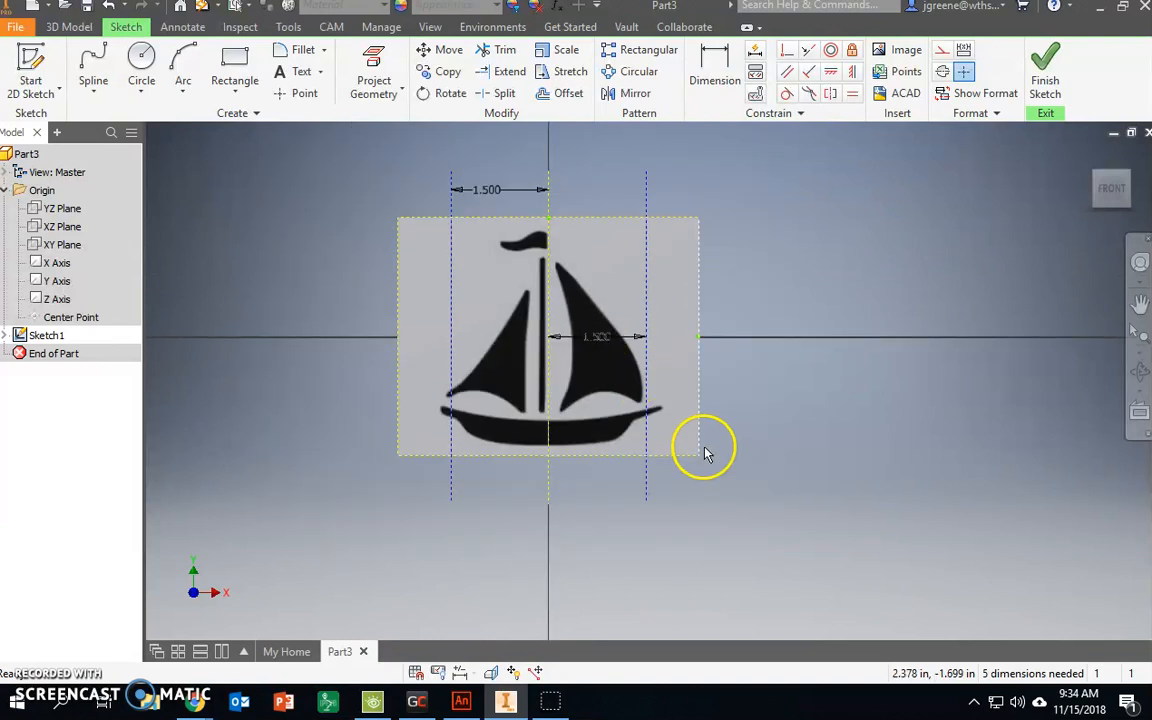
left_click_drag(704, 448, 680, 442)
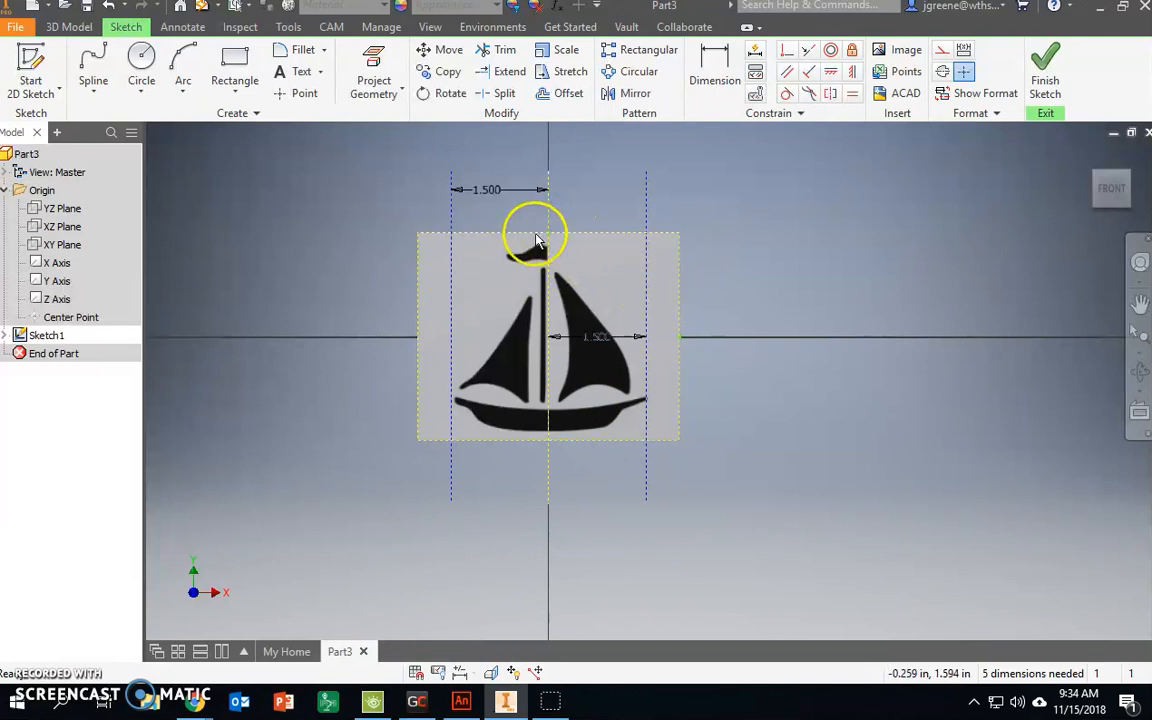
left_click(716, 80)
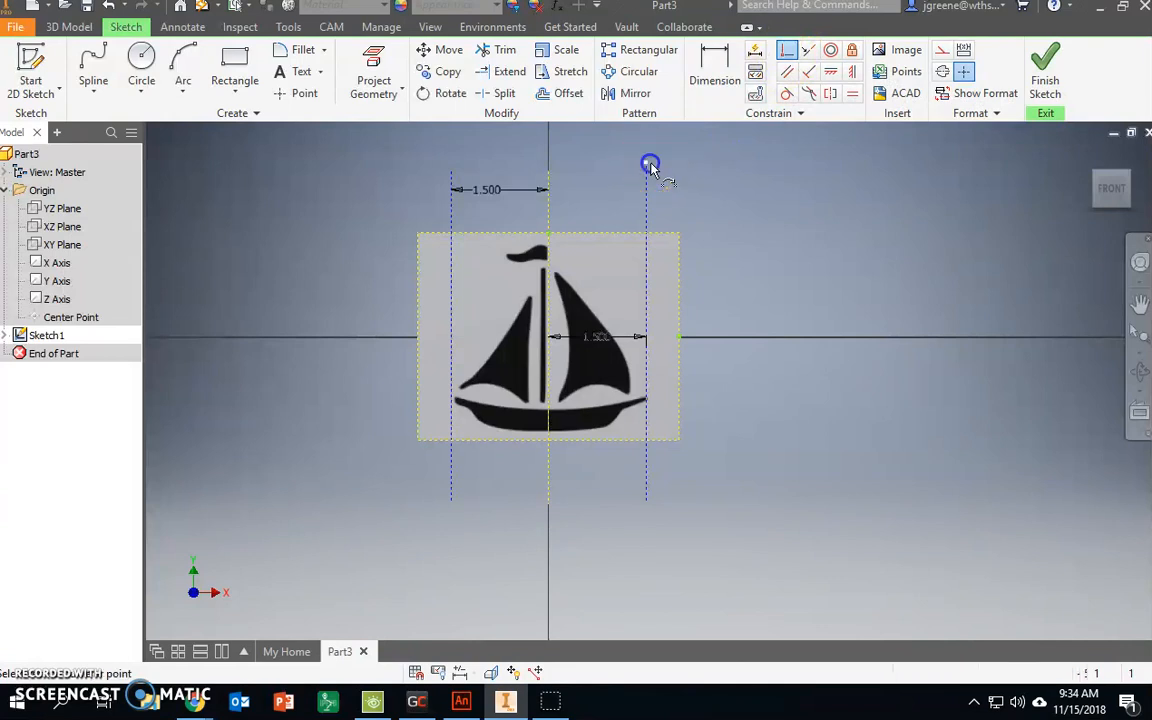
mouse_move(480, 232)
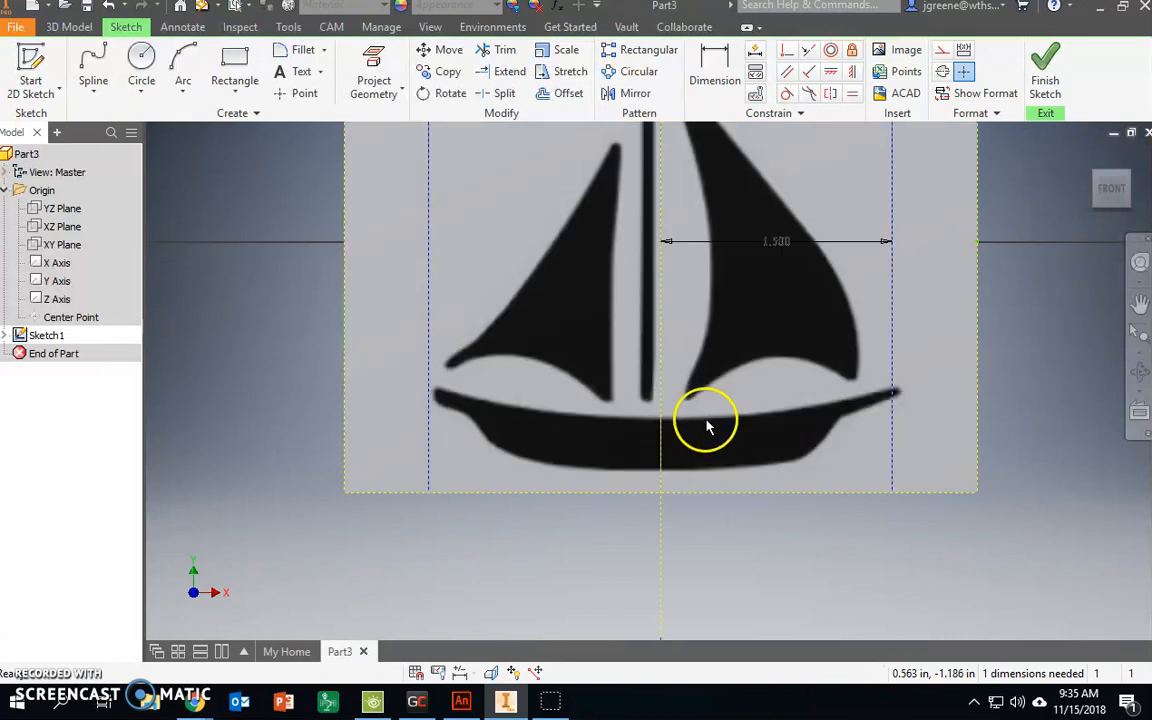
mouse_move(624, 424)
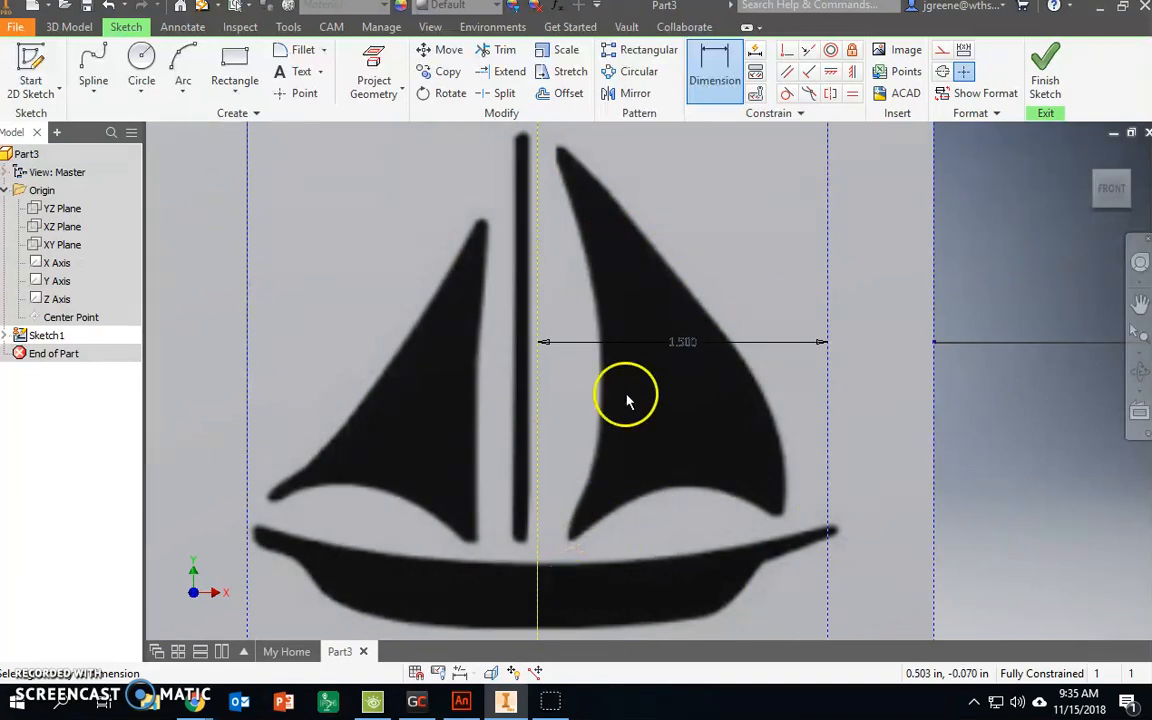
mouse_move(780, 558)
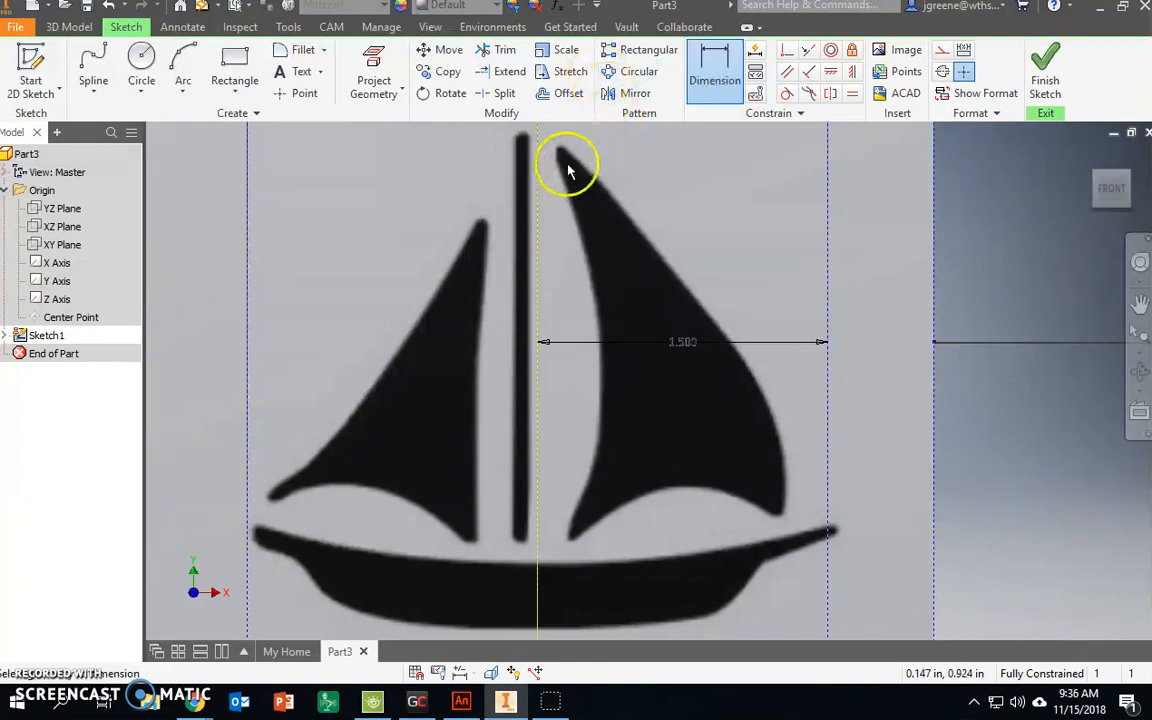
mouse_move(720, 350)
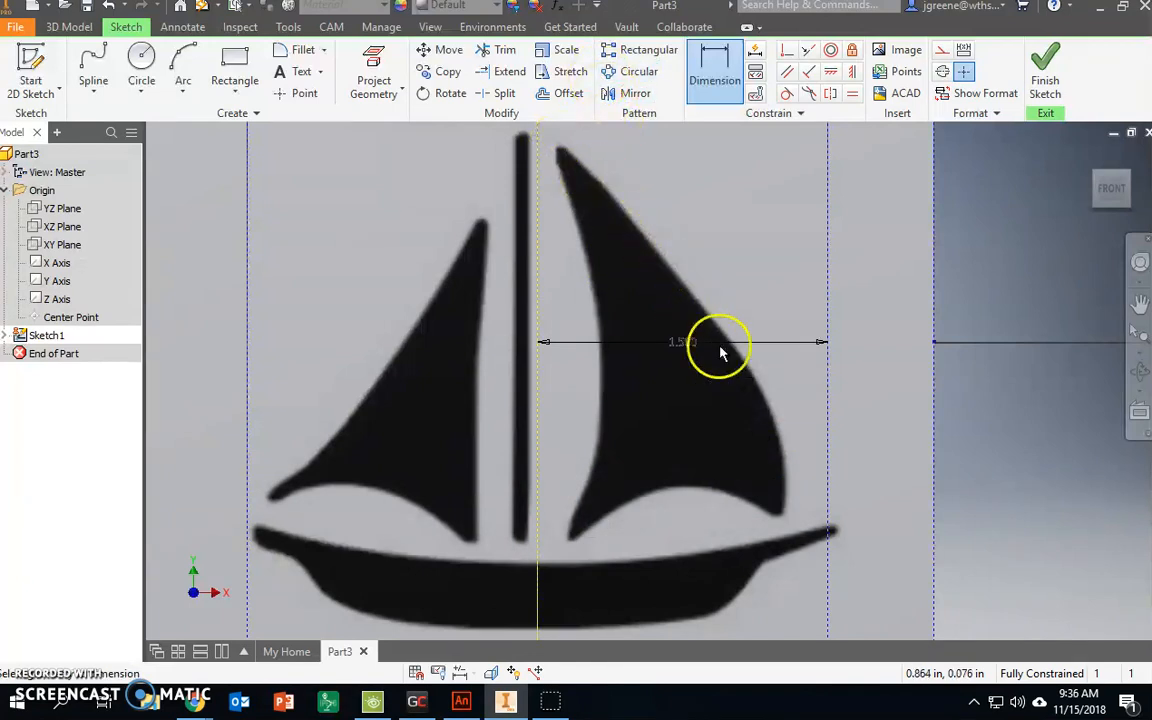
mouse_move(540, 160)
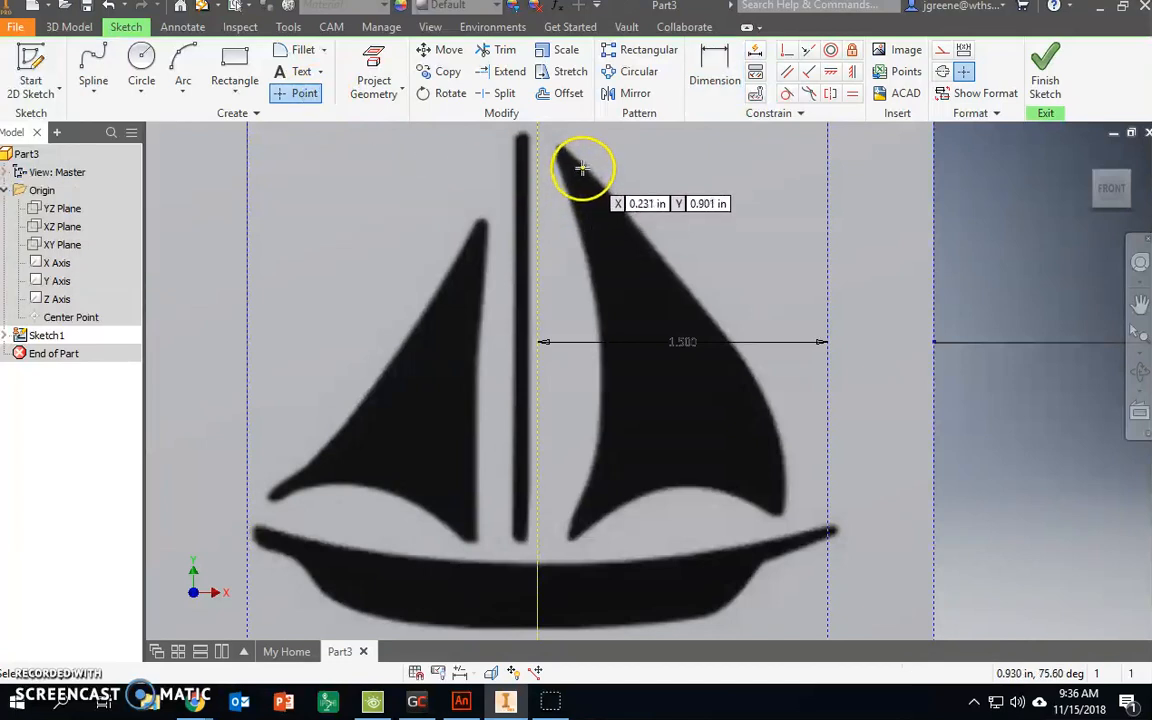
mouse_move(612, 204)
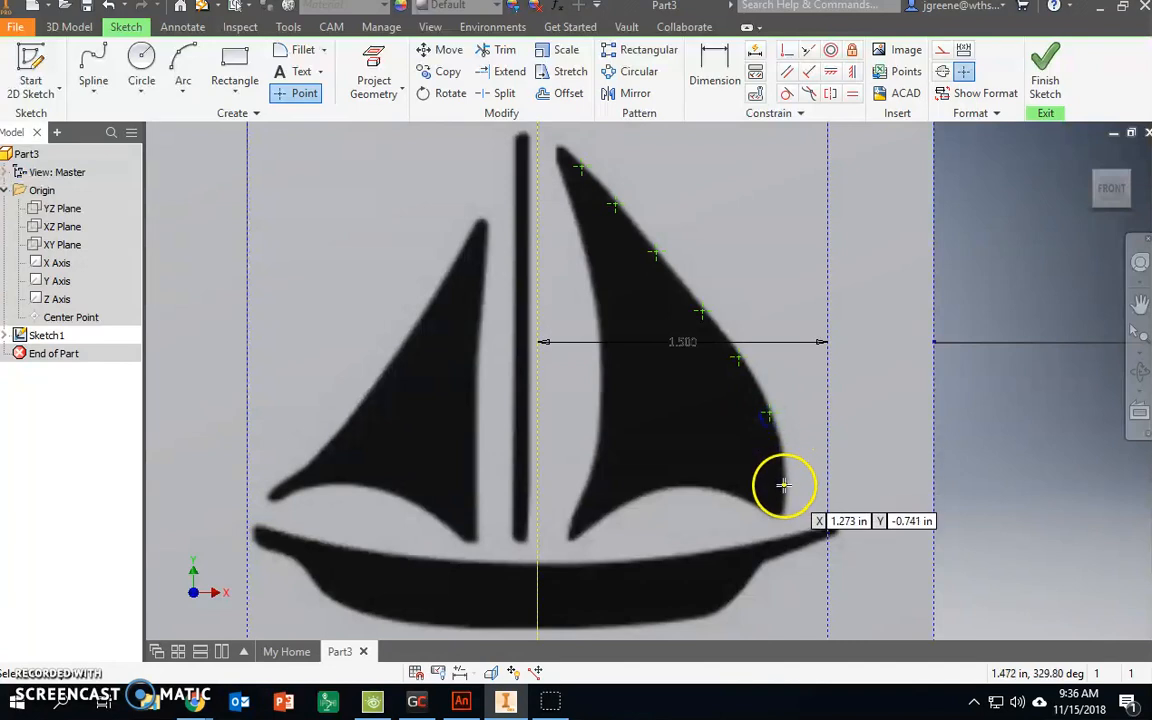
mouse_move(786, 472)
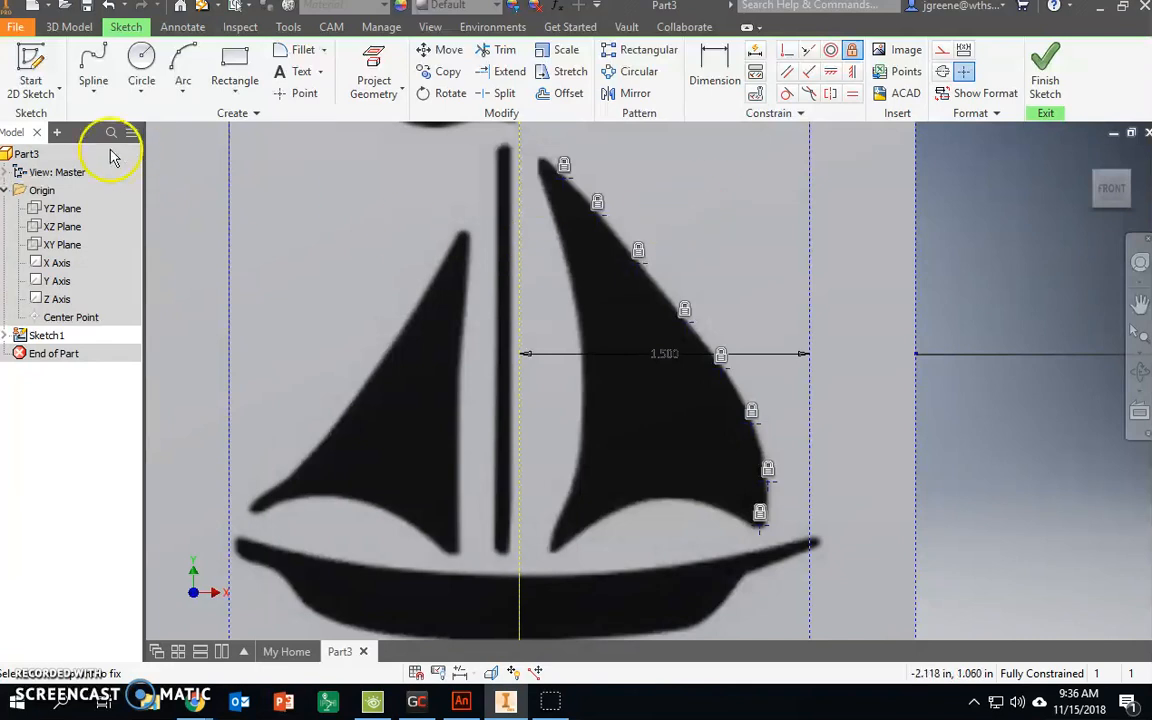
Switch to Spline Interpolation and begin tracing points down the right sail's edge.
left_click(92, 66)
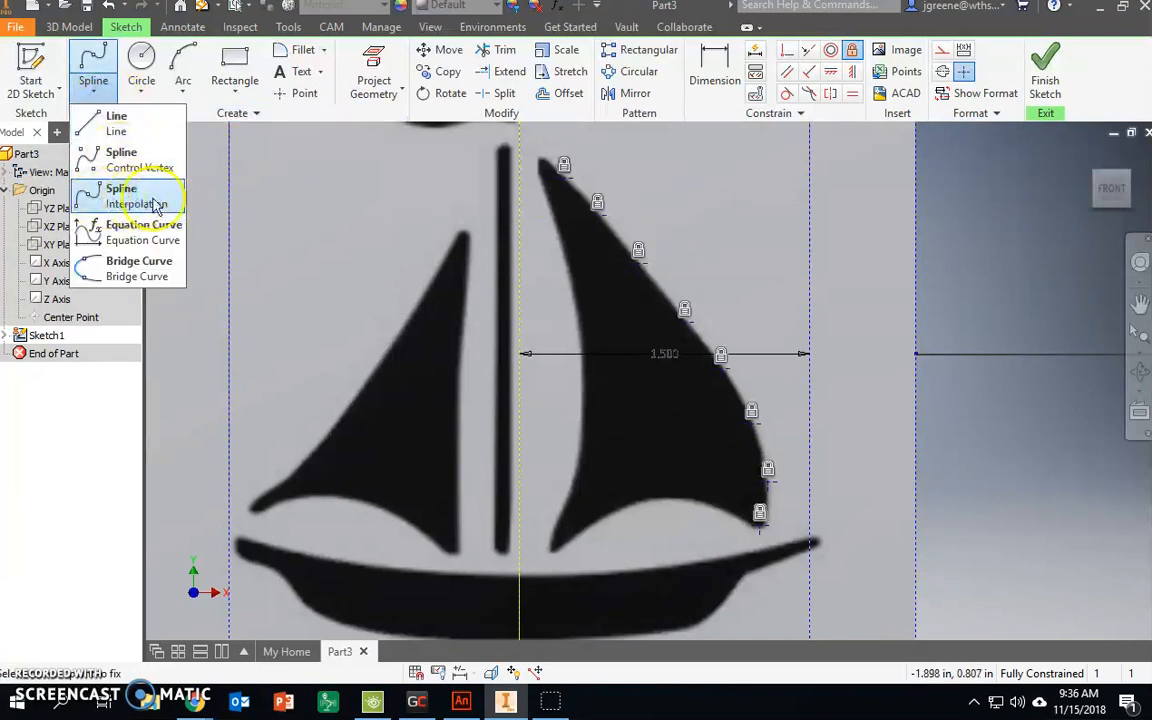
left_click(120, 196)
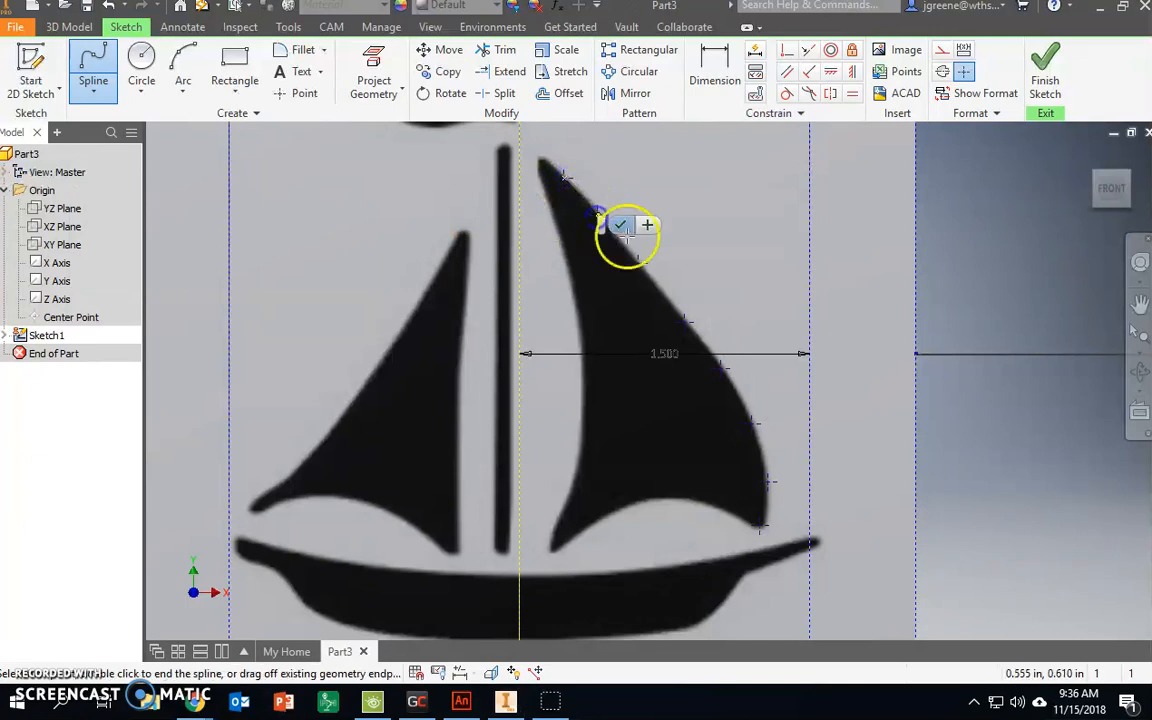
mouse_move(688, 324)
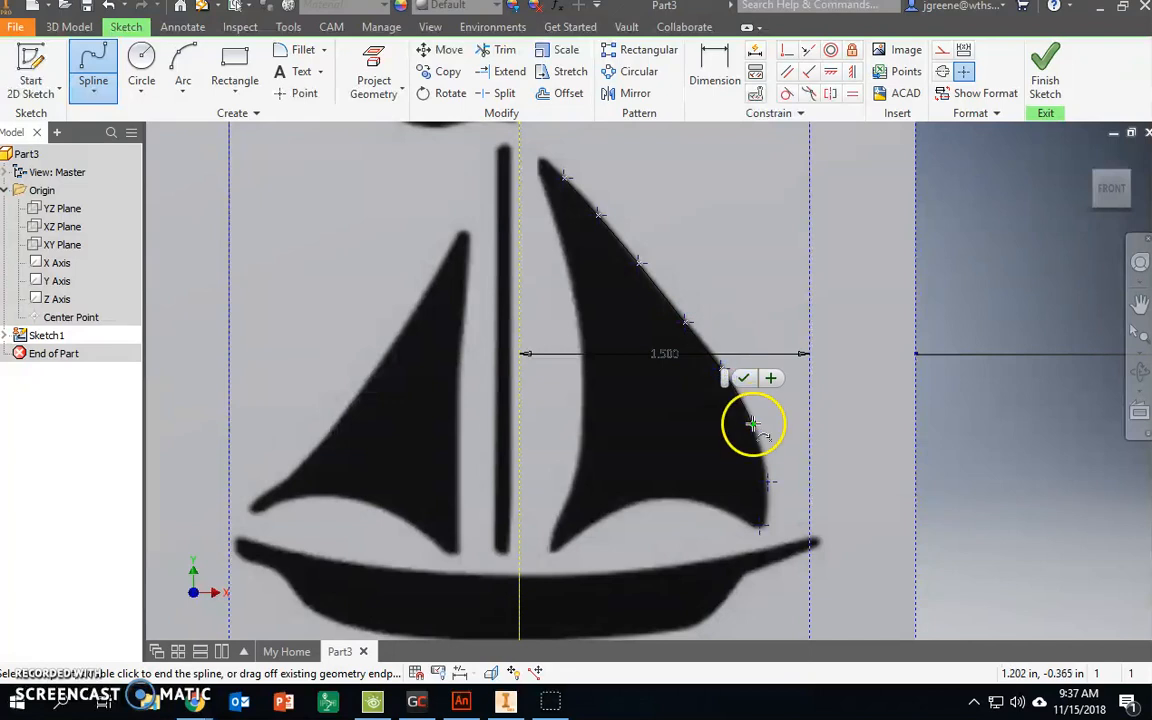
left_click(762, 532)
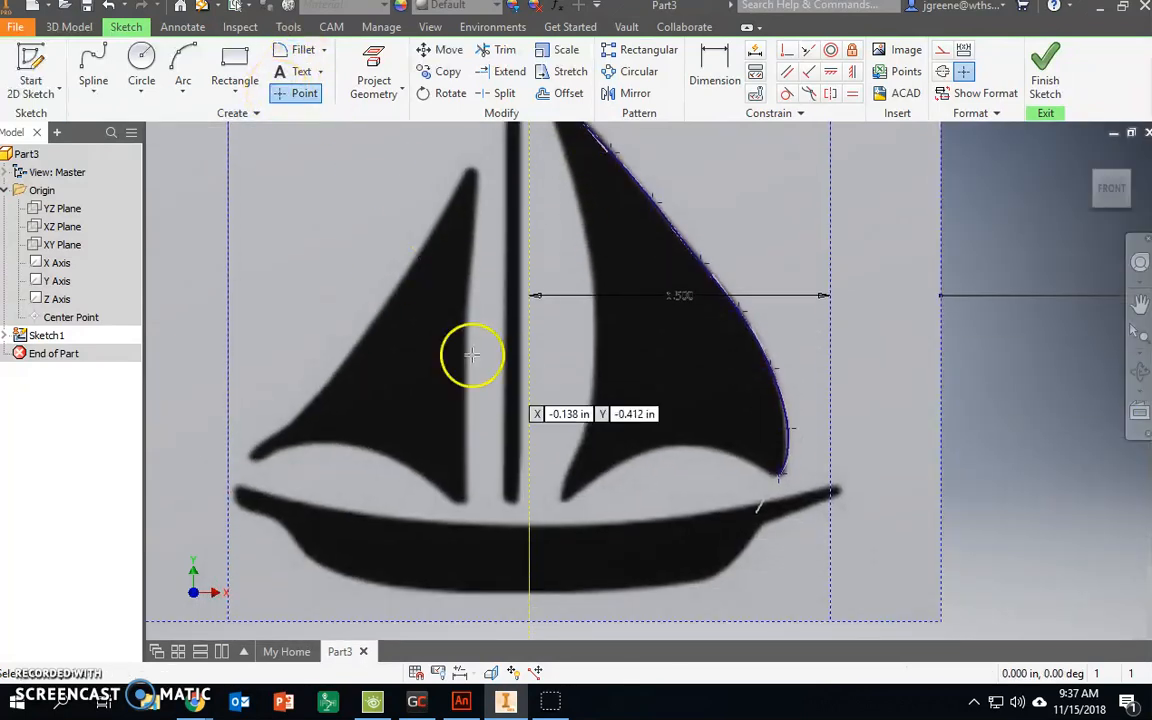
mouse_move(700, 444)
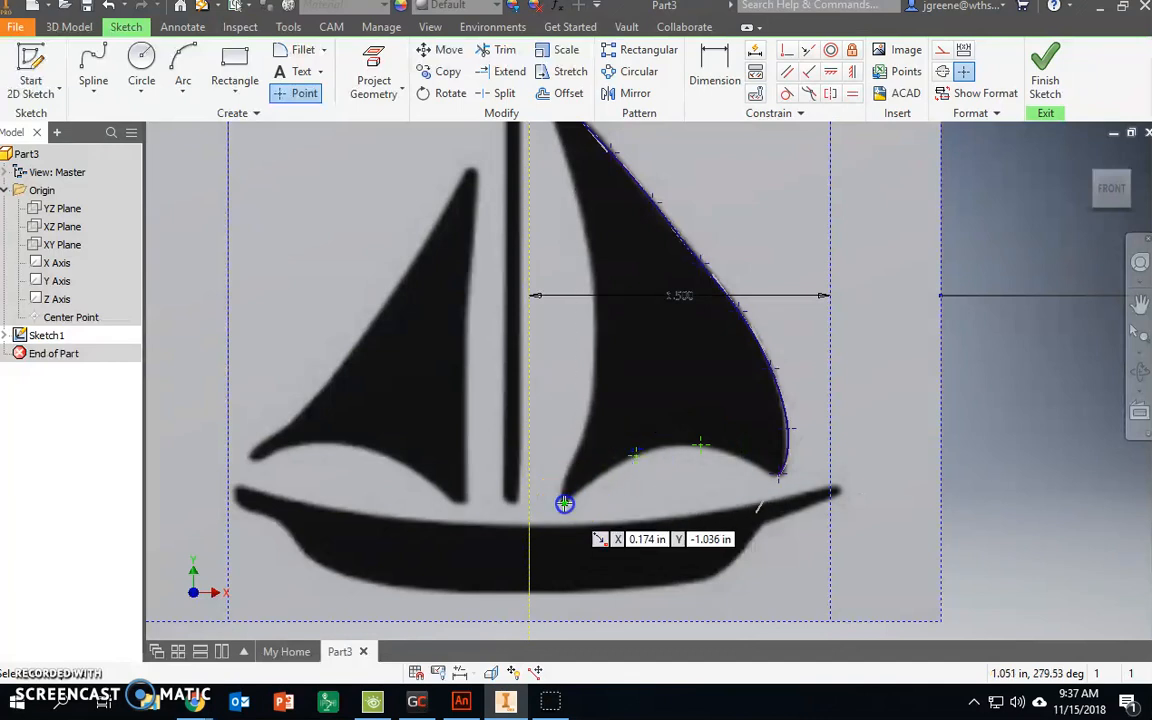
Trace splines along the sail's inner and bottom edges, closing each at the previous endpoint.
left_click(92, 68)
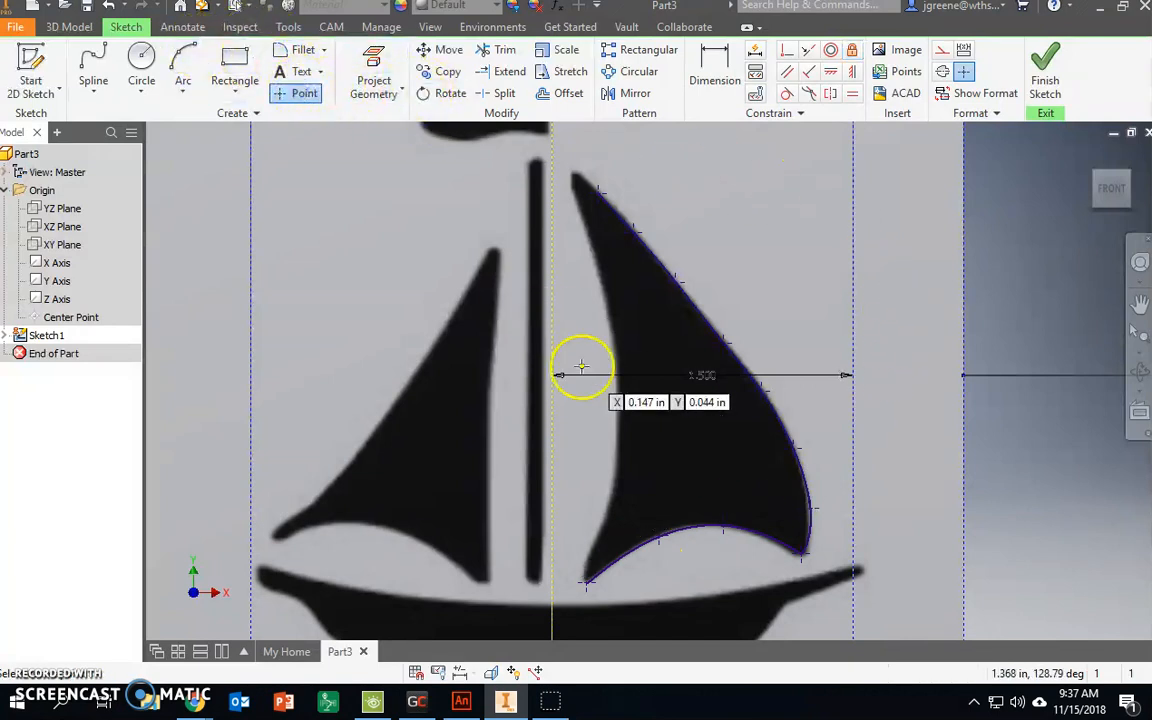
mouse_move(612, 478)
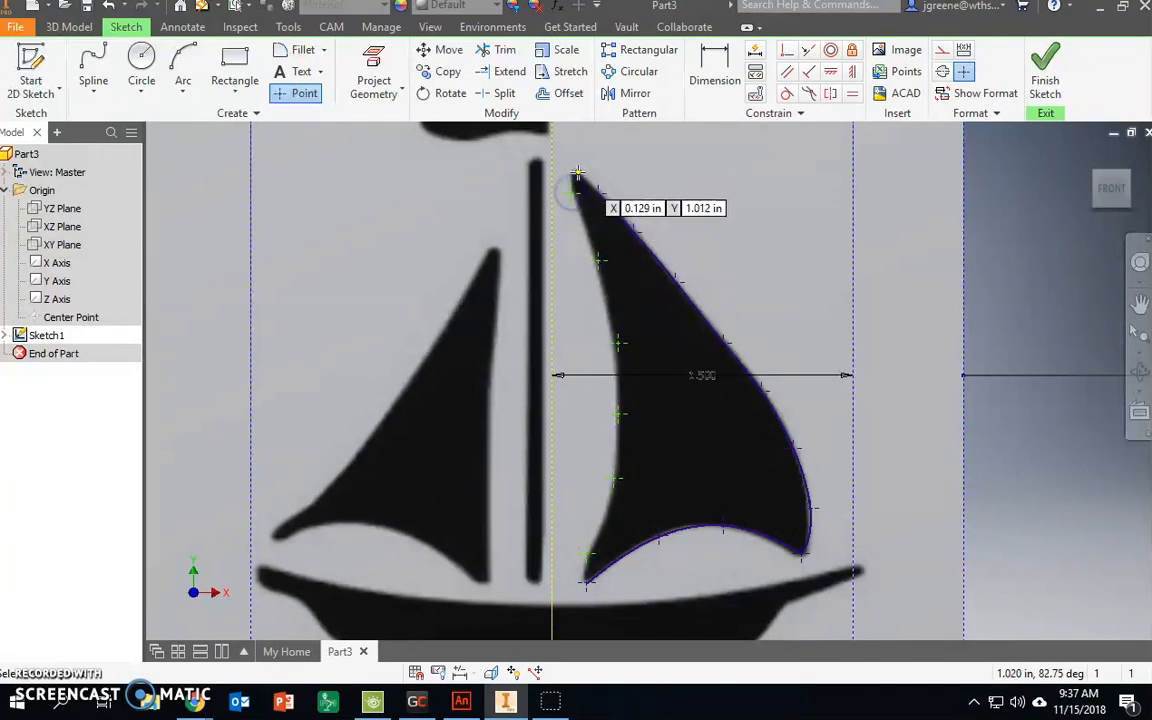
left_click(96, 68)
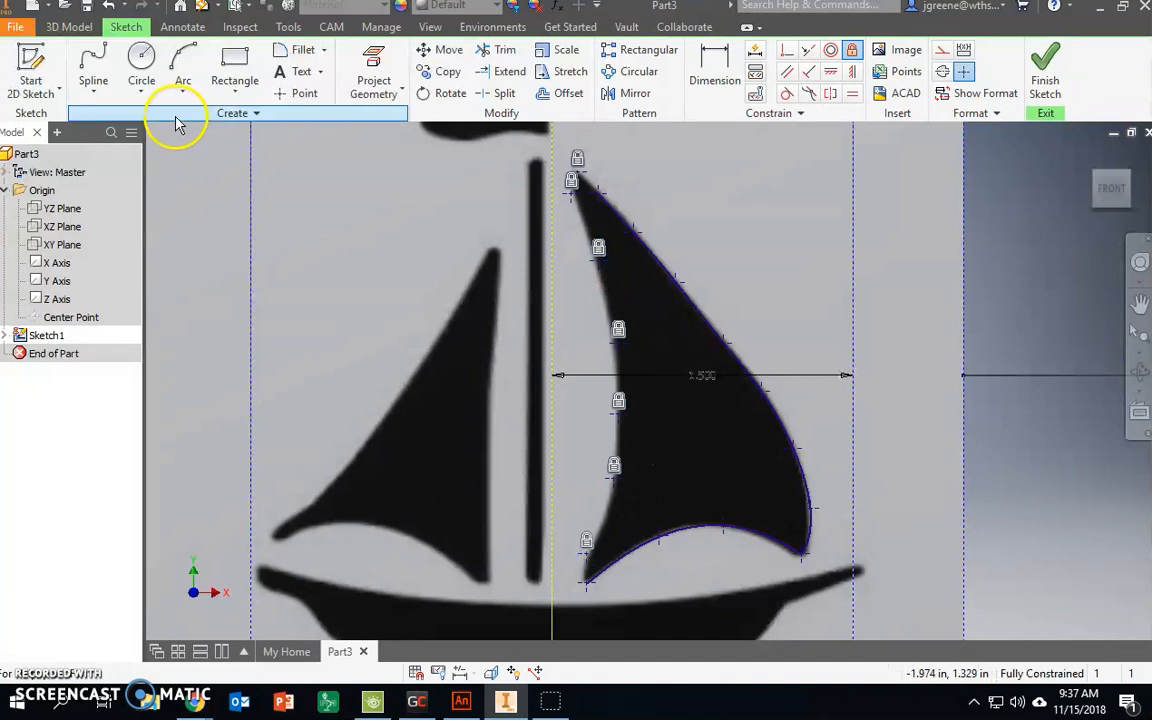
left_click(92, 64)
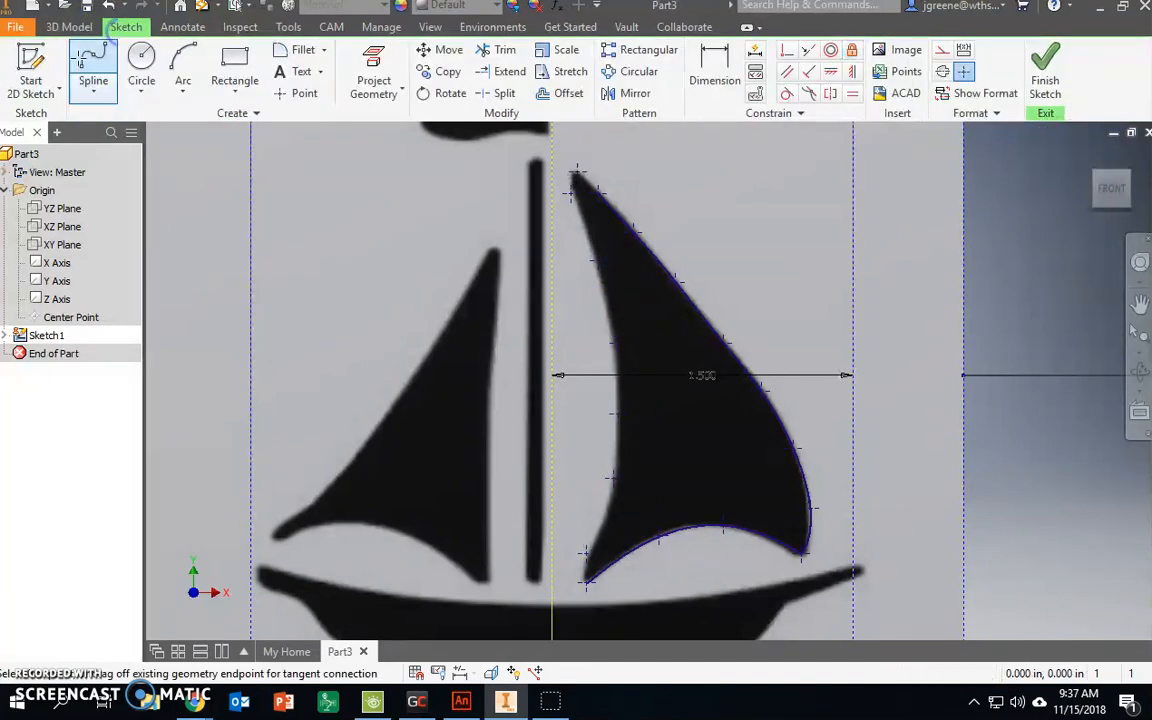
left_click(568, 192)
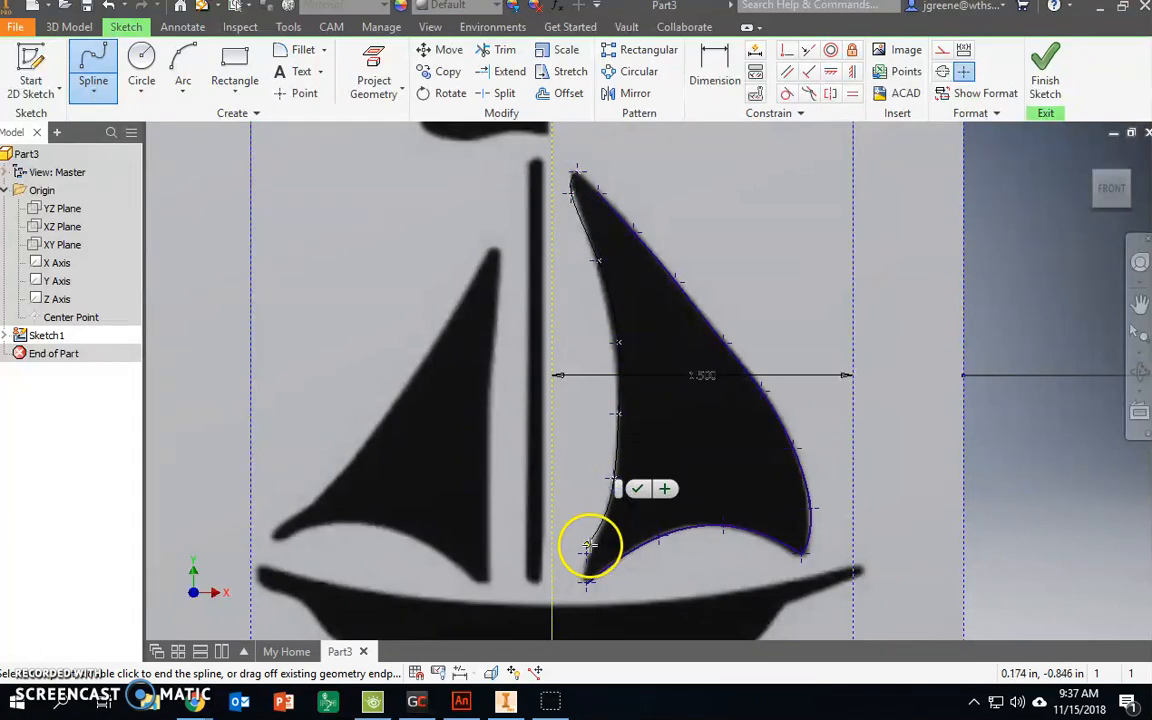
left_click_drag(590, 548, 584, 584)
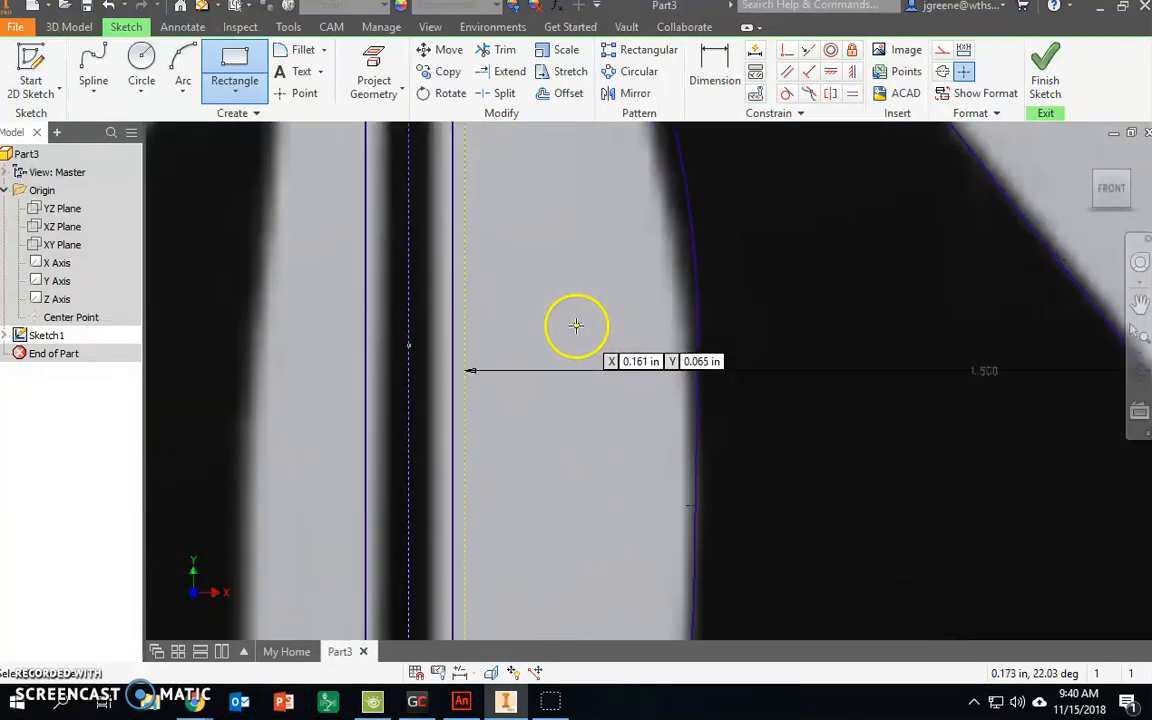
mouse_move(452, 288)
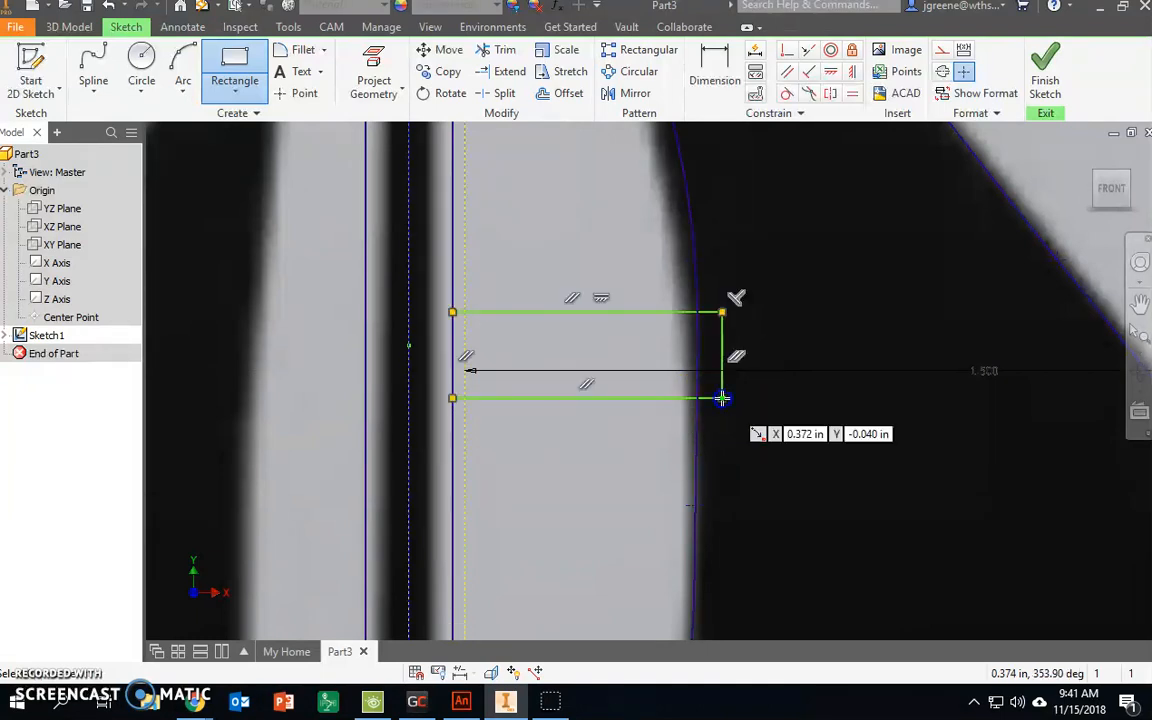
Draw the connecting rectangle from mast to sail and dimension it .125 wide.
left_click(714, 72)
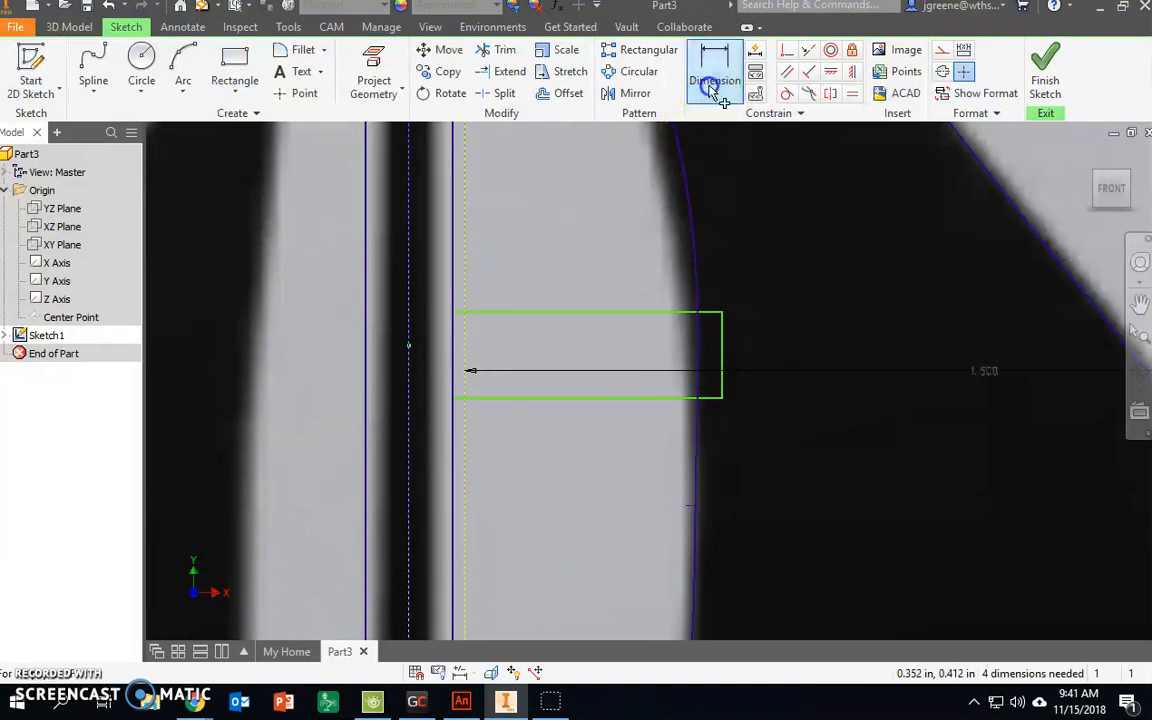
left_click(714, 70)
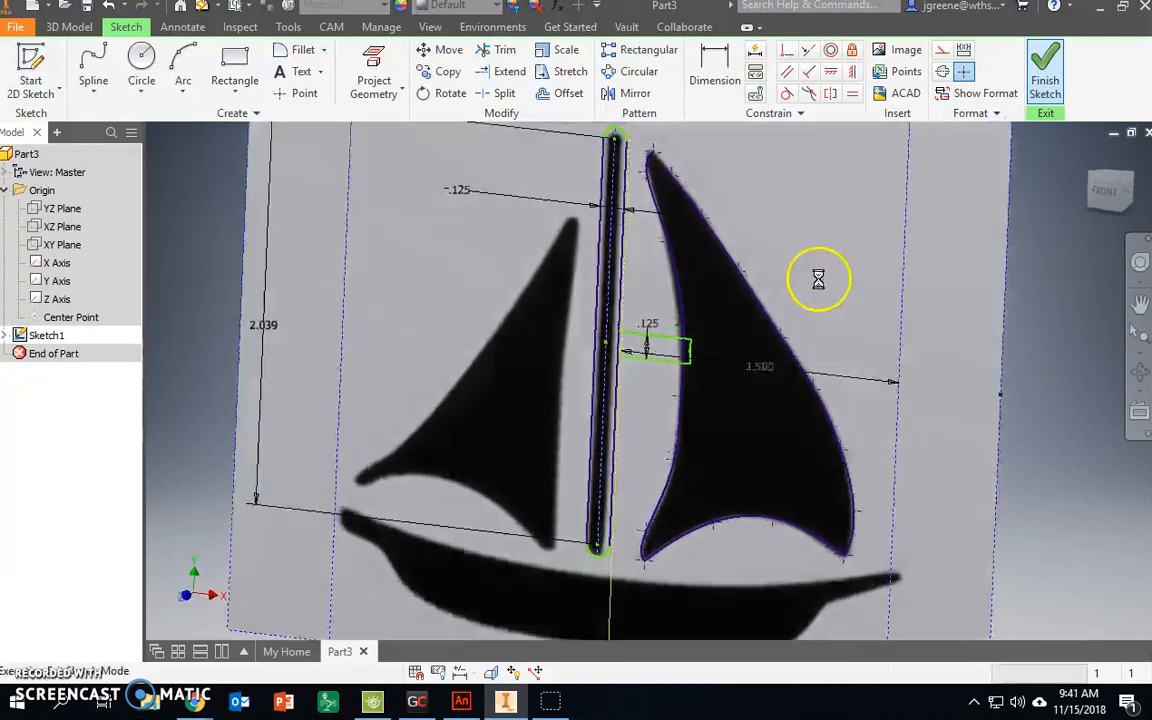
Finish the sketch, start Extrude, and run Examine Profile Problems revealing an open loop.
left_click(1048, 68)
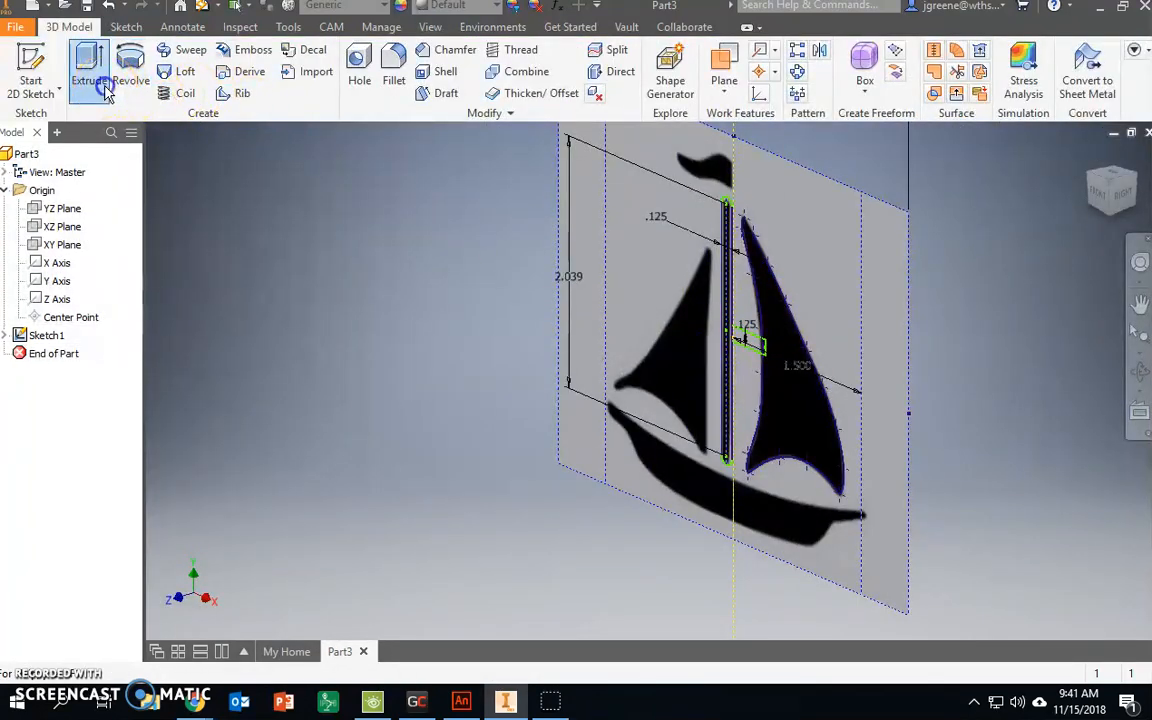
left_click(88, 70)
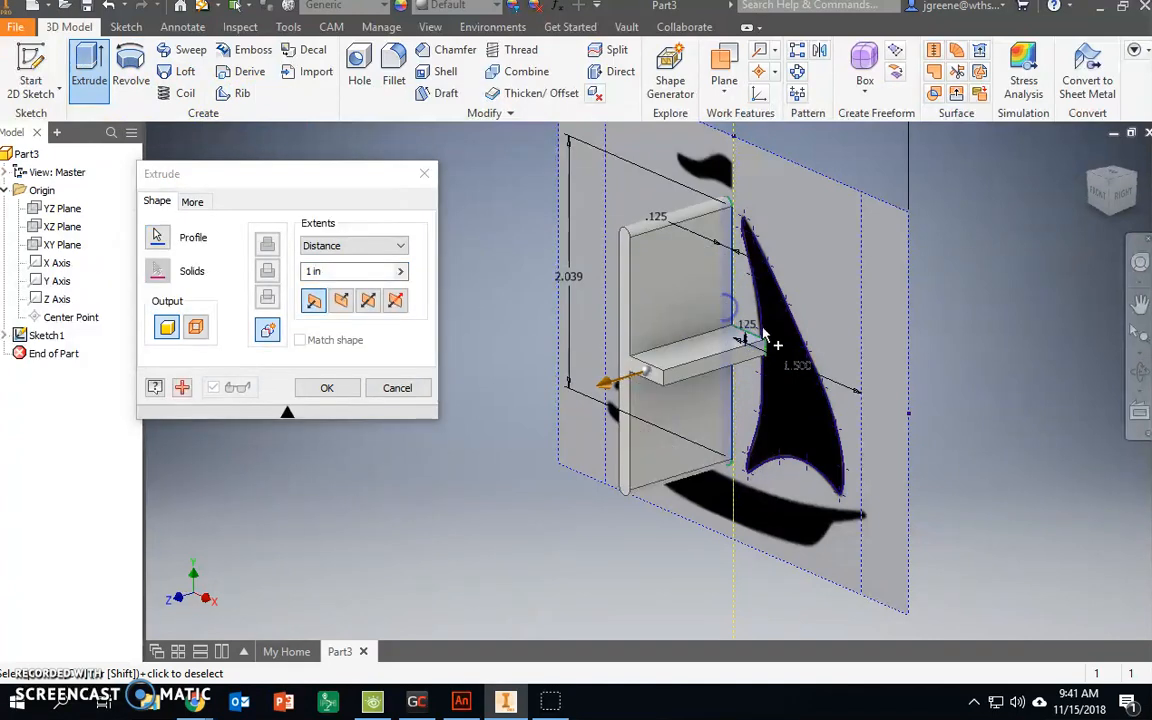
mouse_move(810, 402)
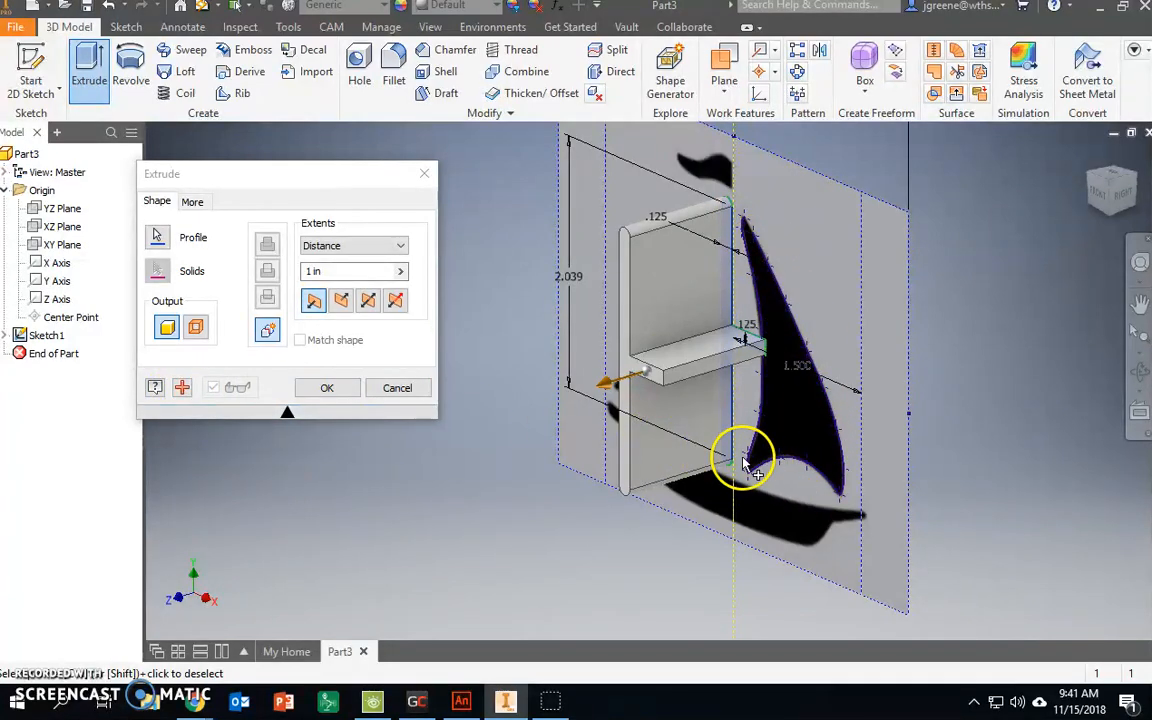
mouse_move(744, 478)
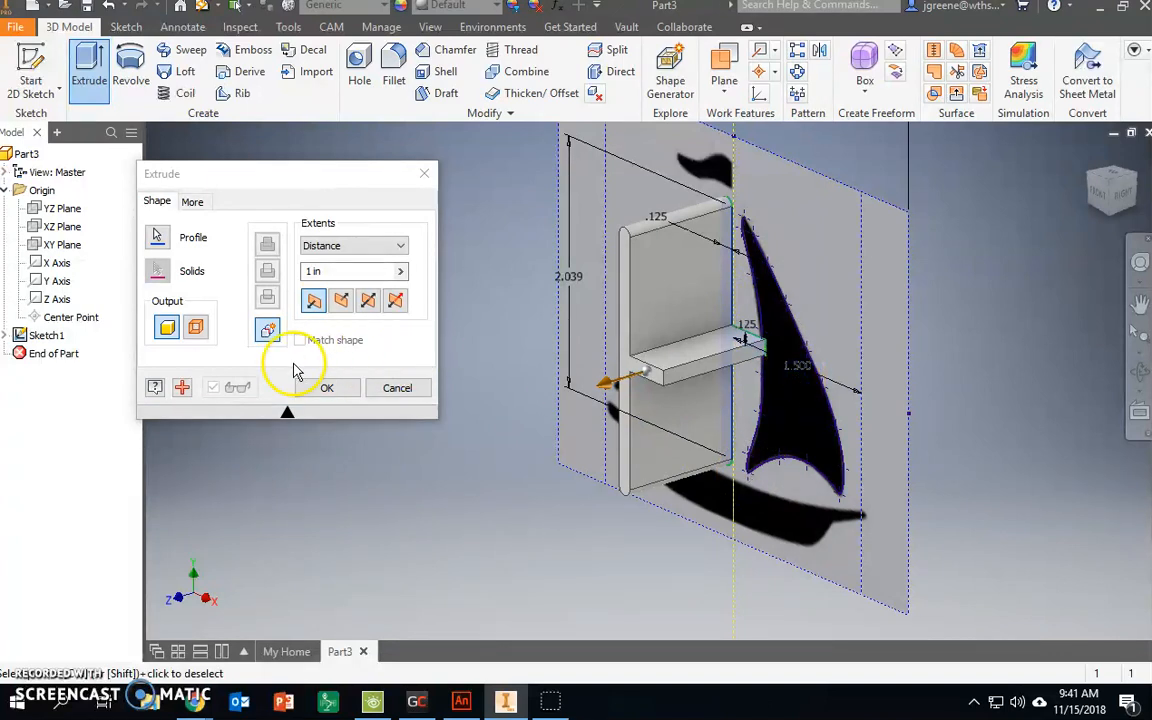
mouse_move(182, 388)
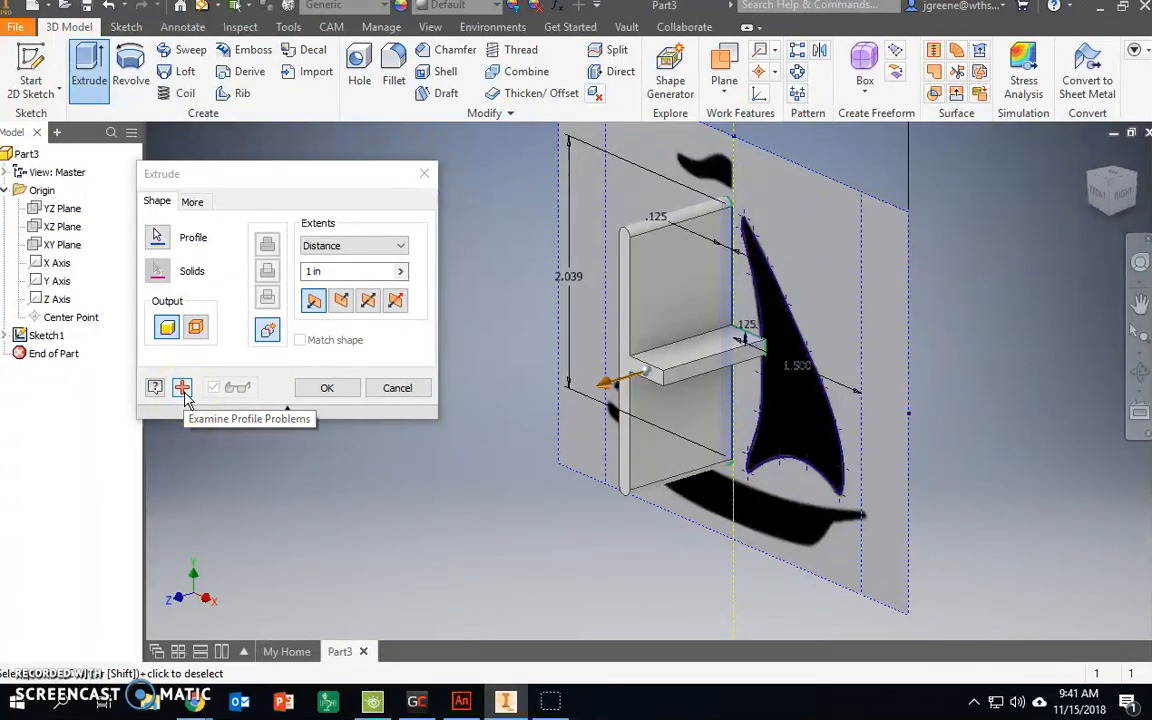
left_click(182, 388)
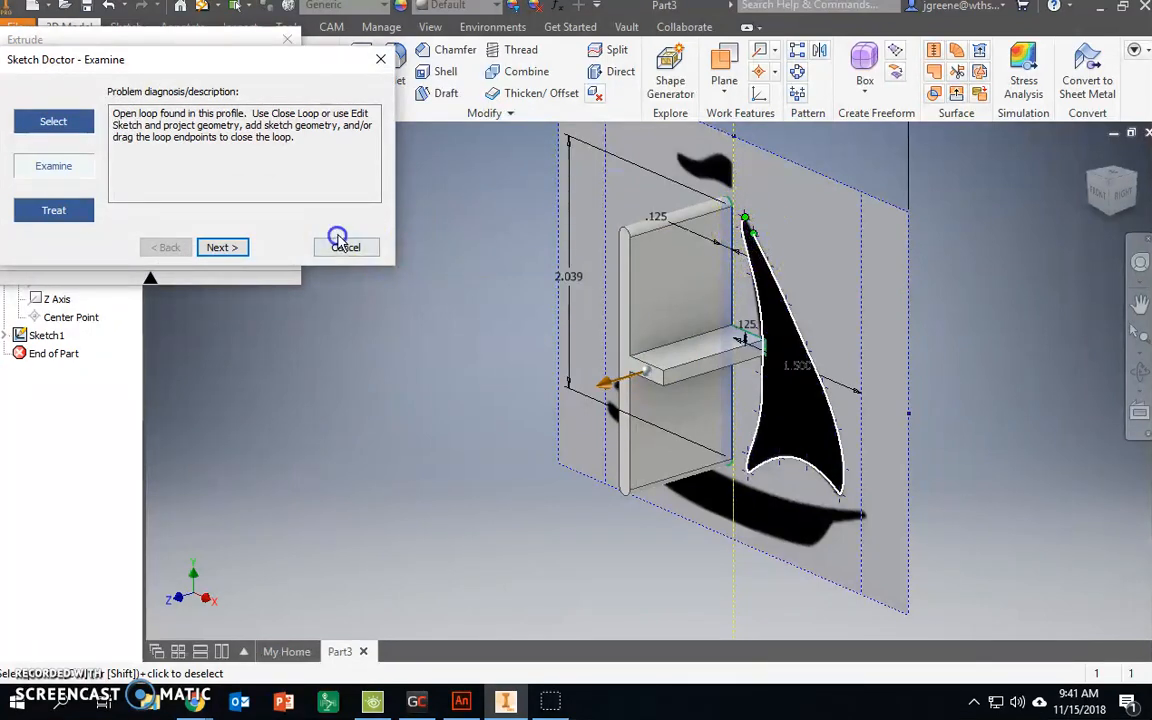
left_click(344, 240)
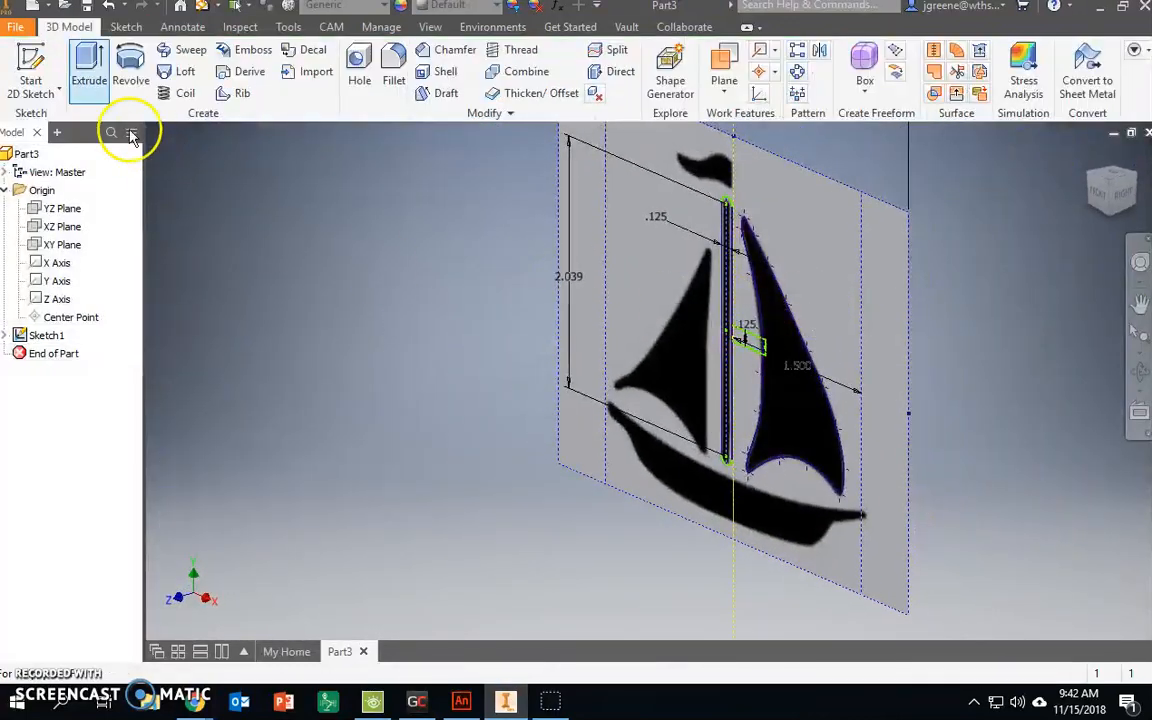
Reopen Extrude with the closed sail and mast profiles at a 3 mm distance.
left_click(92, 76)
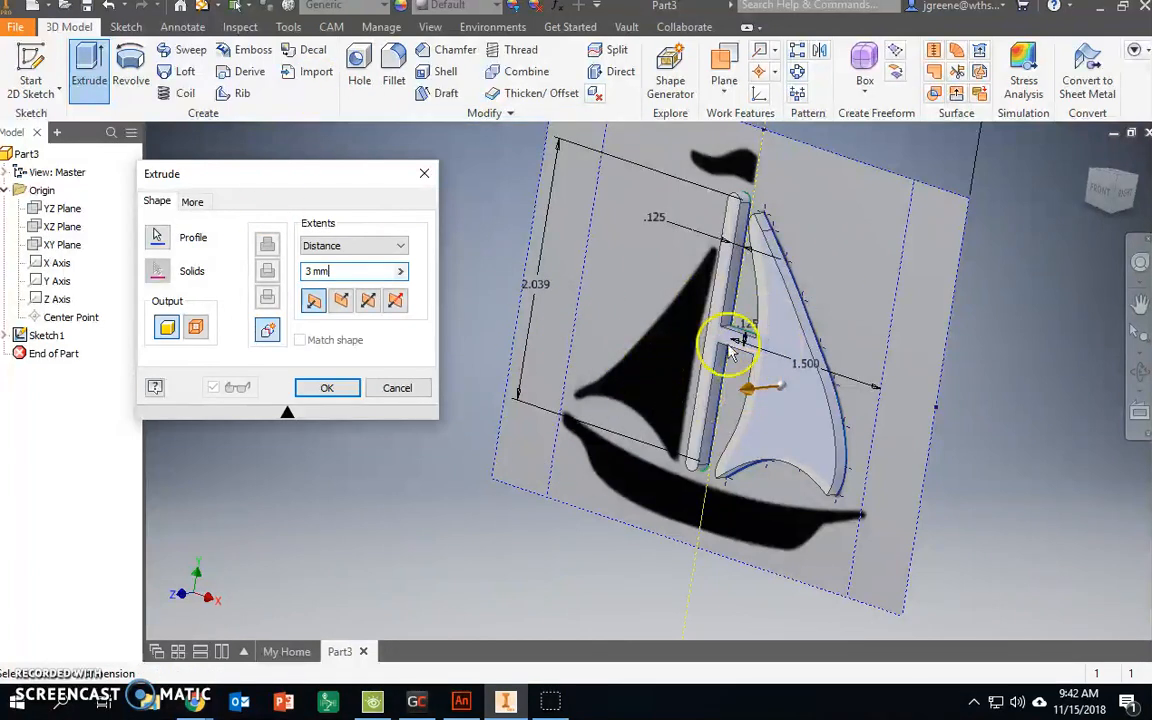
Accept the 3 mm extrusion and share Sketch1 under Extrusion1 so it shows again.
left_click(328, 388)
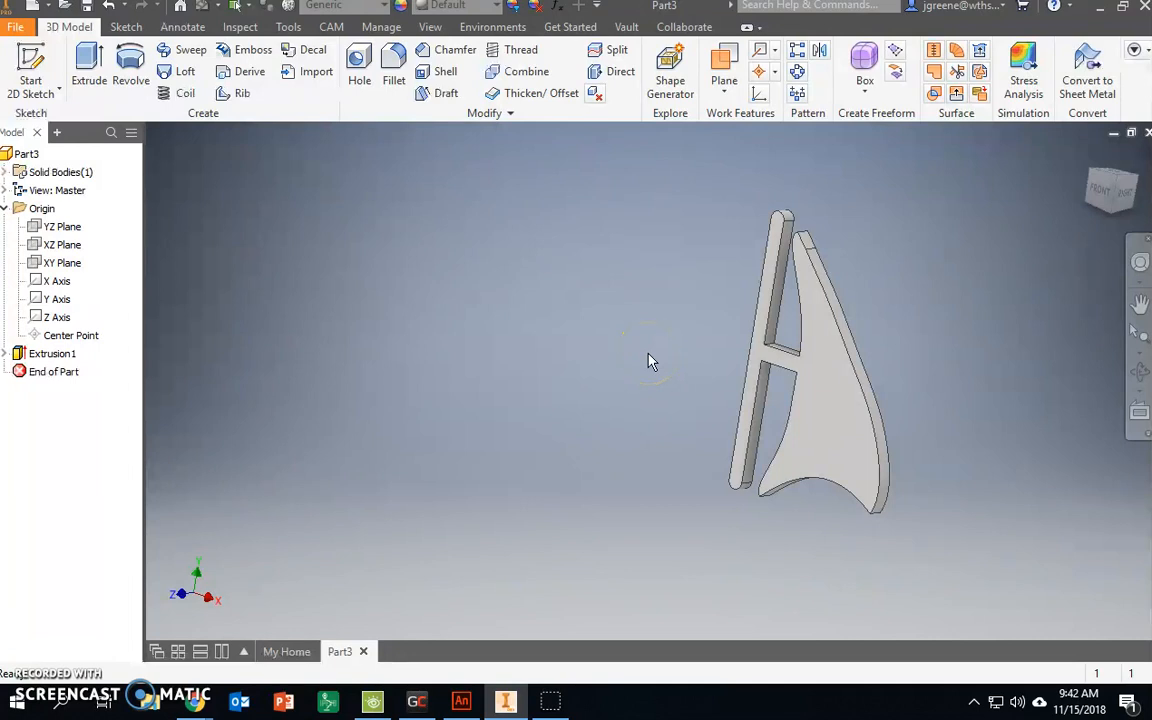
left_click(8, 352)
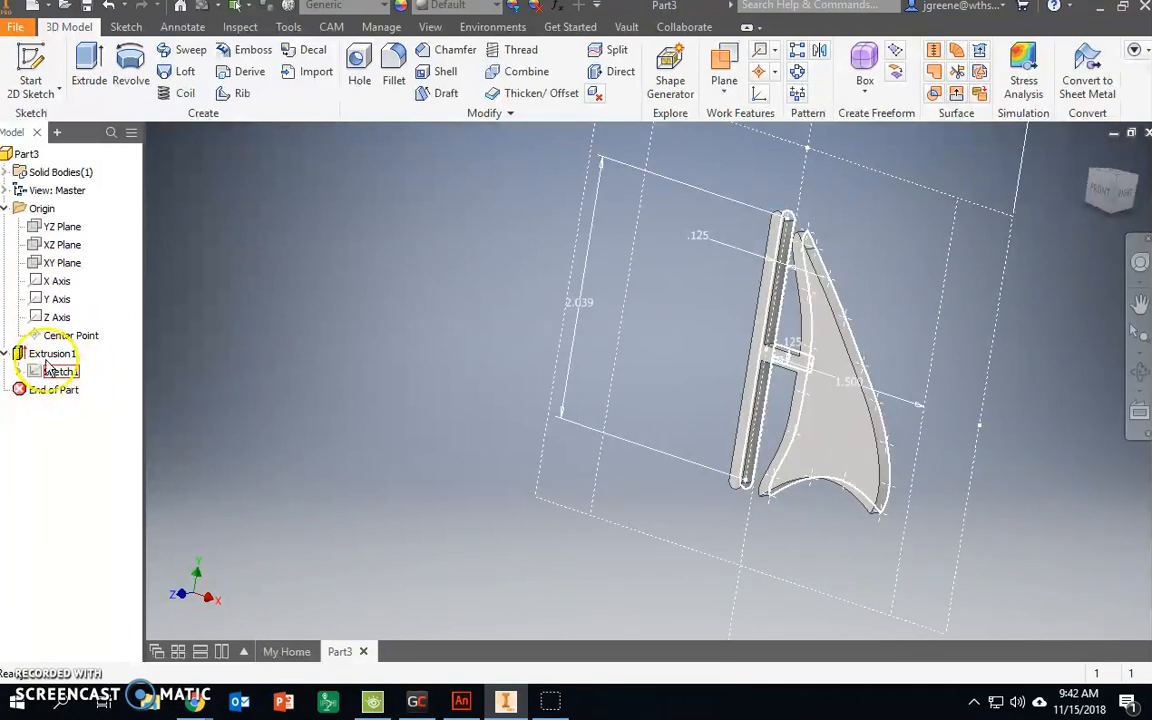
right_click(60, 370)
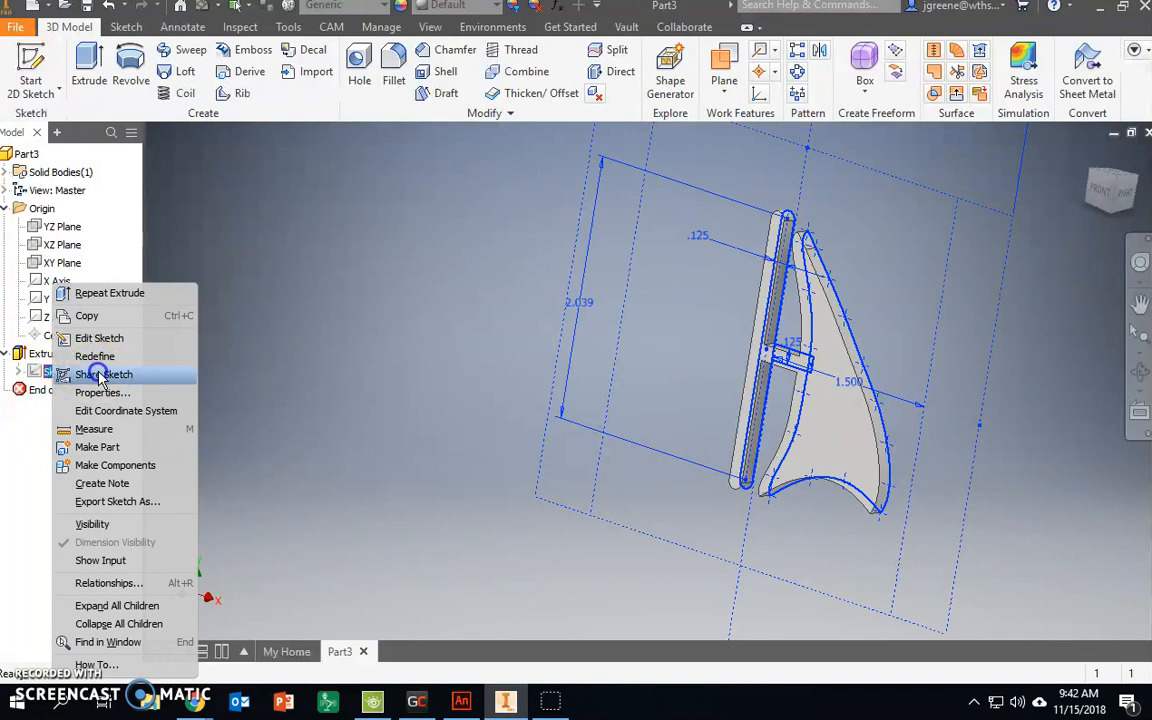
left_click(104, 374)
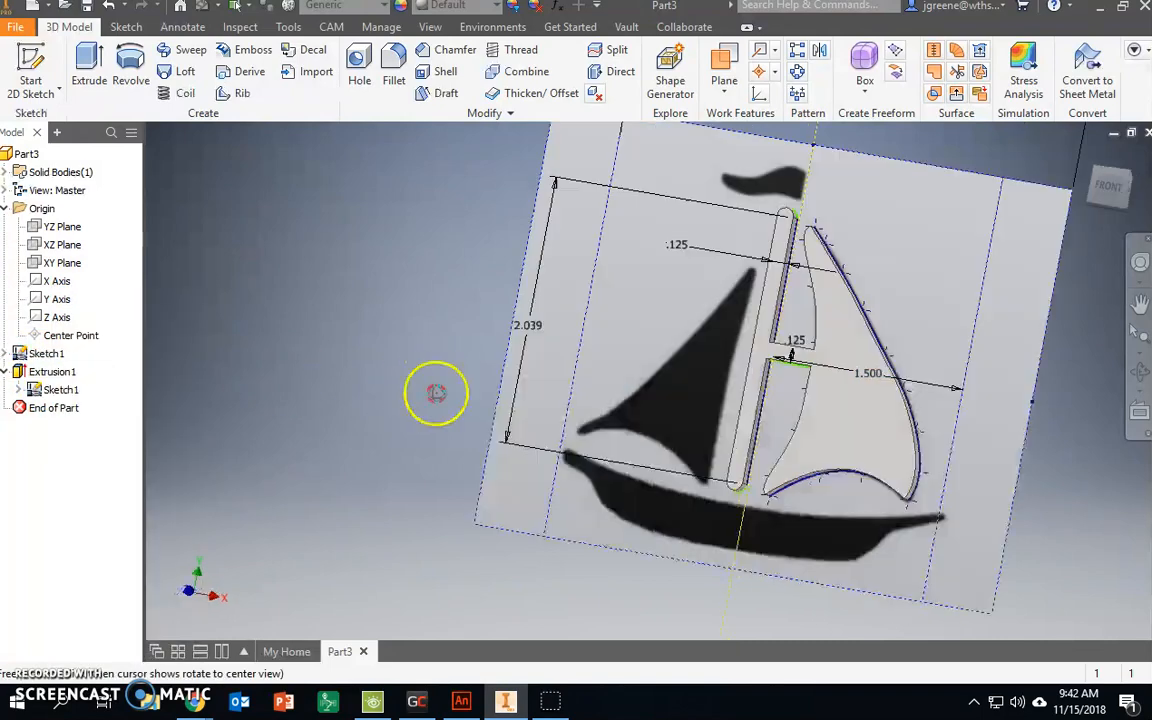
left_click_drag(436, 392, 372, 444)
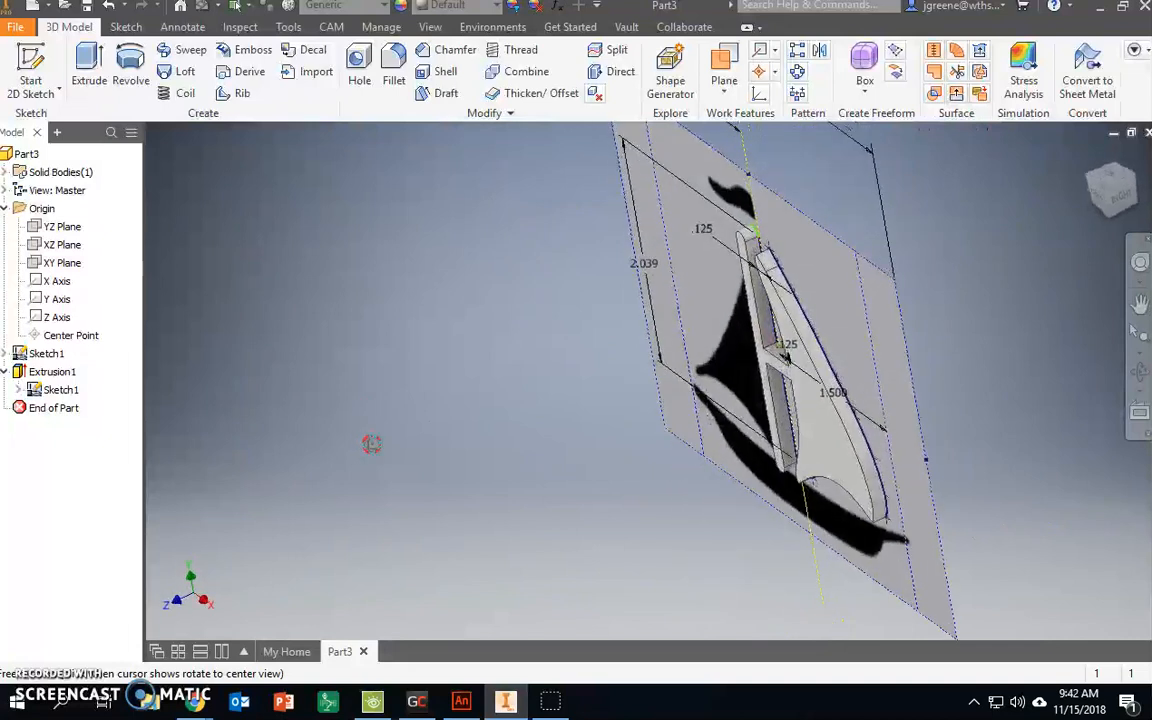